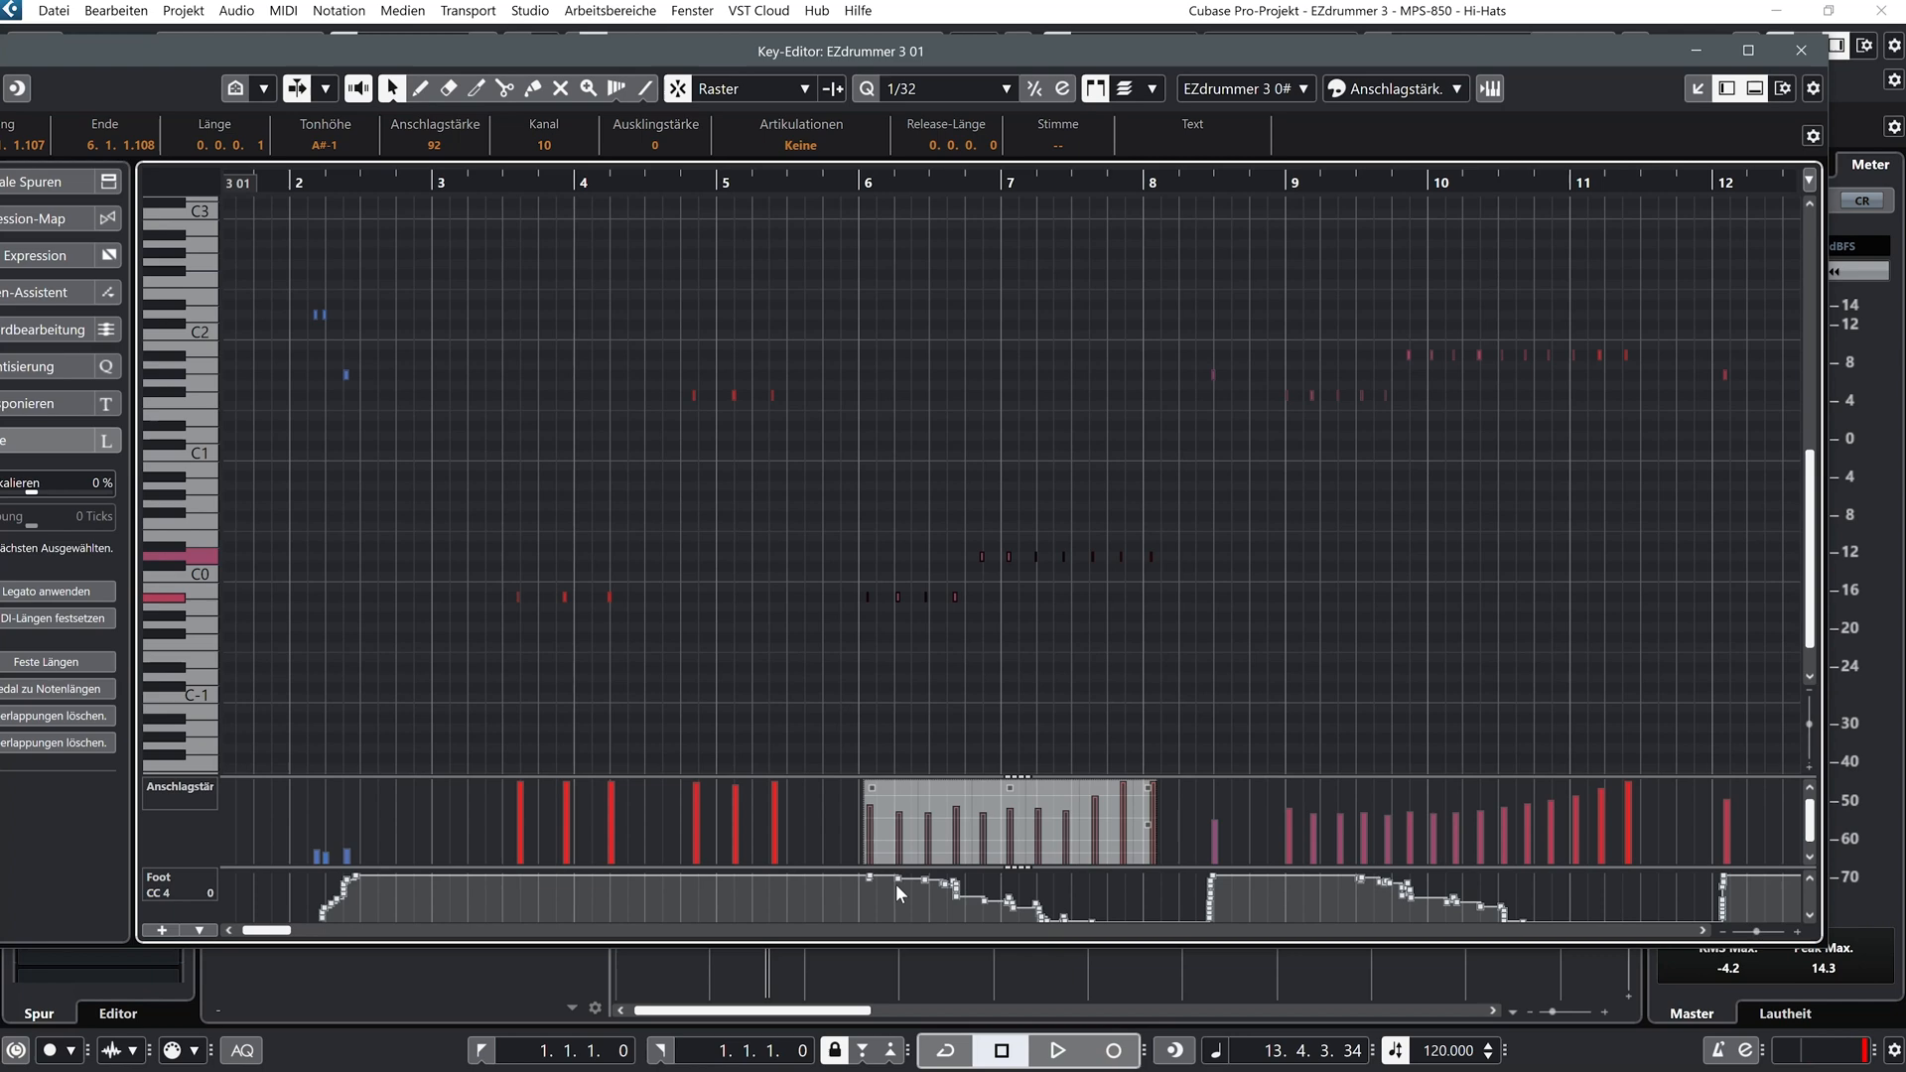
mouse_move(1125, 919)
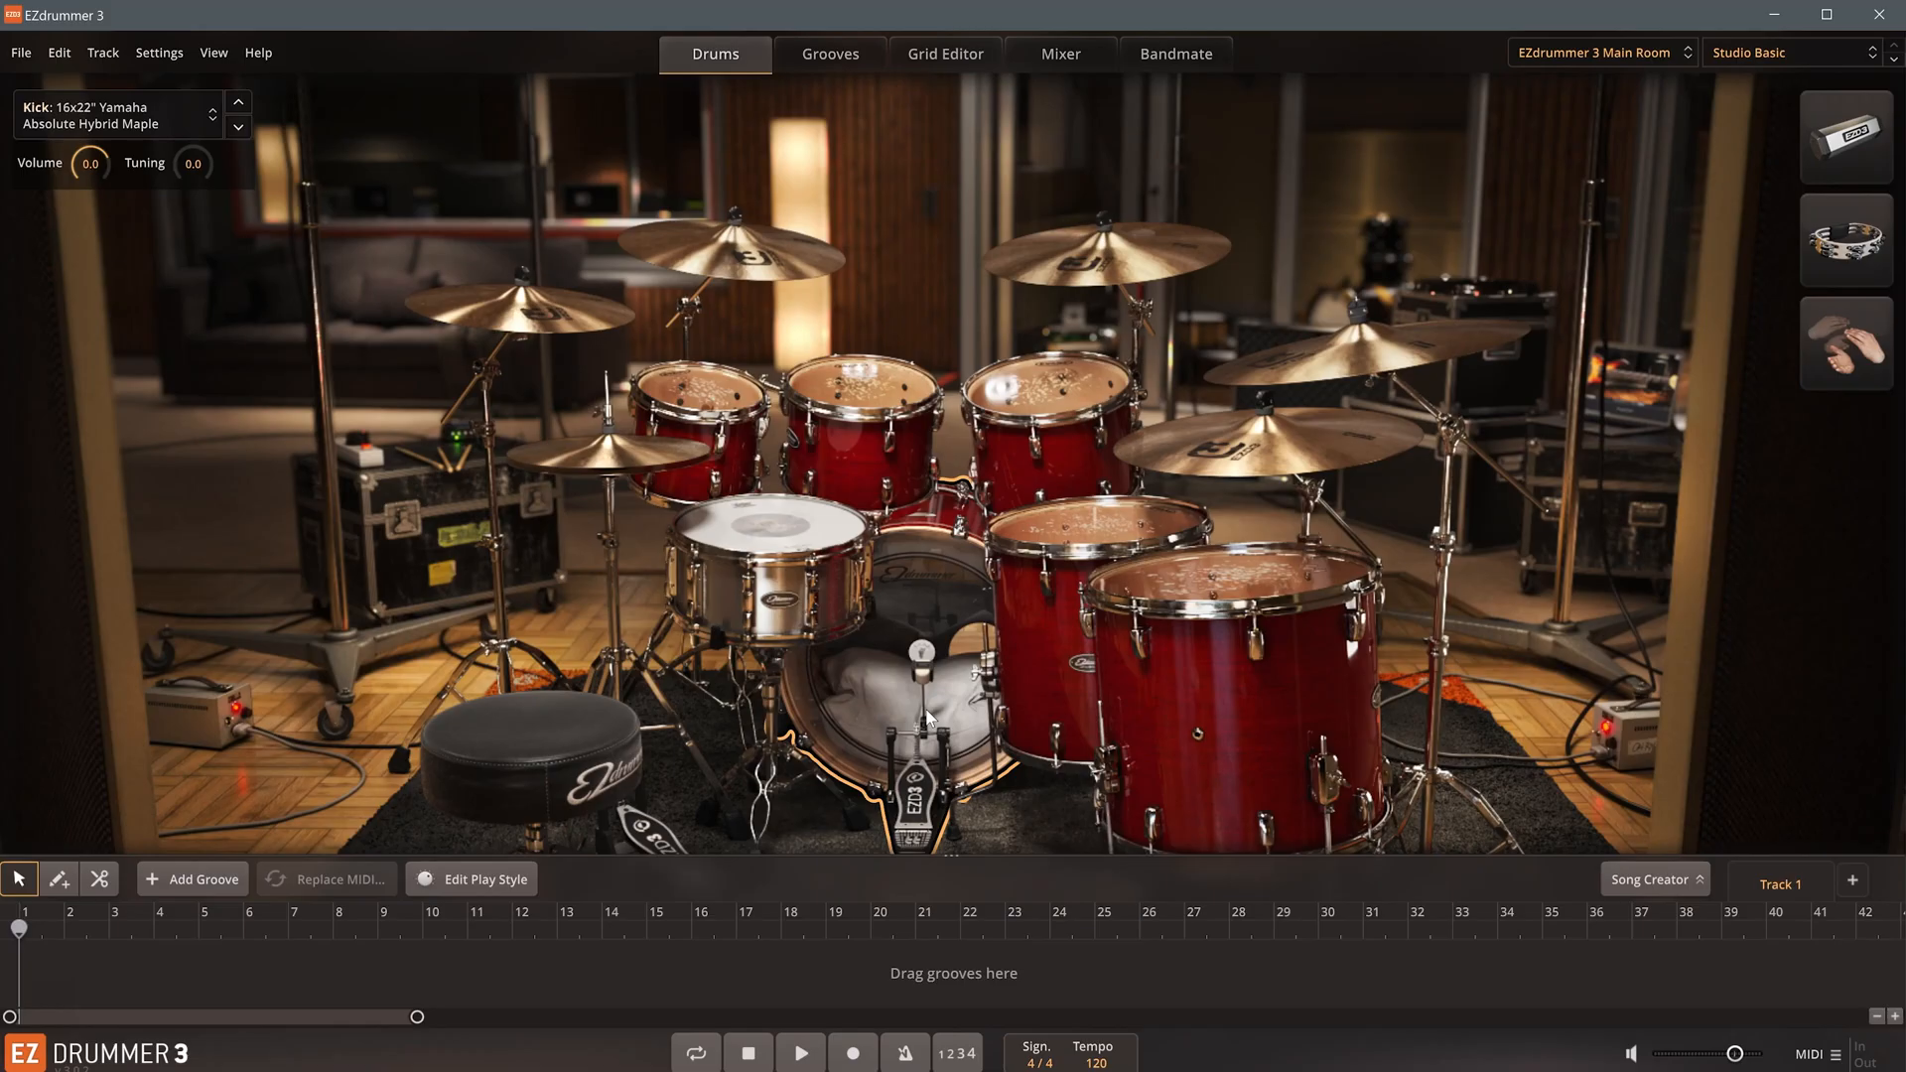
- Enable the e-drum MIDI input, keeping ASIO on the Apollo Twin USB as audio device
click(158, 53)
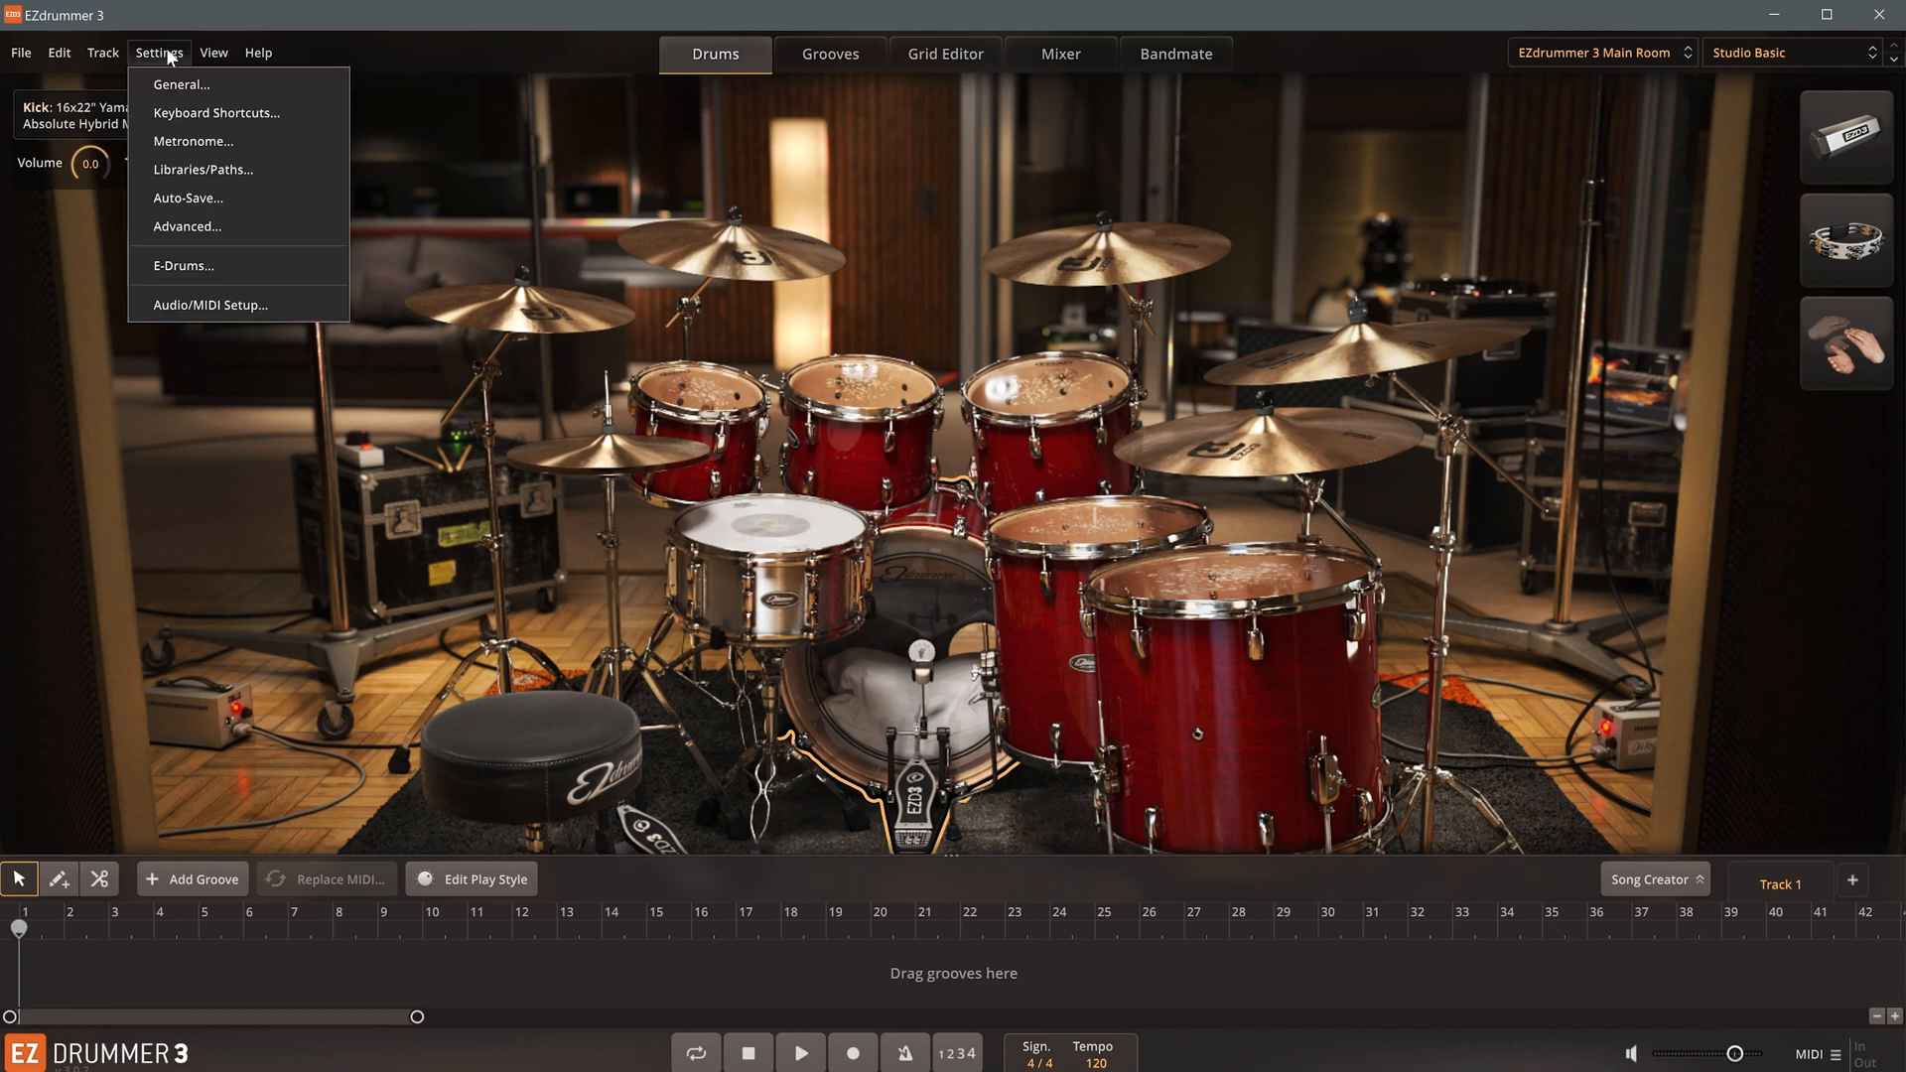
mouse_move(210, 303)
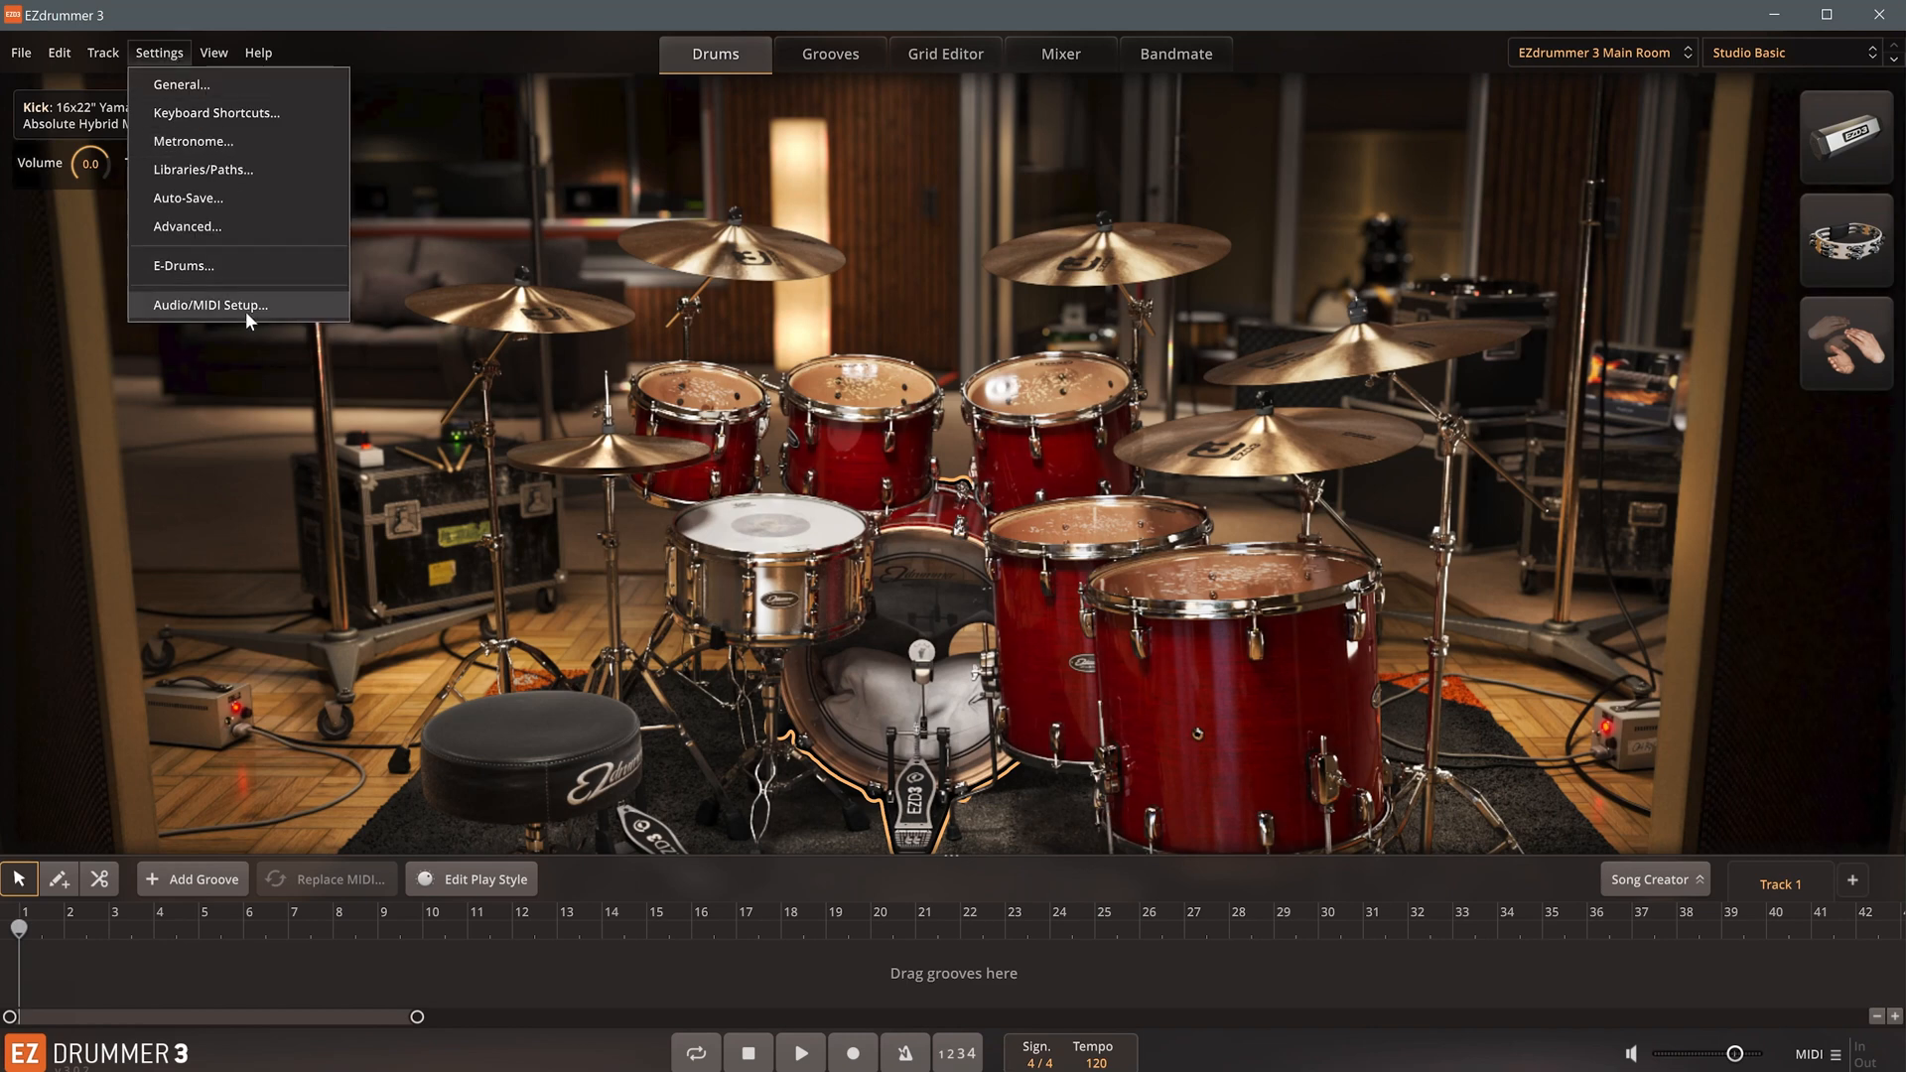
click(212, 304)
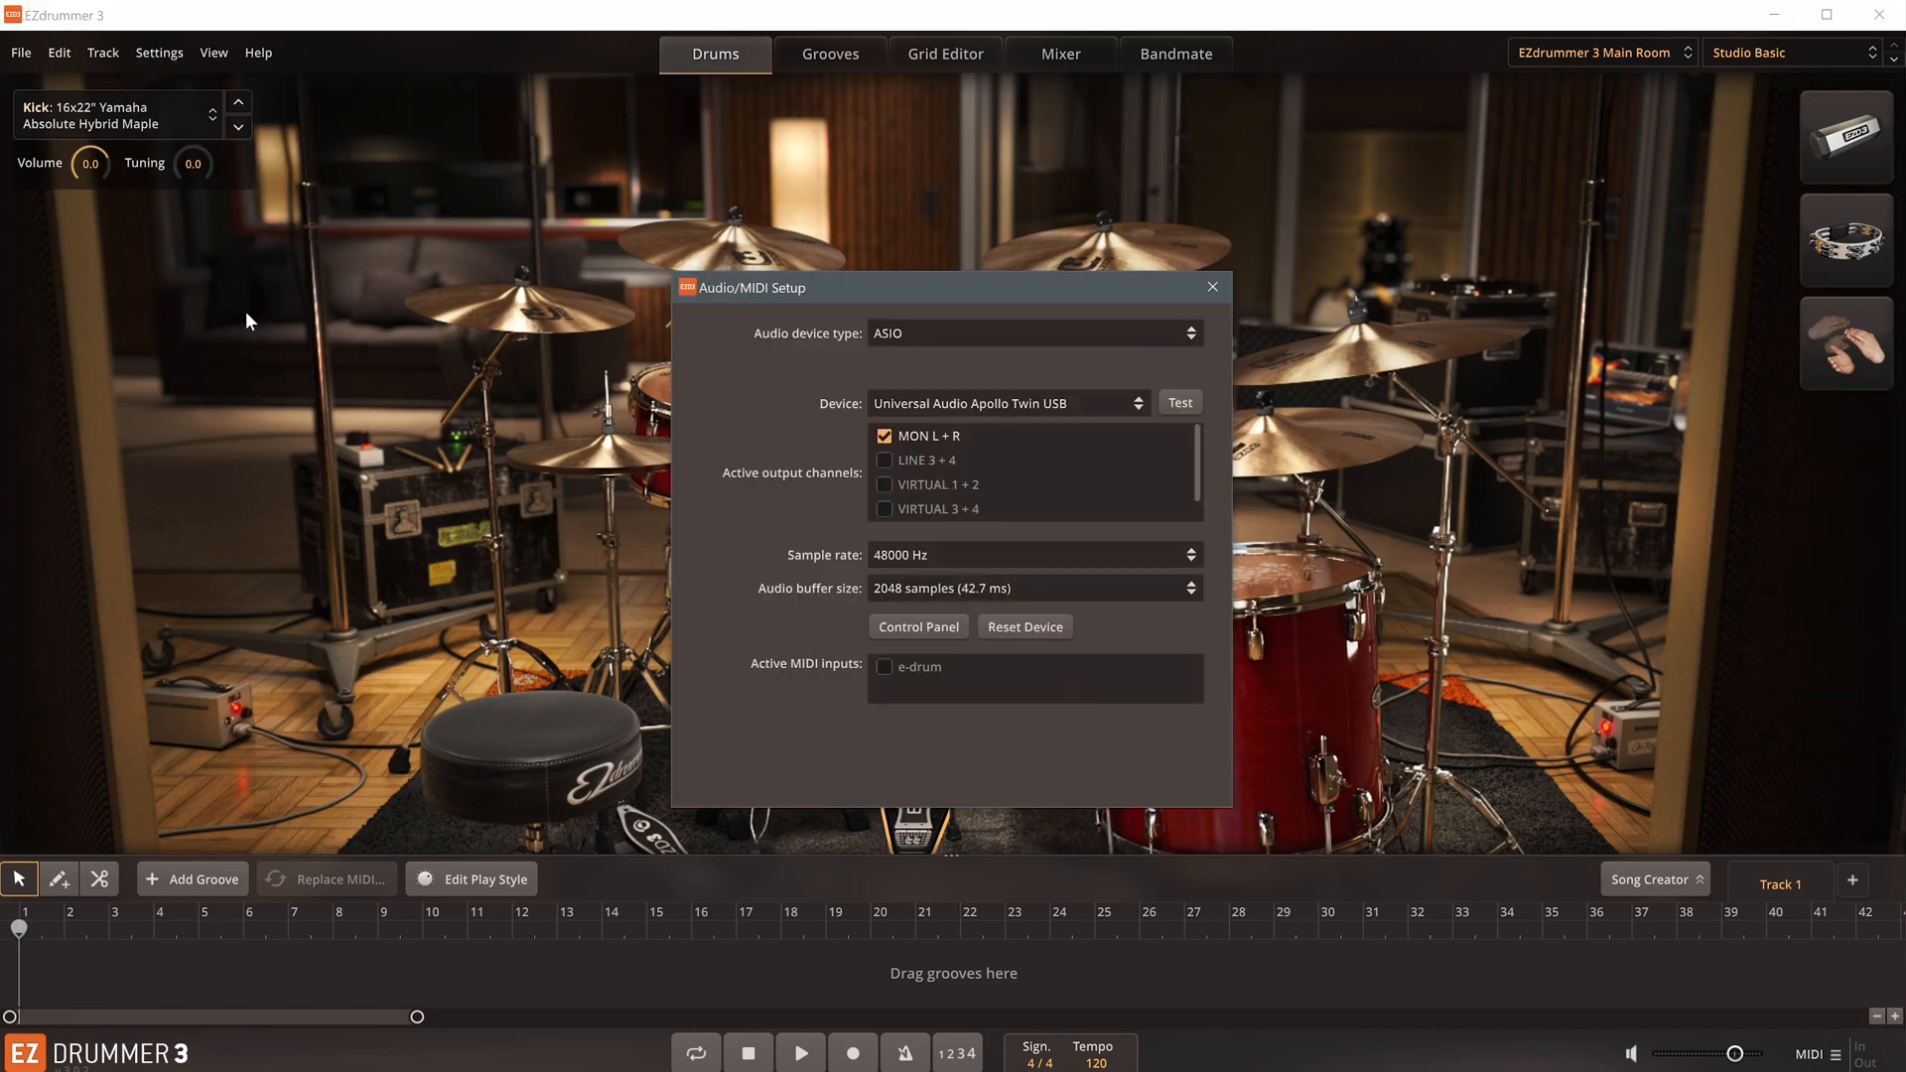
mouse_move(529, 375)
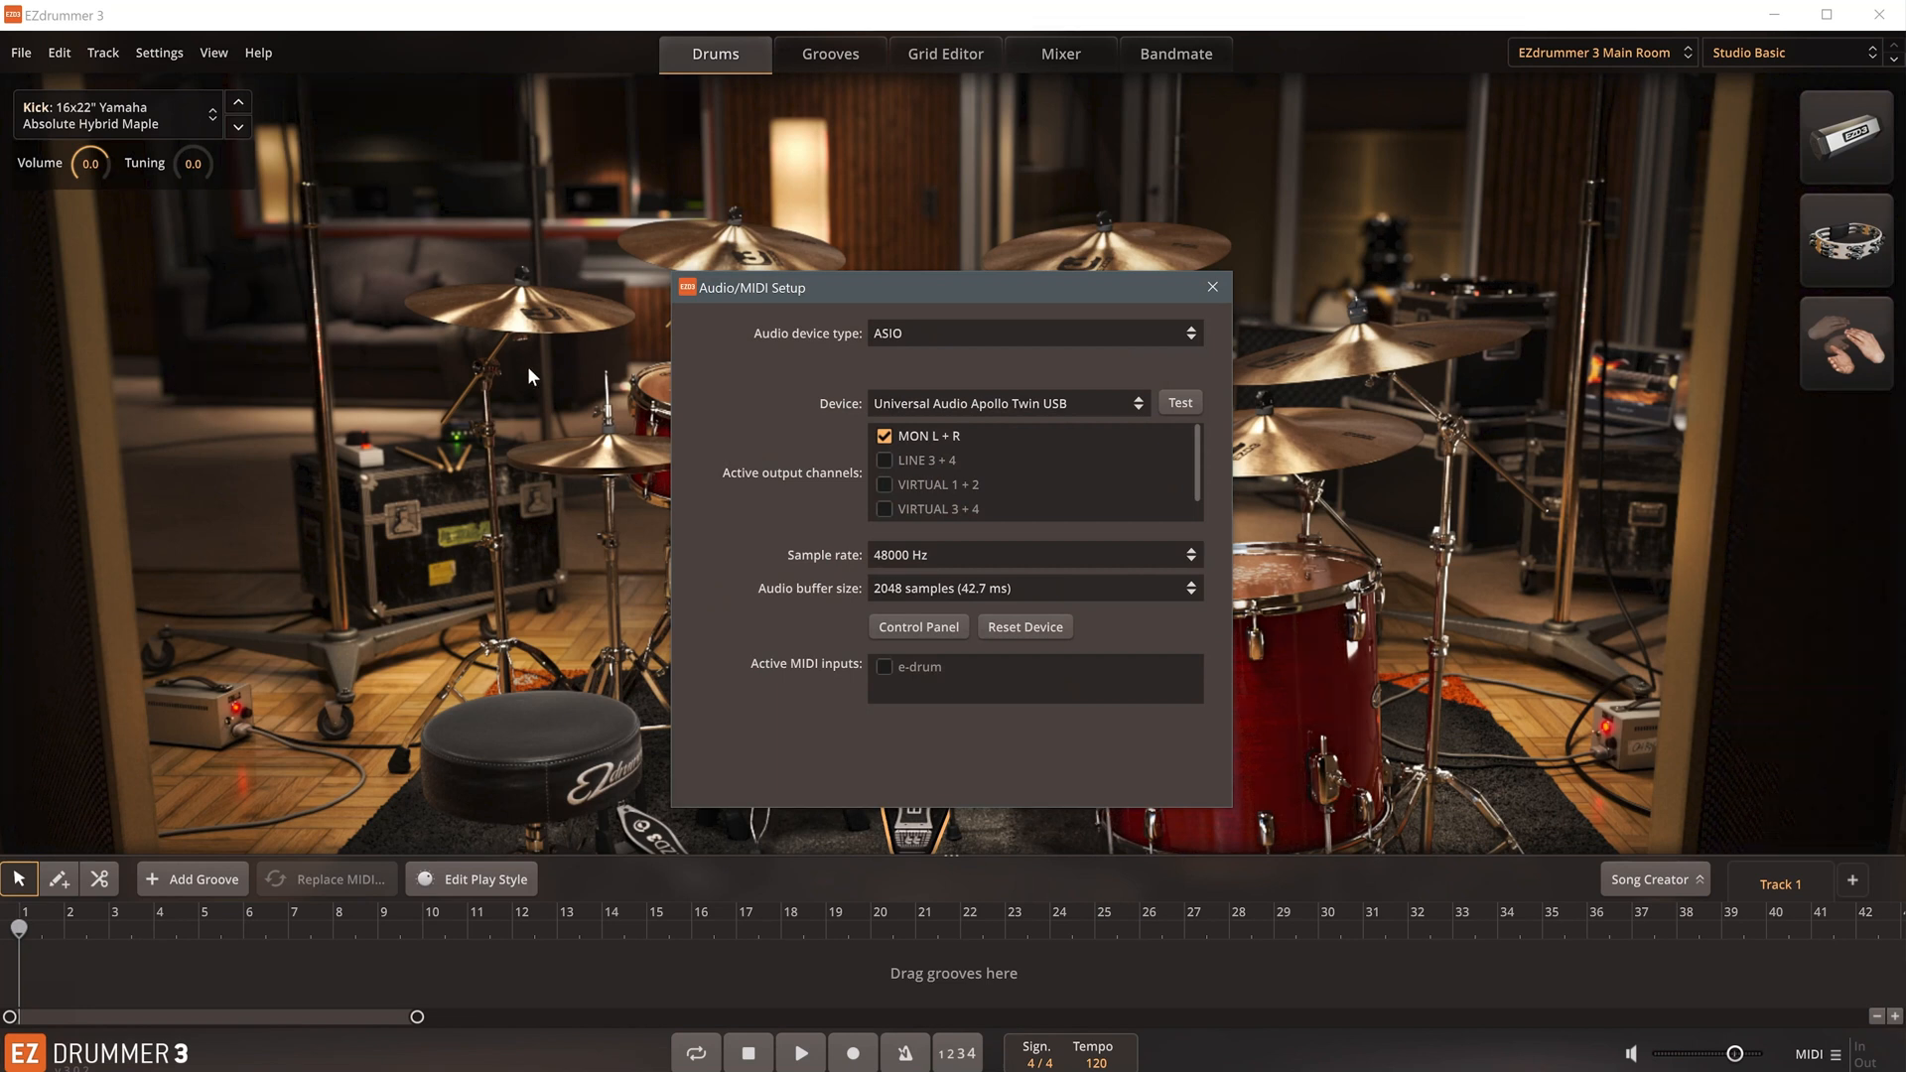
click(1033, 332)
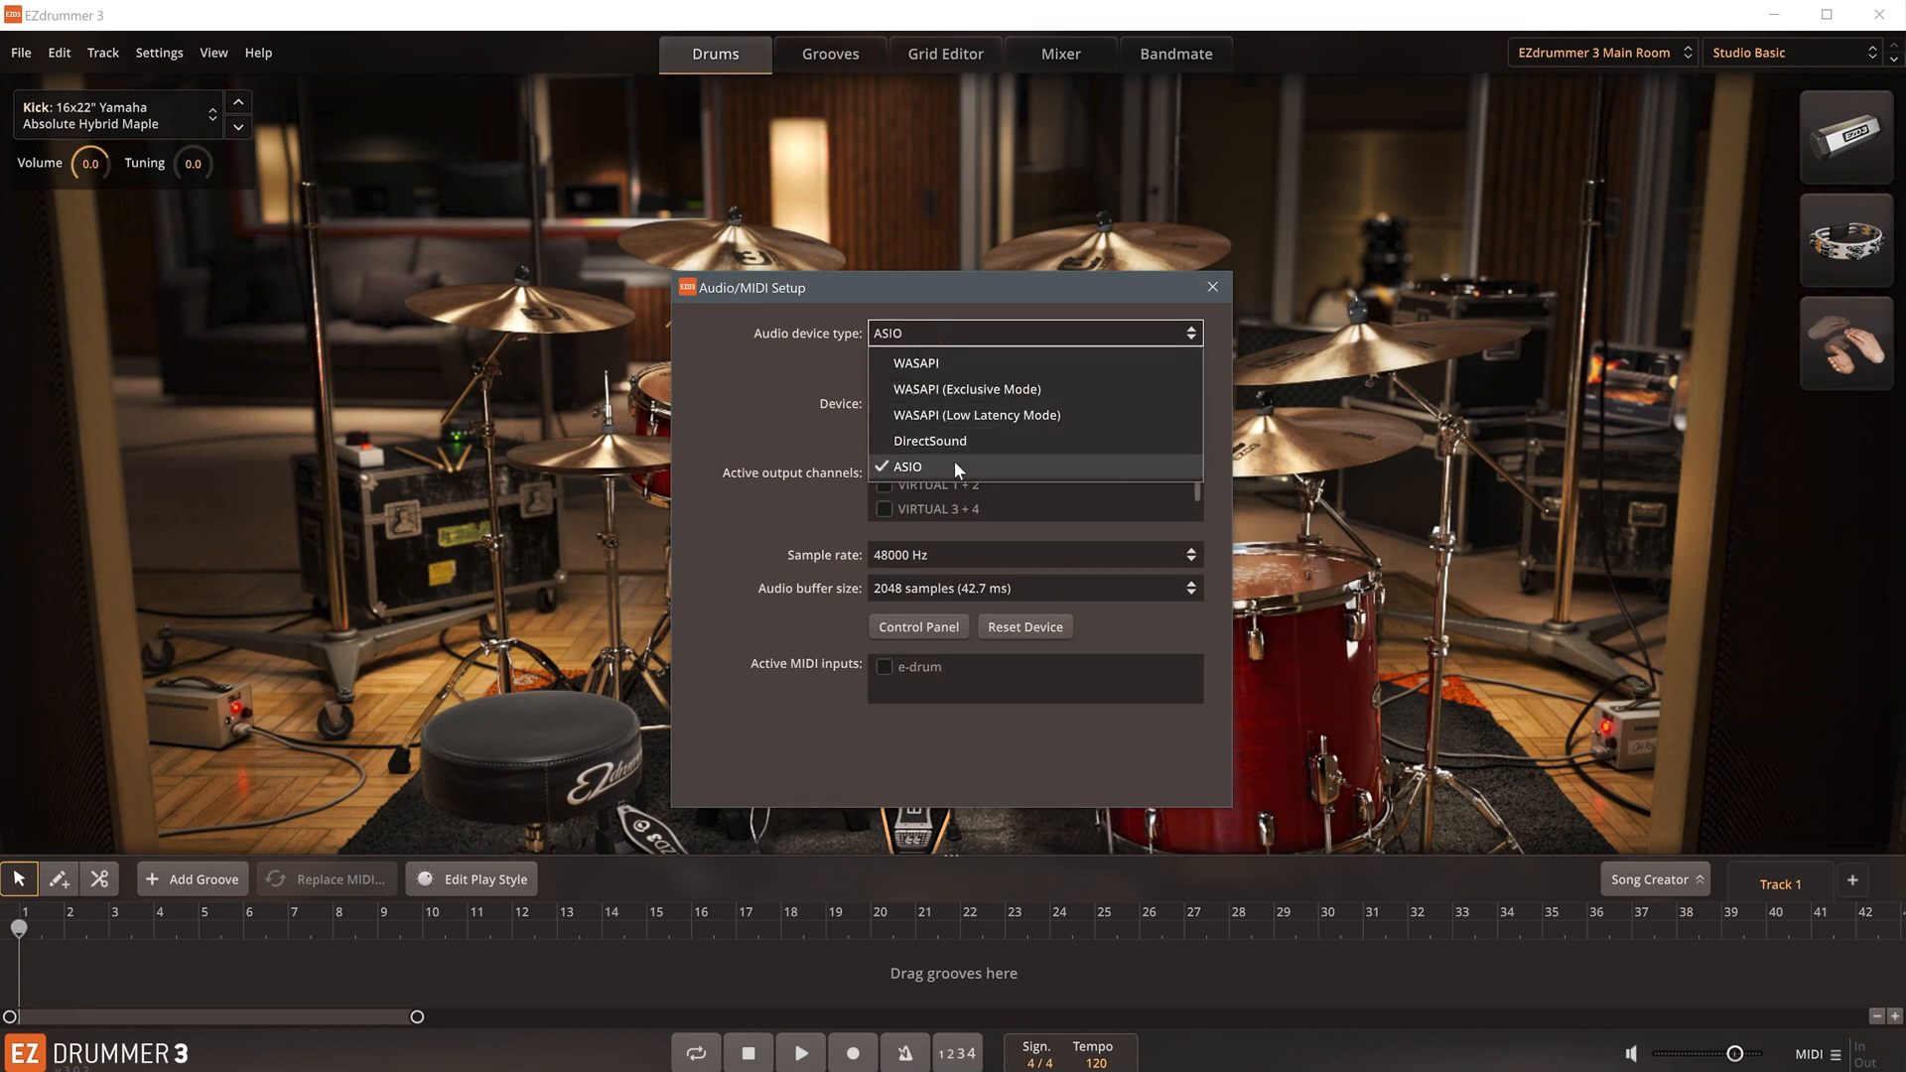
click(904, 466)
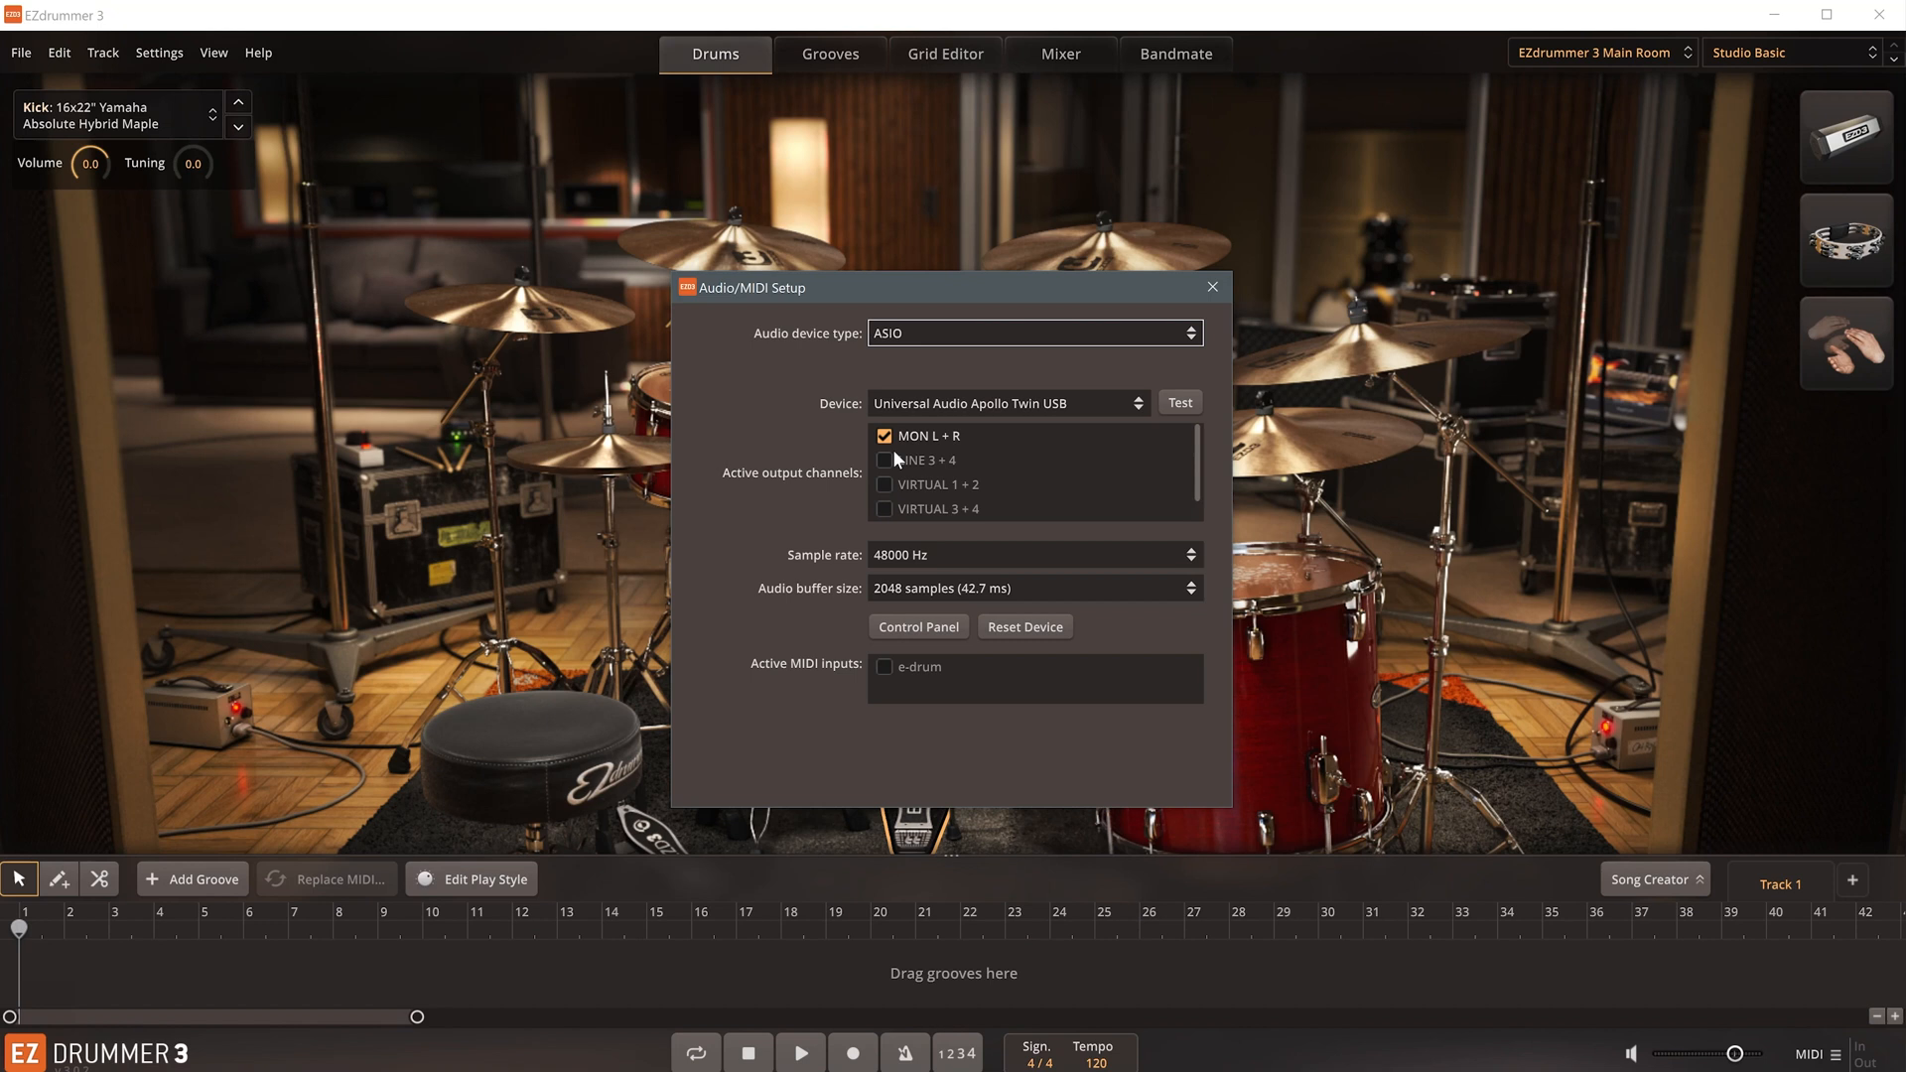
mouse_move(884, 675)
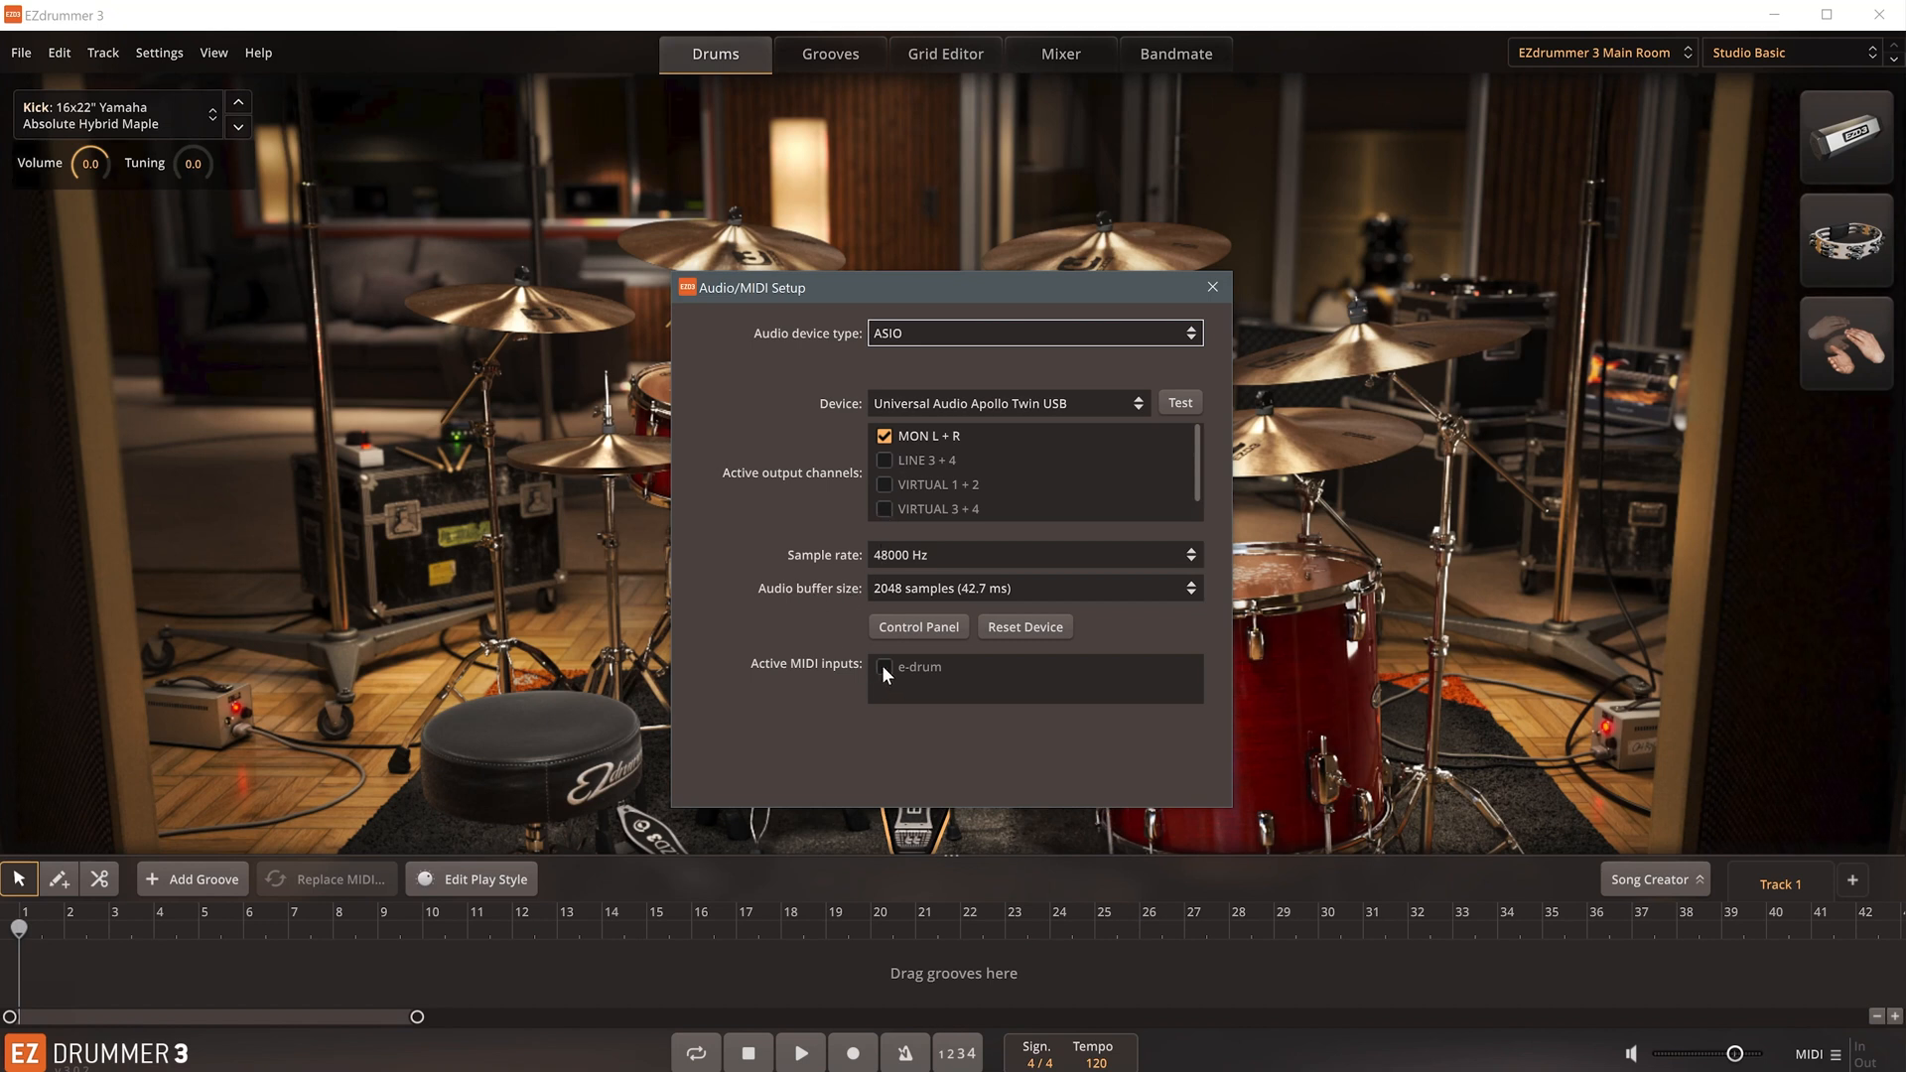
click(885, 667)
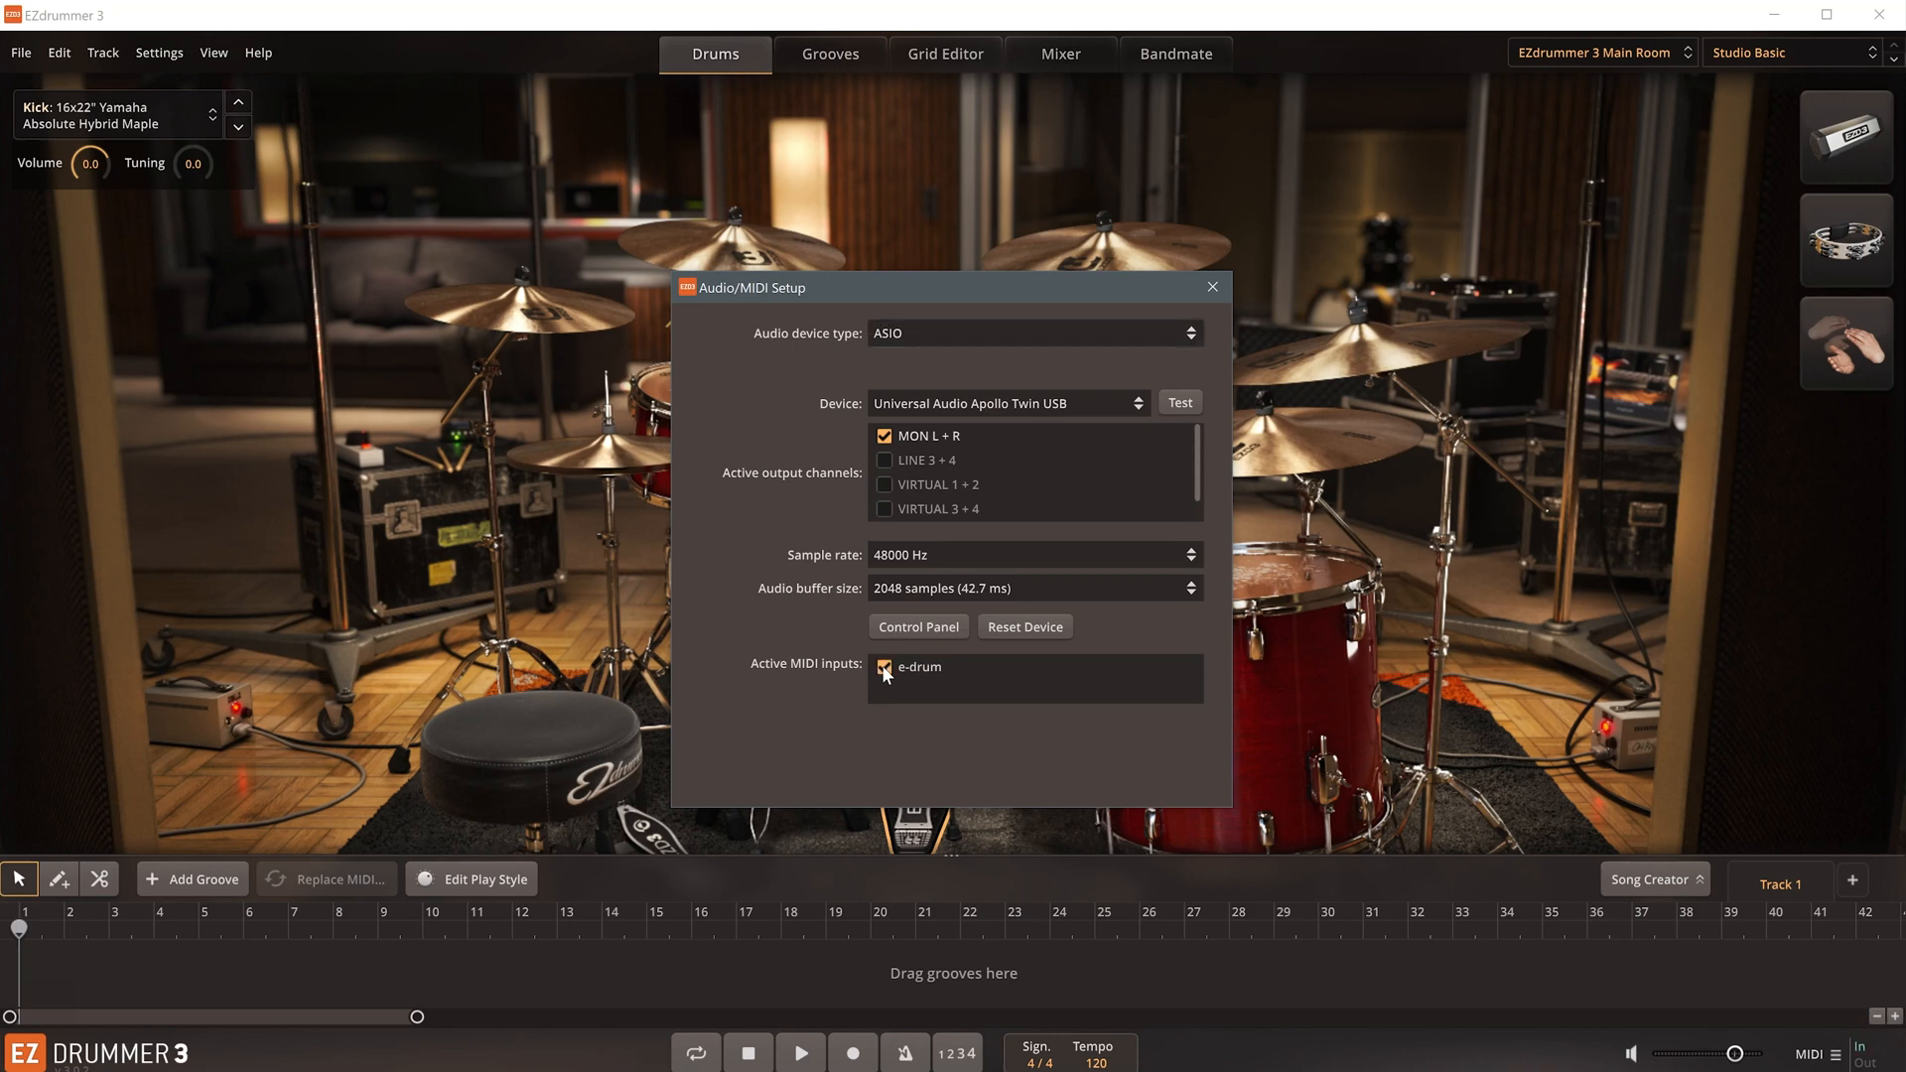
mouse_move(818, 610)
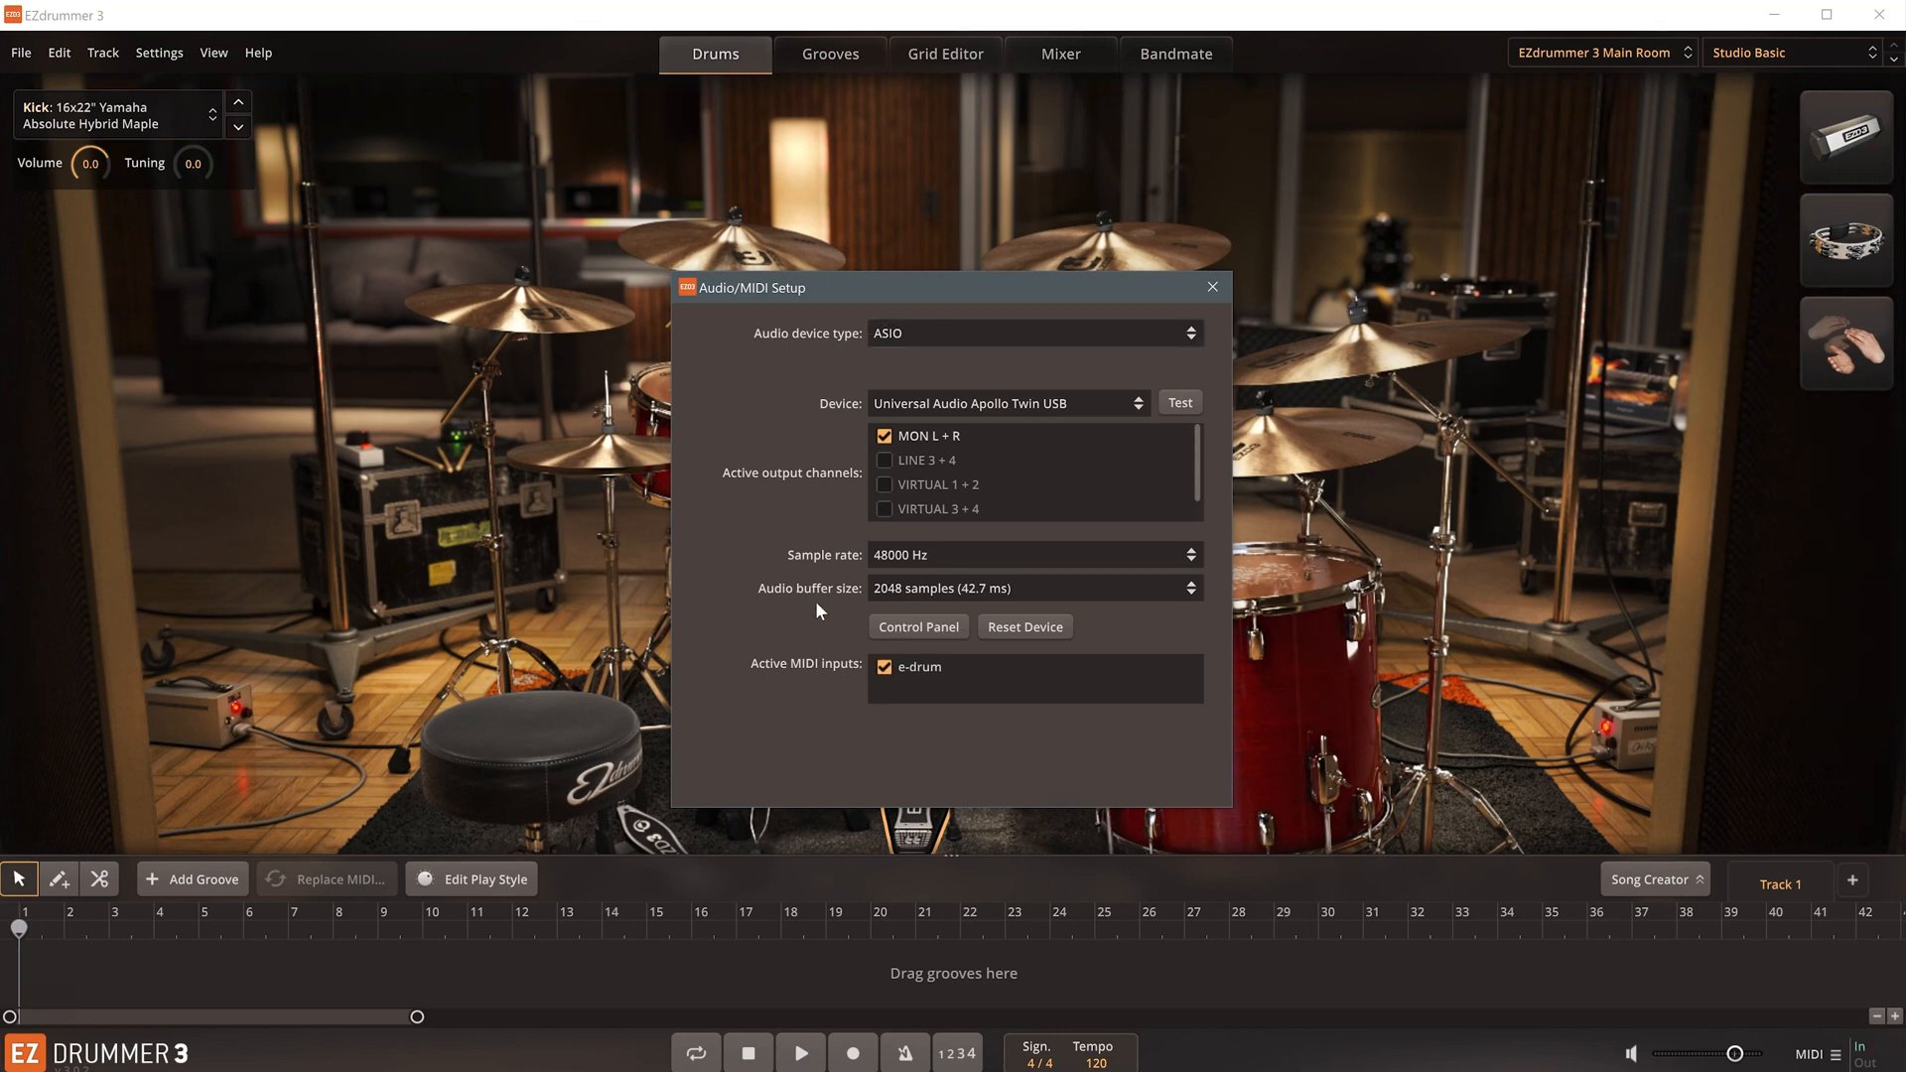
- Close Audio/MIDI Setup and load the Millenium MPS-850 preset in E-Drums settings
click(1209, 287)
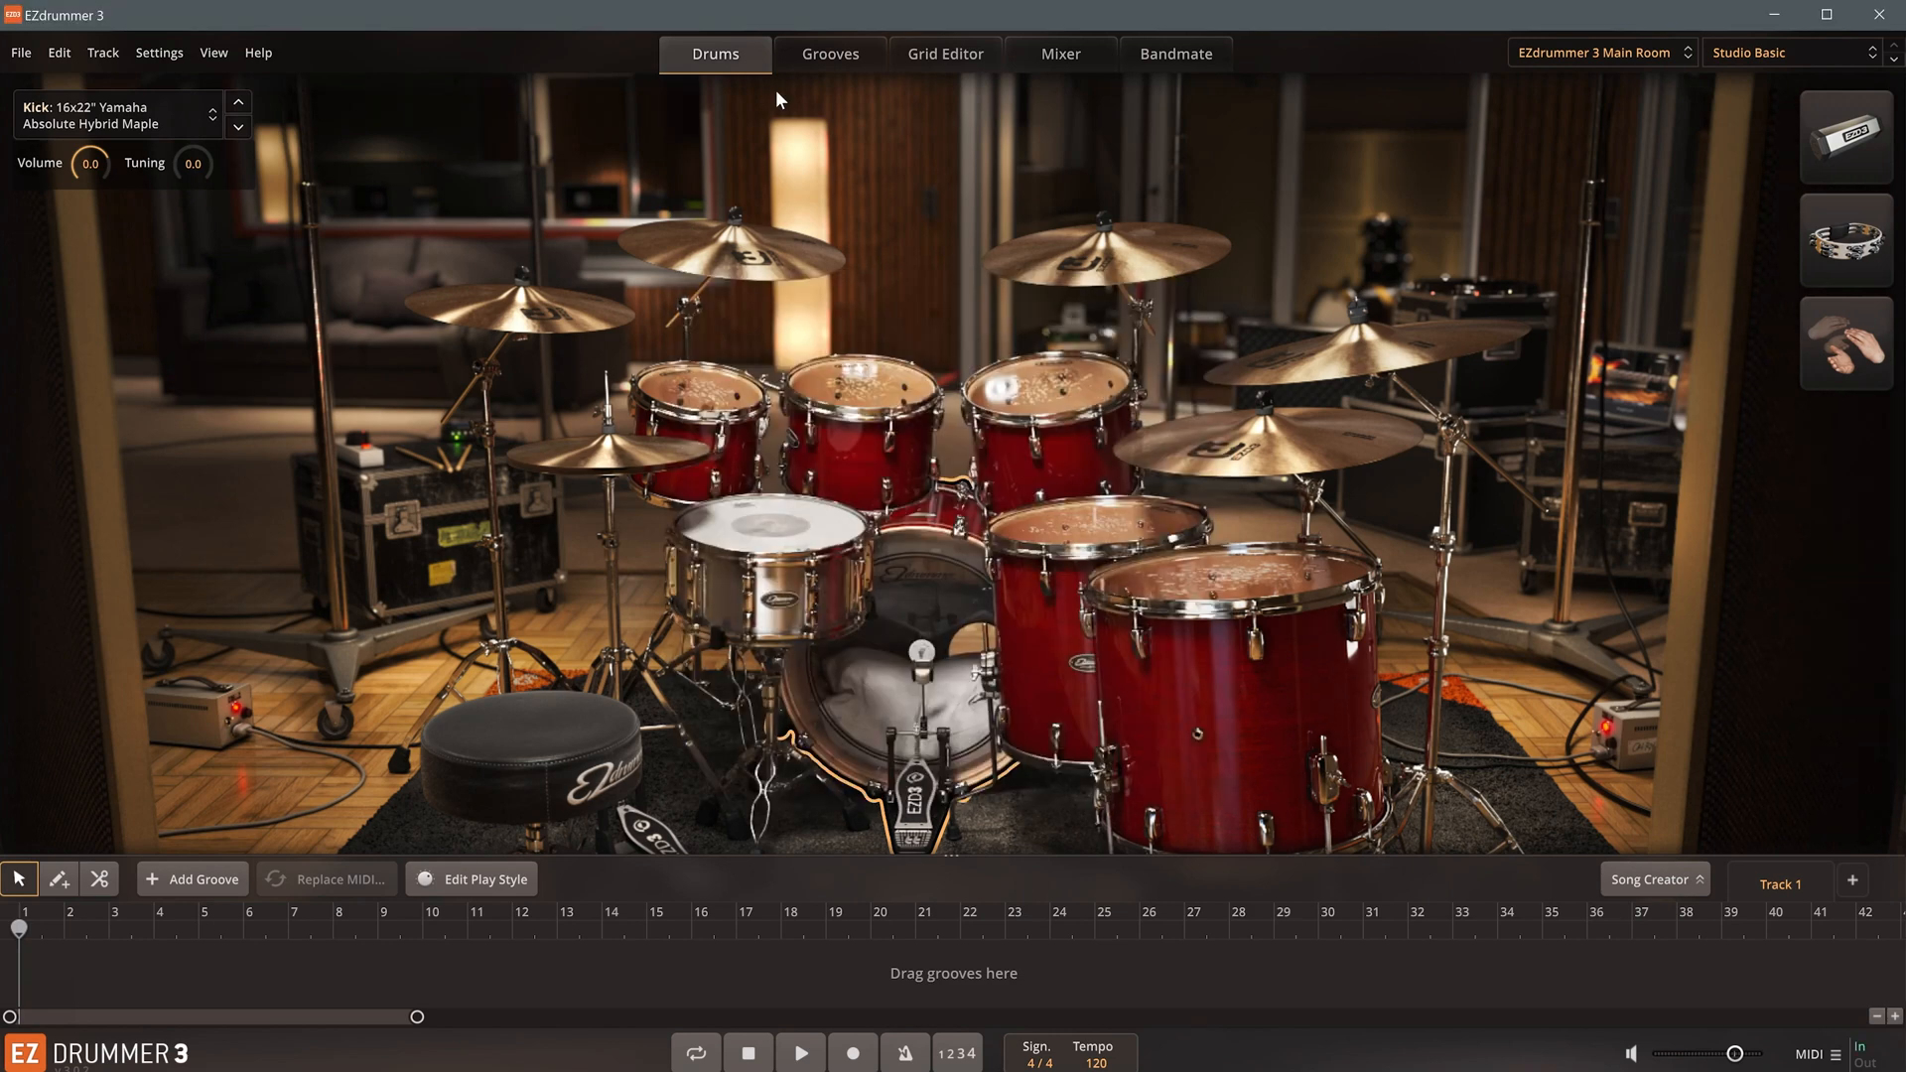
click(158, 53)
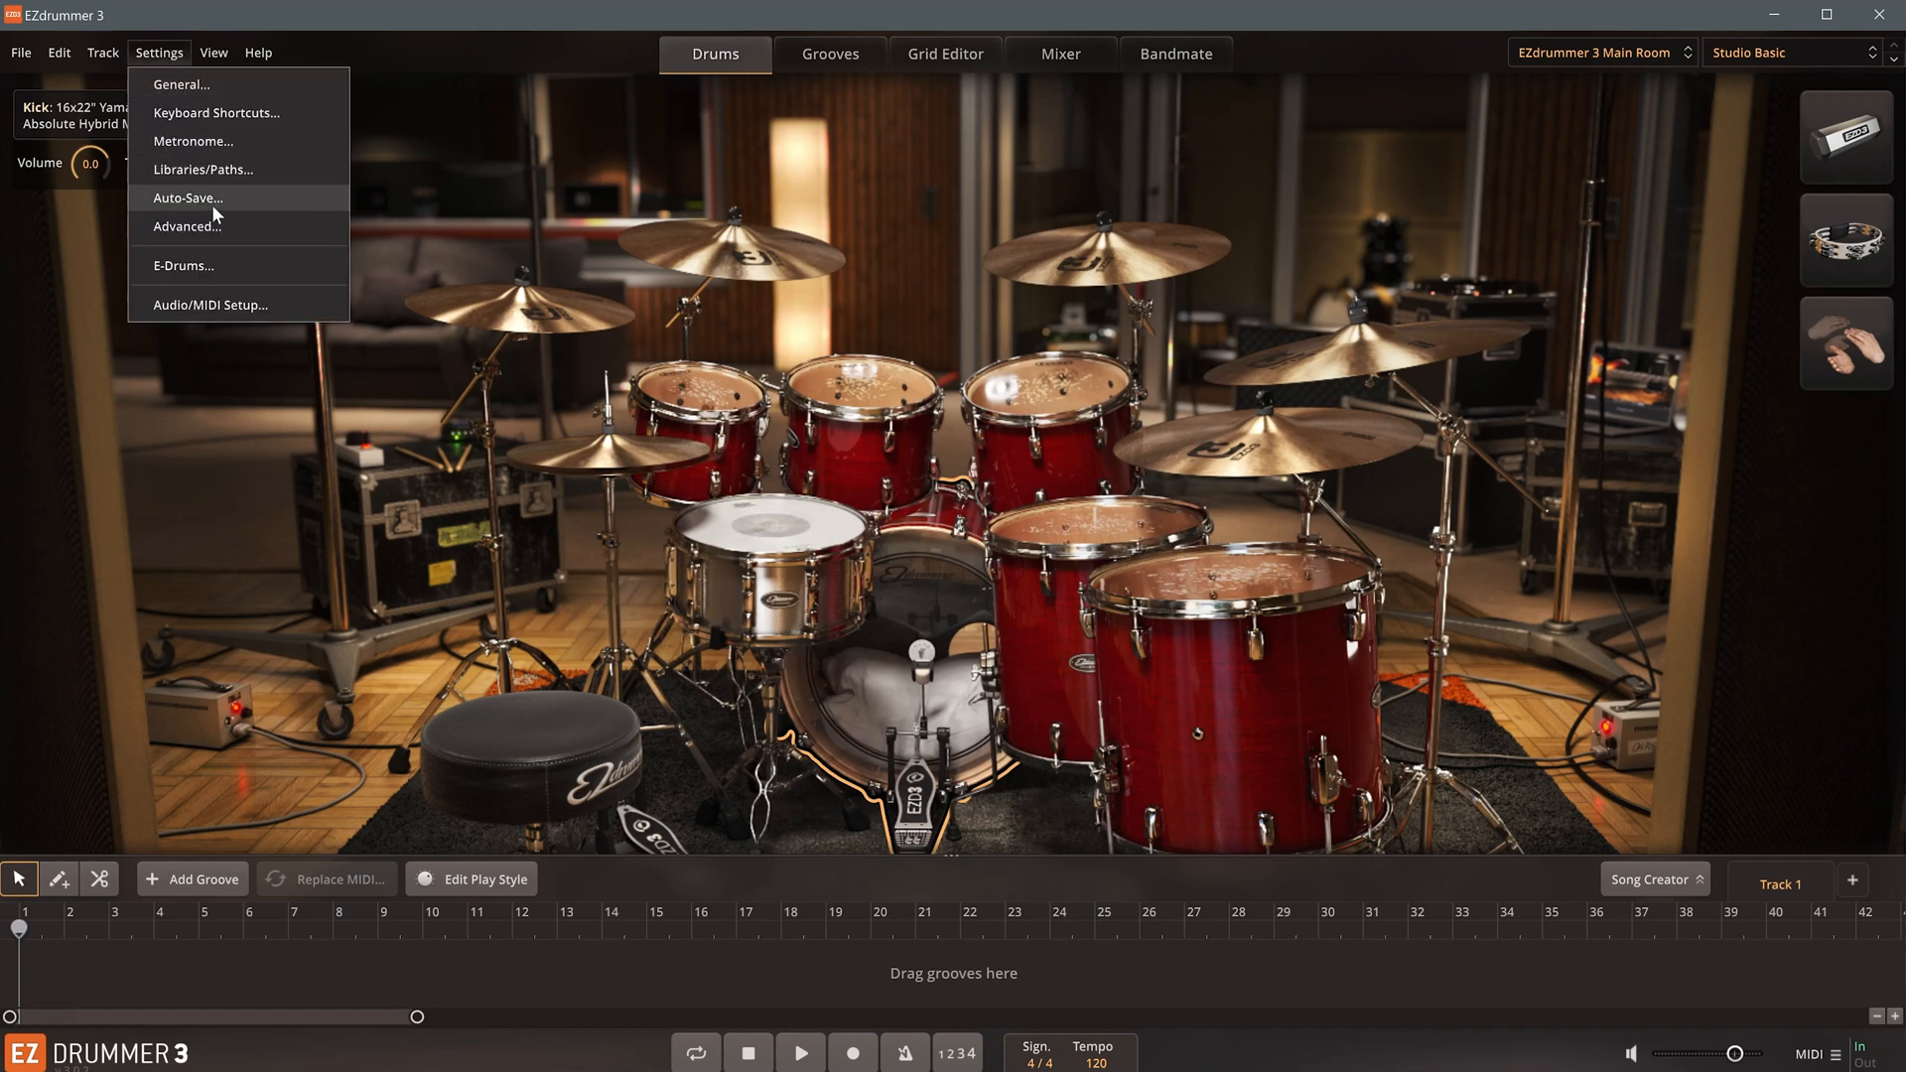
mouse_move(191, 270)
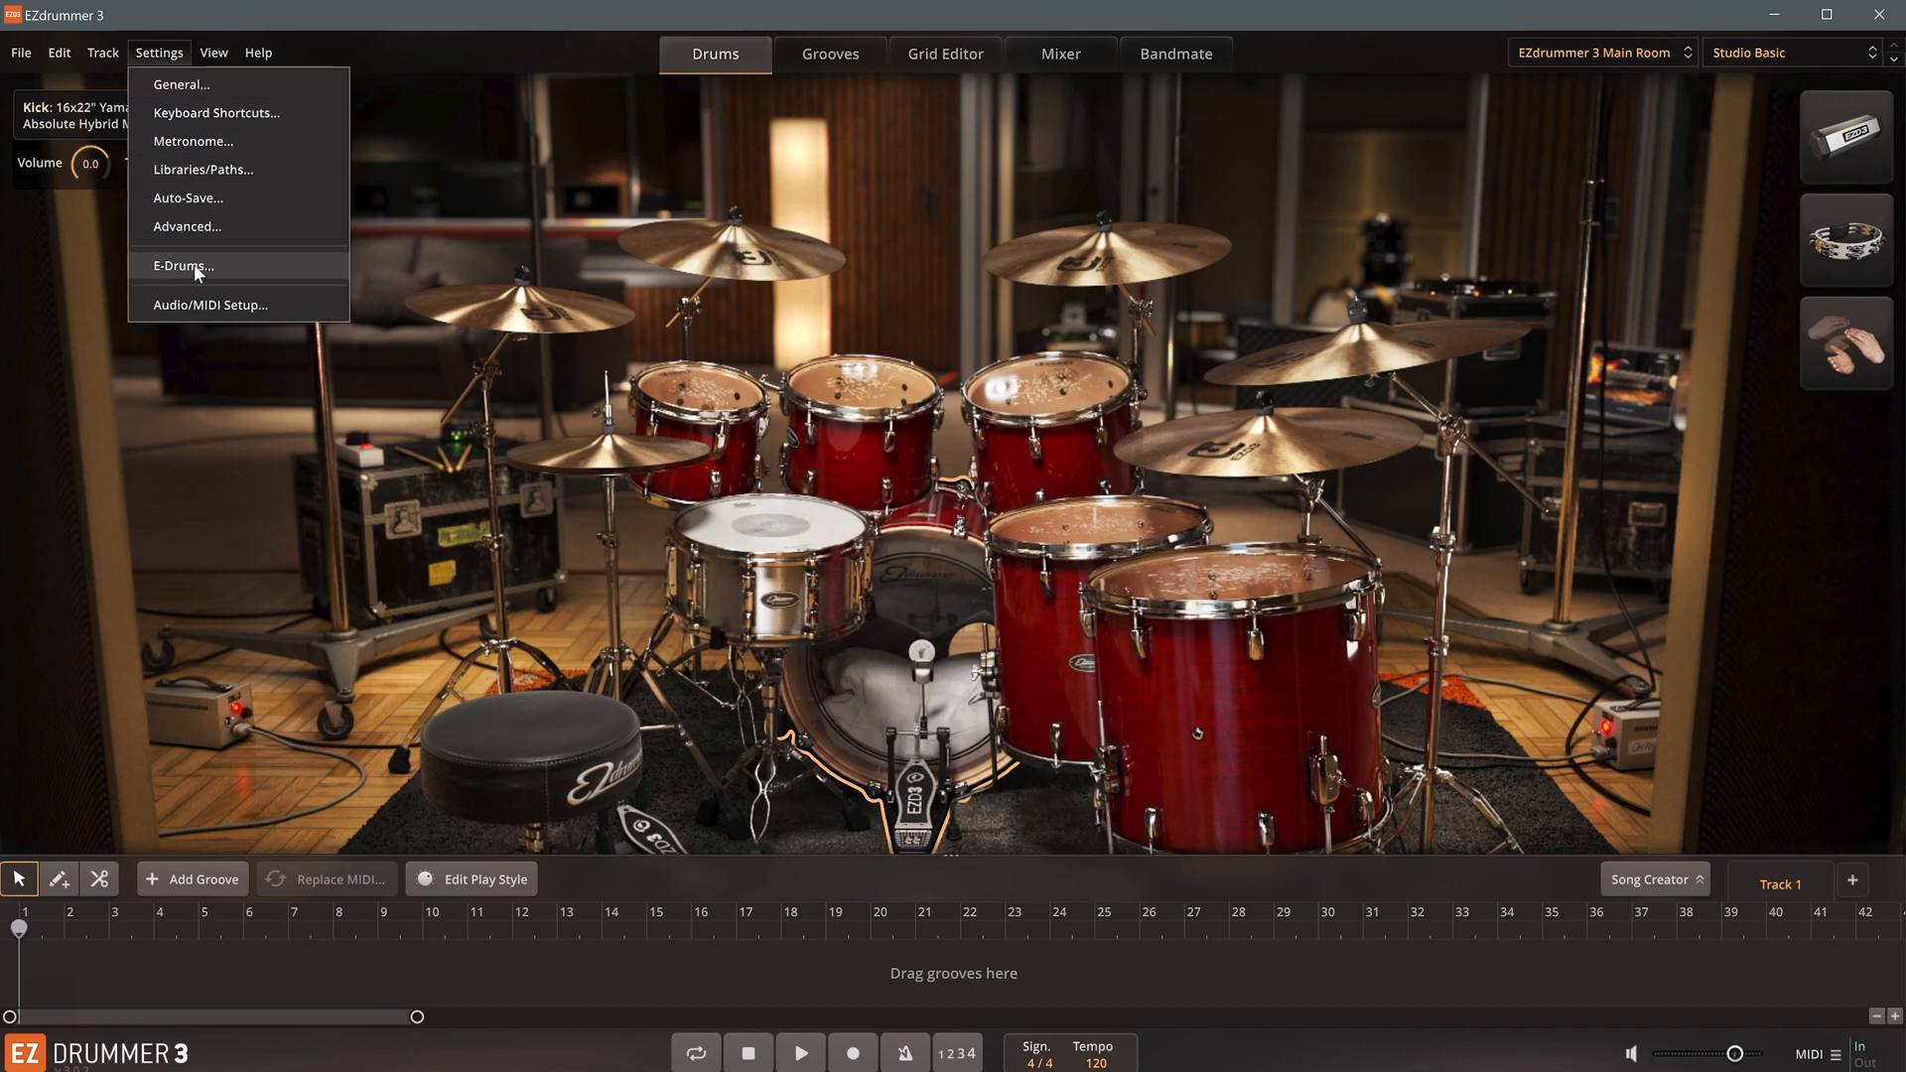
click(183, 265)
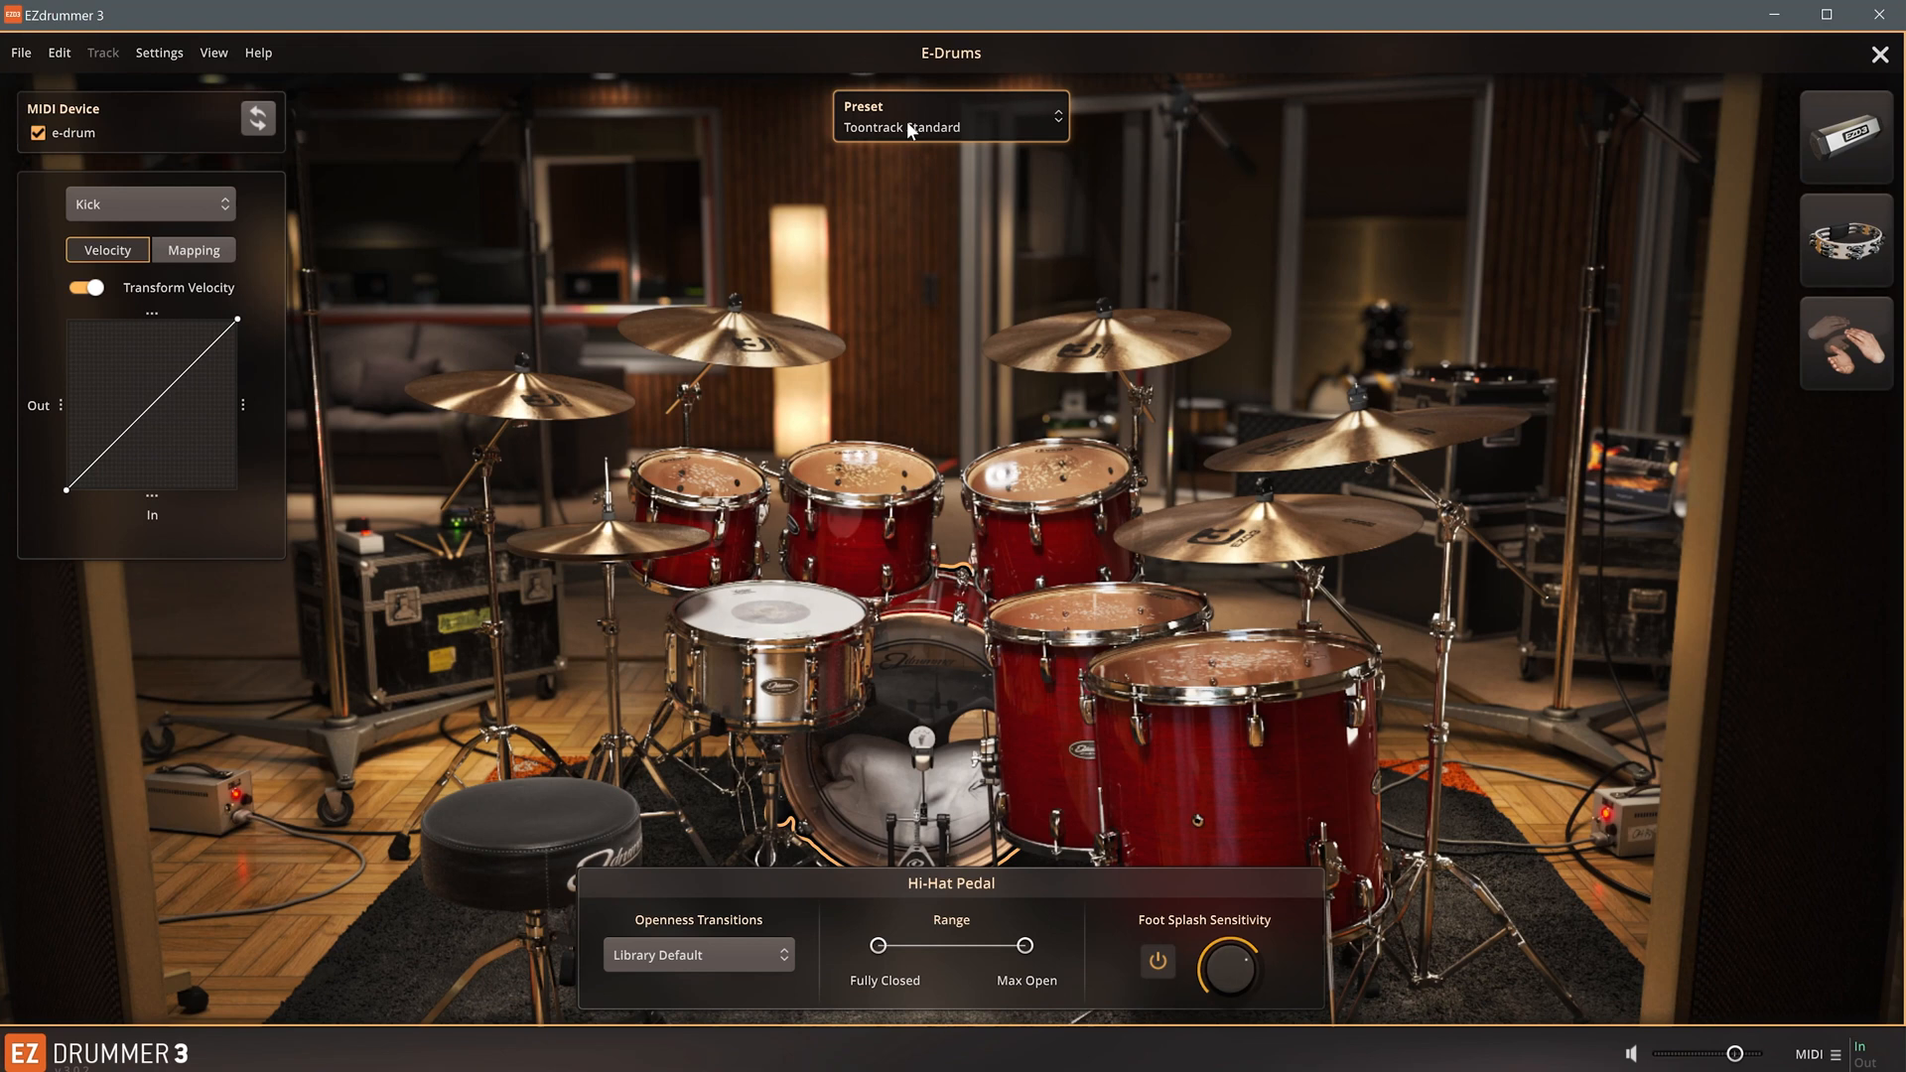
click(951, 115)
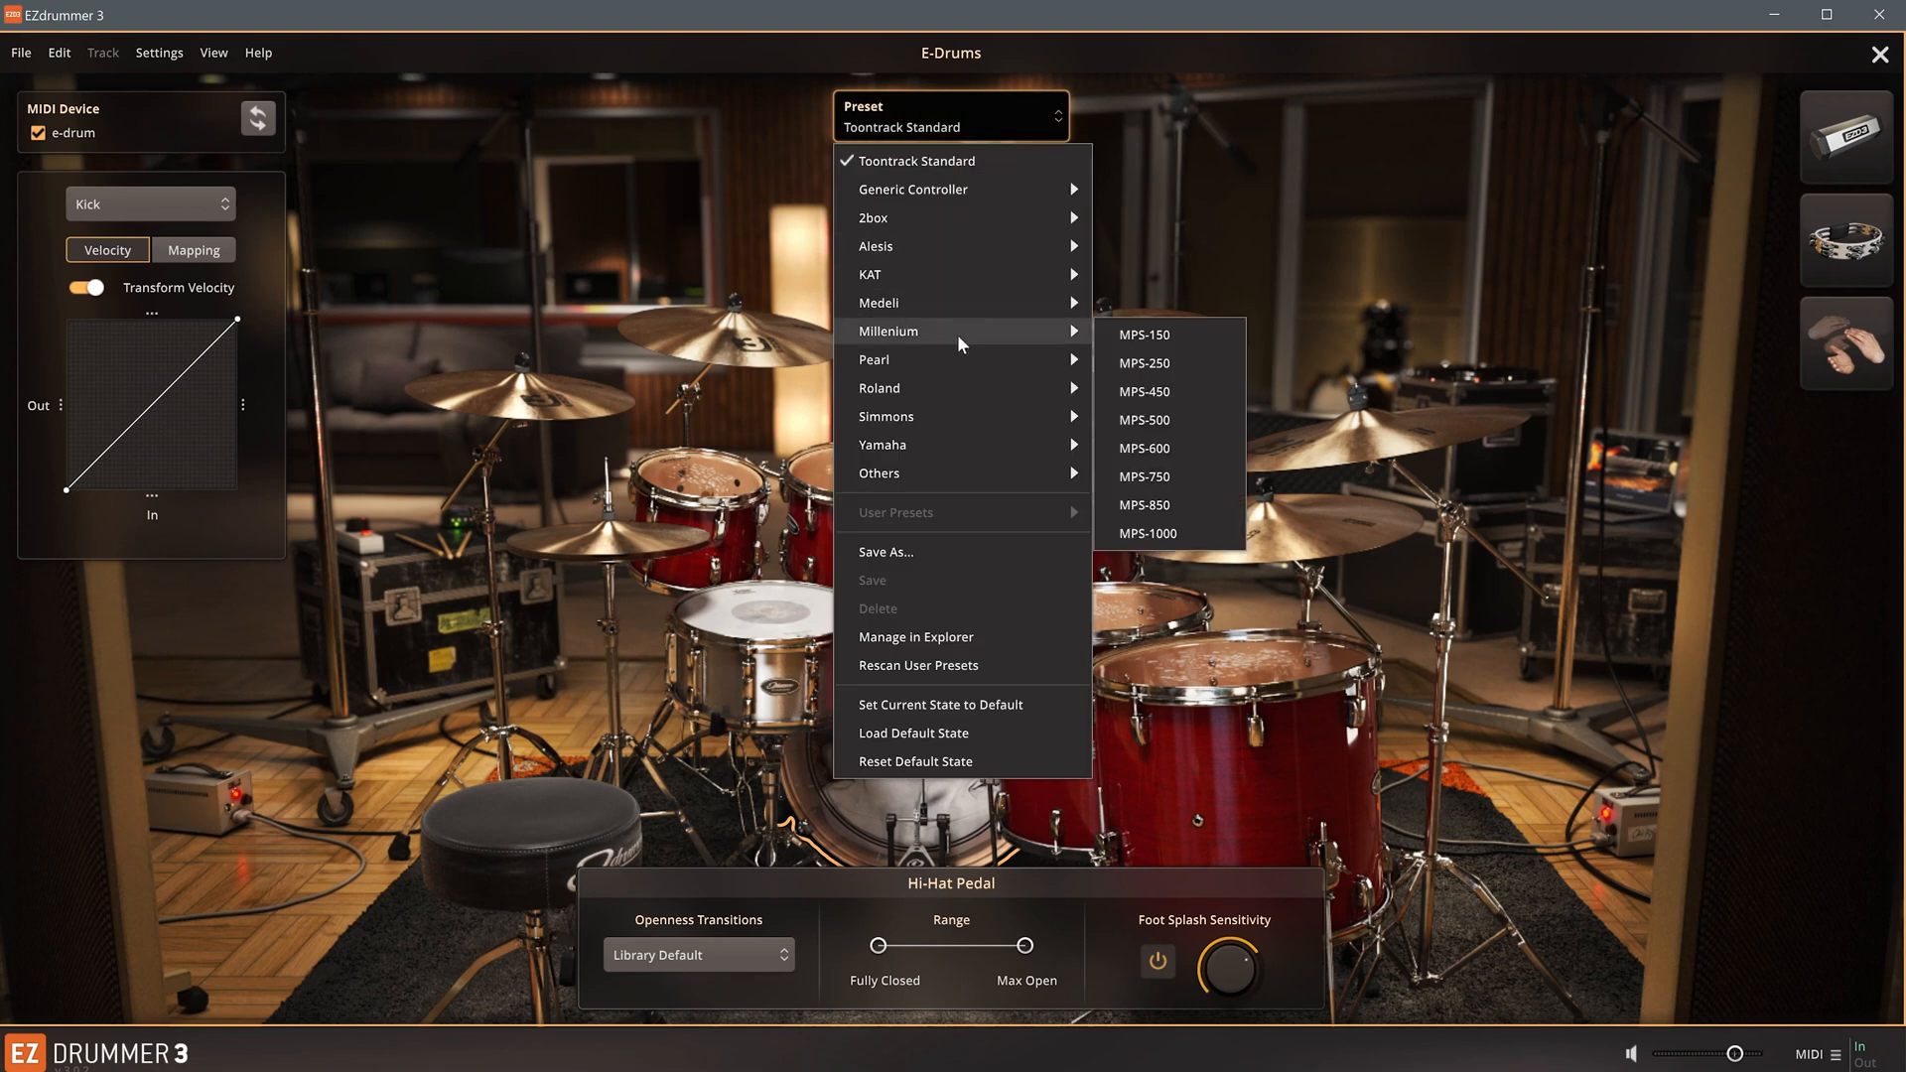
click(1144, 505)
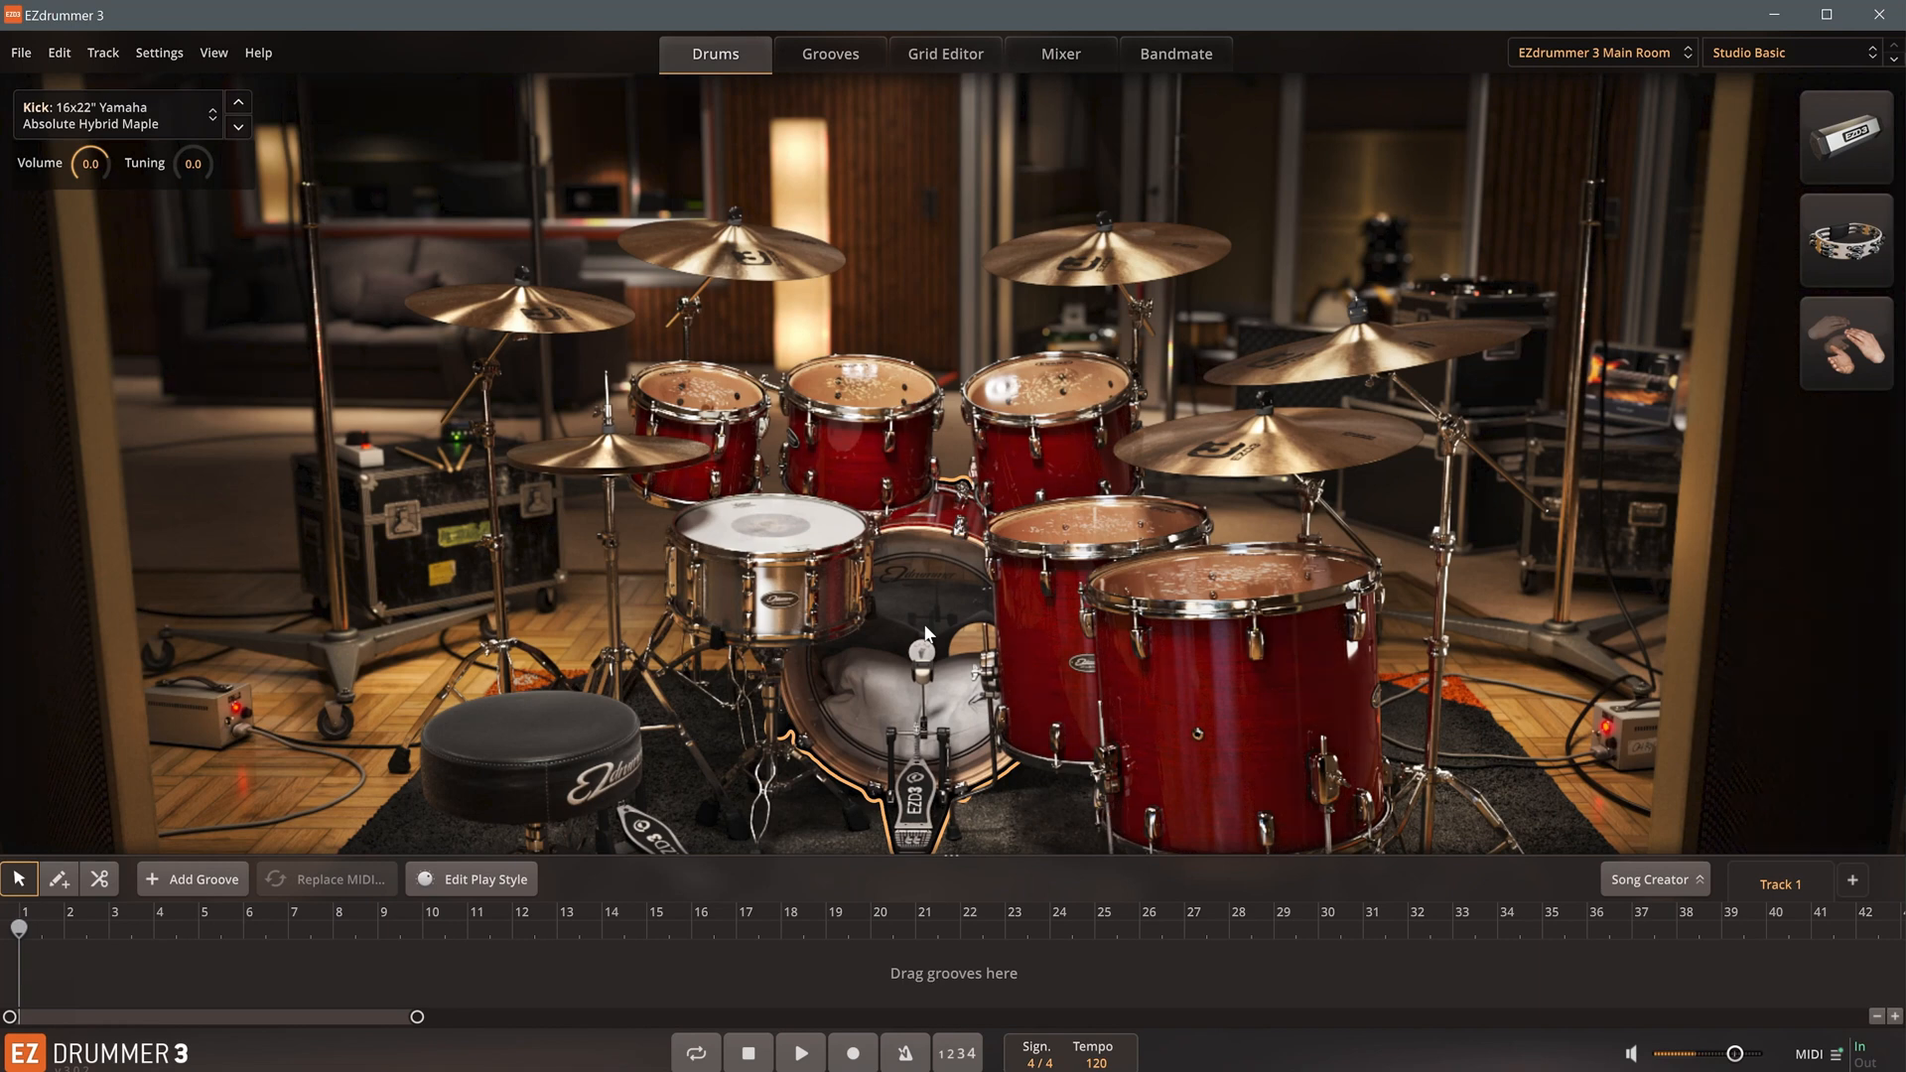
- Lower the Apollo hardware buffer, then set the audio buffer size to 128 samples
click(158, 52)
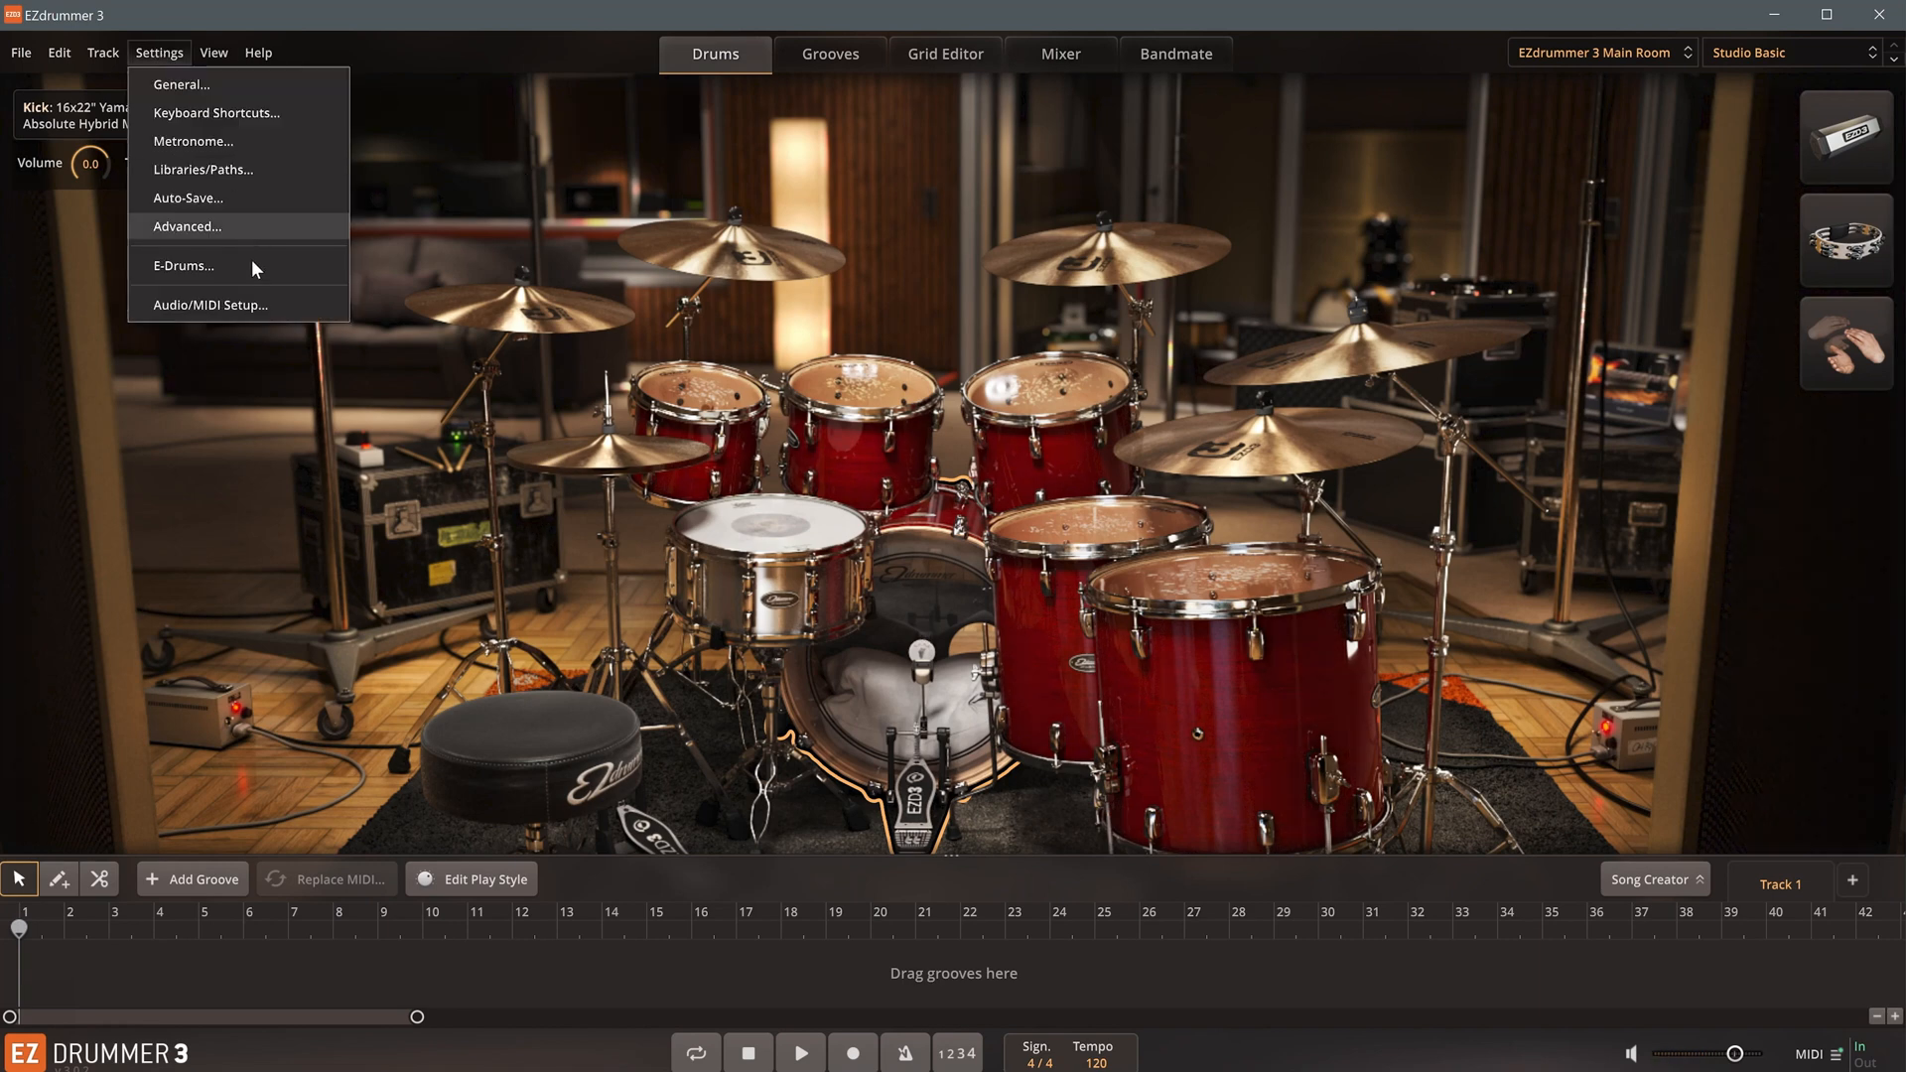
click(210, 304)
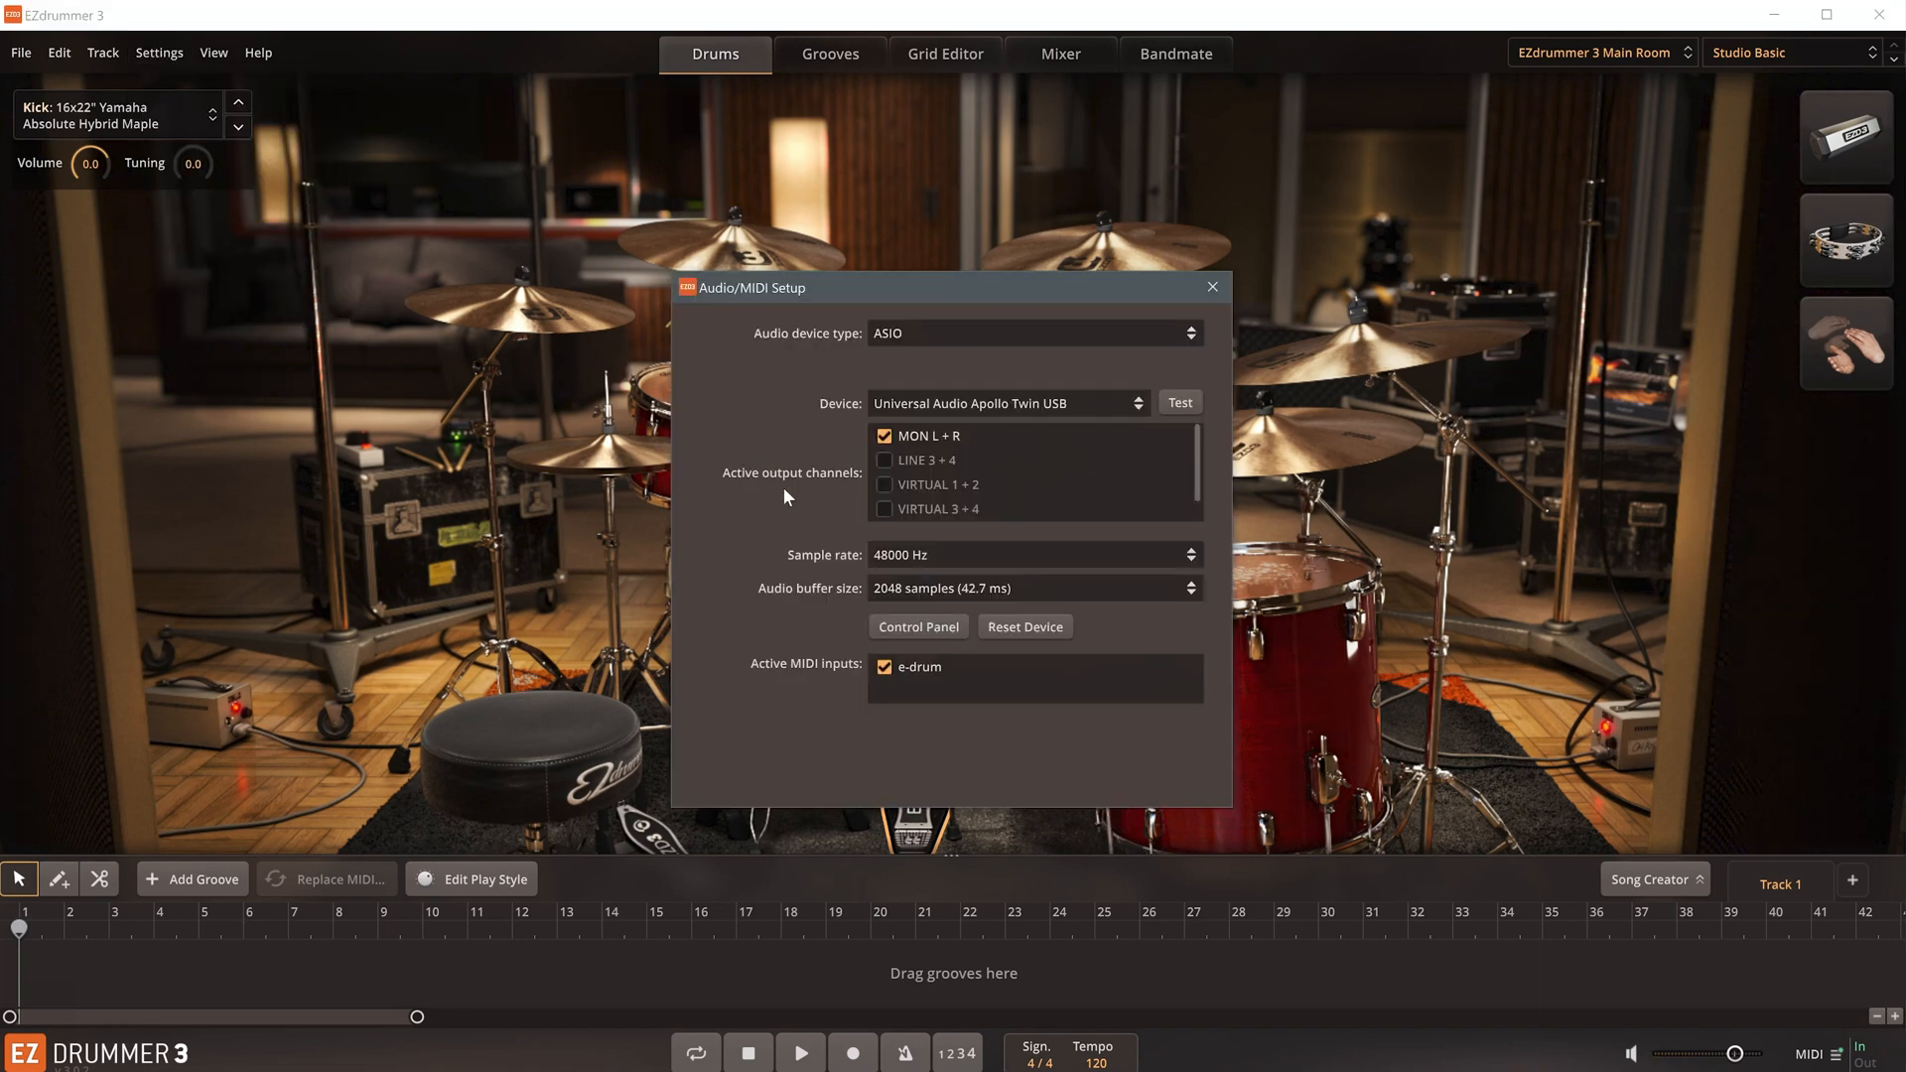
click(1032, 589)
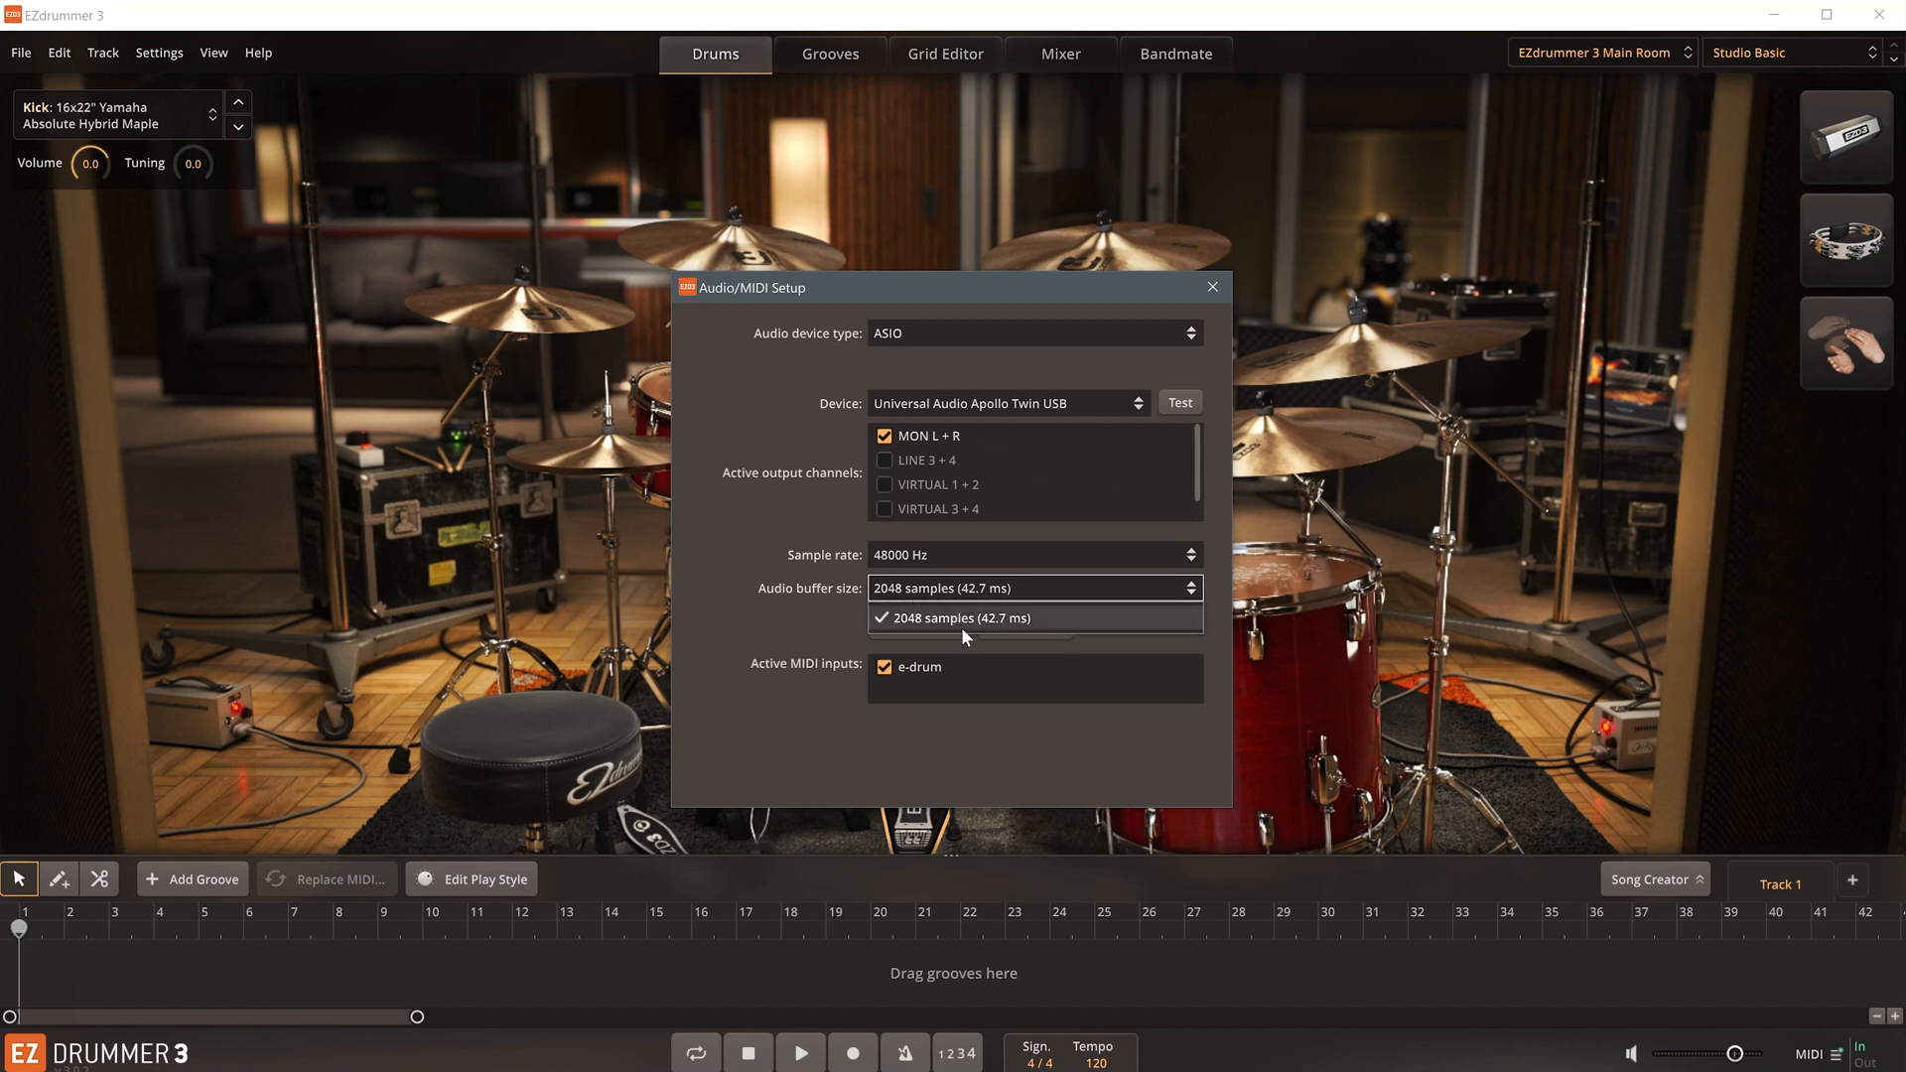
click(959, 617)
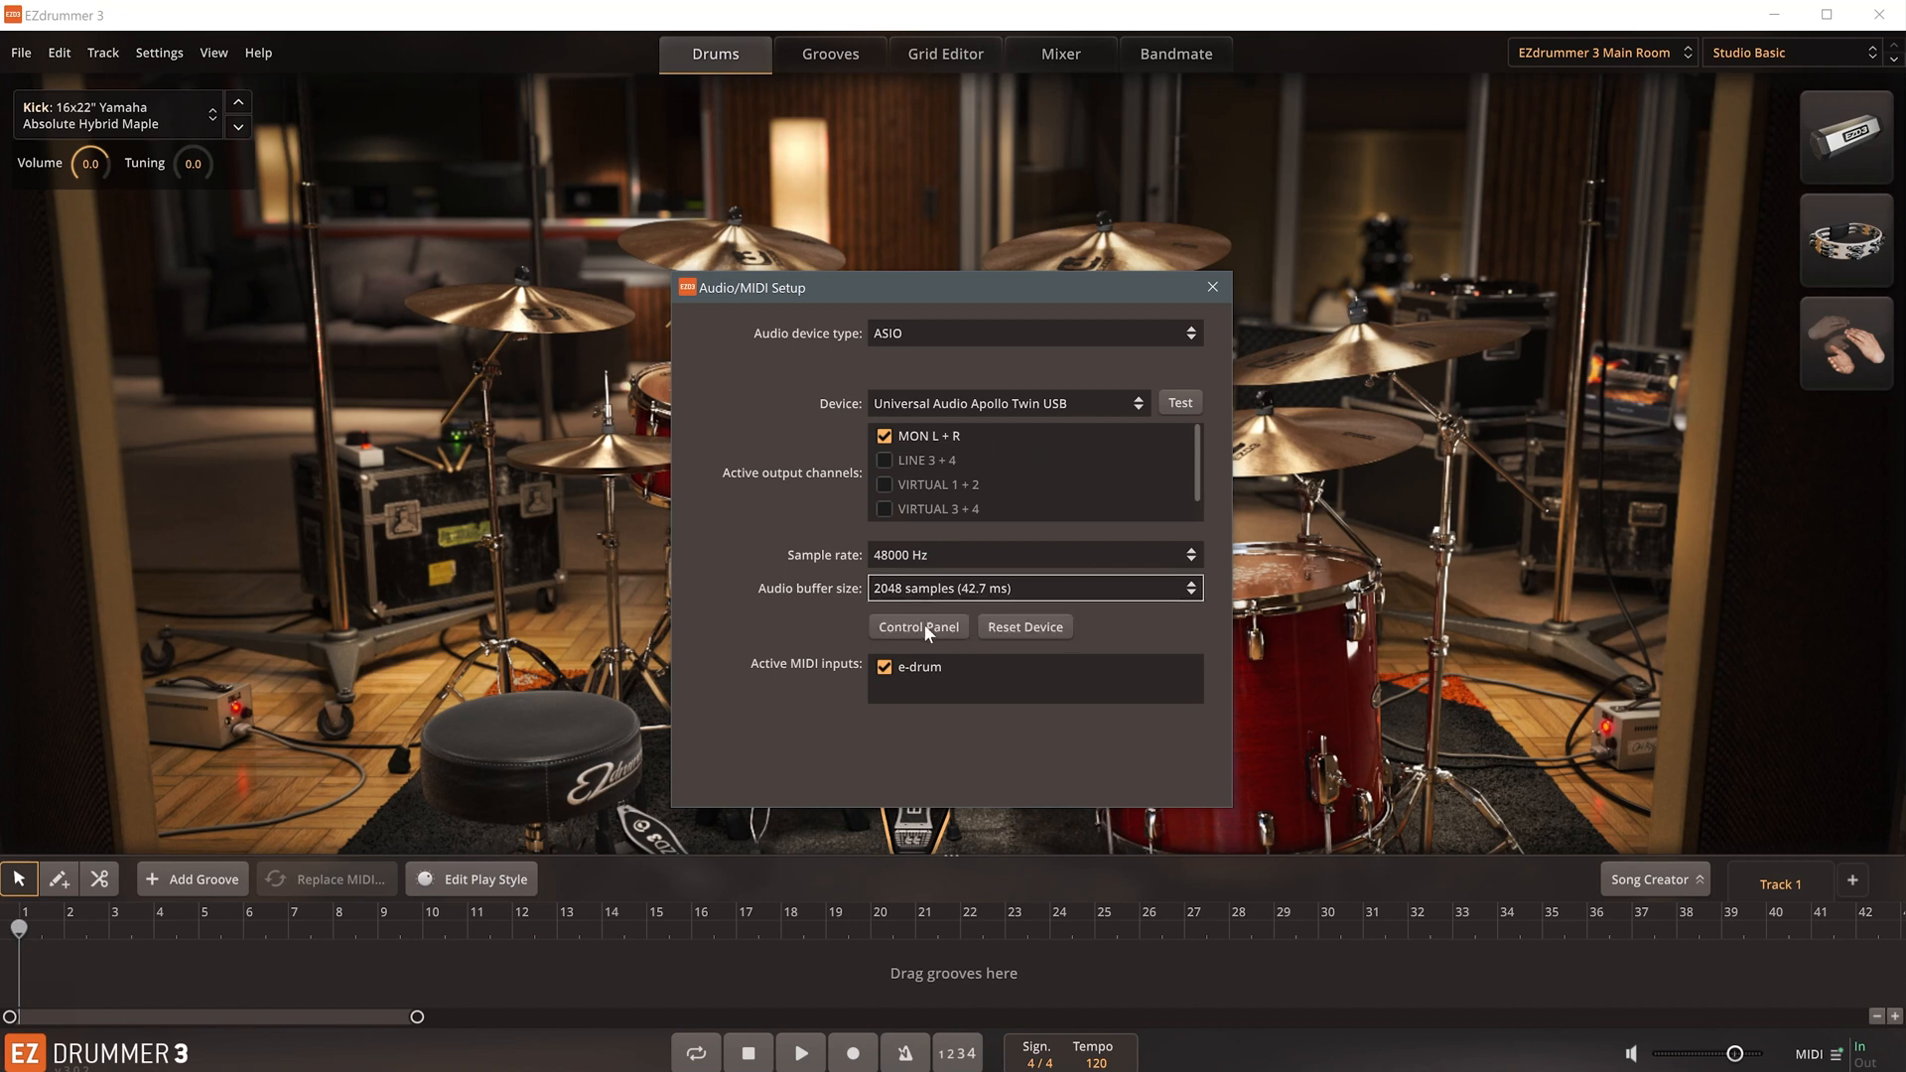
click(916, 626)
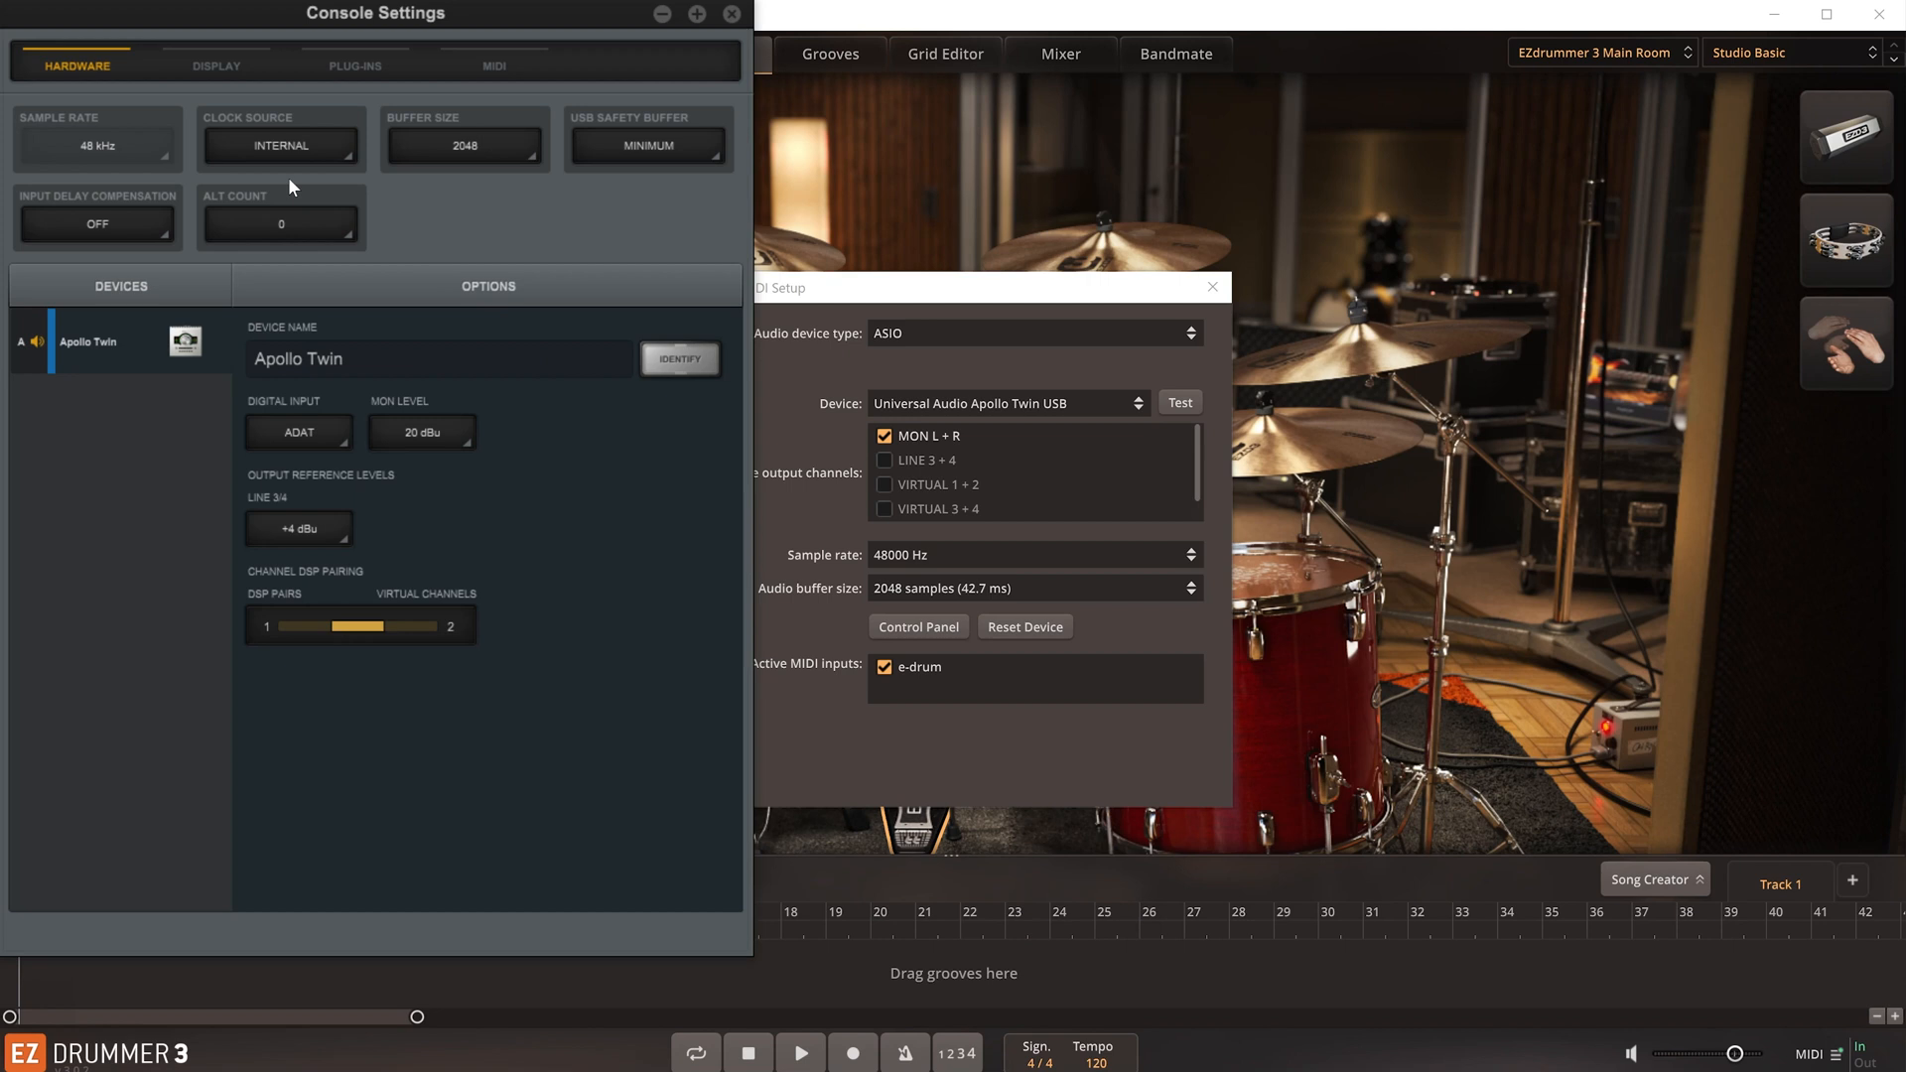
click(464, 145)
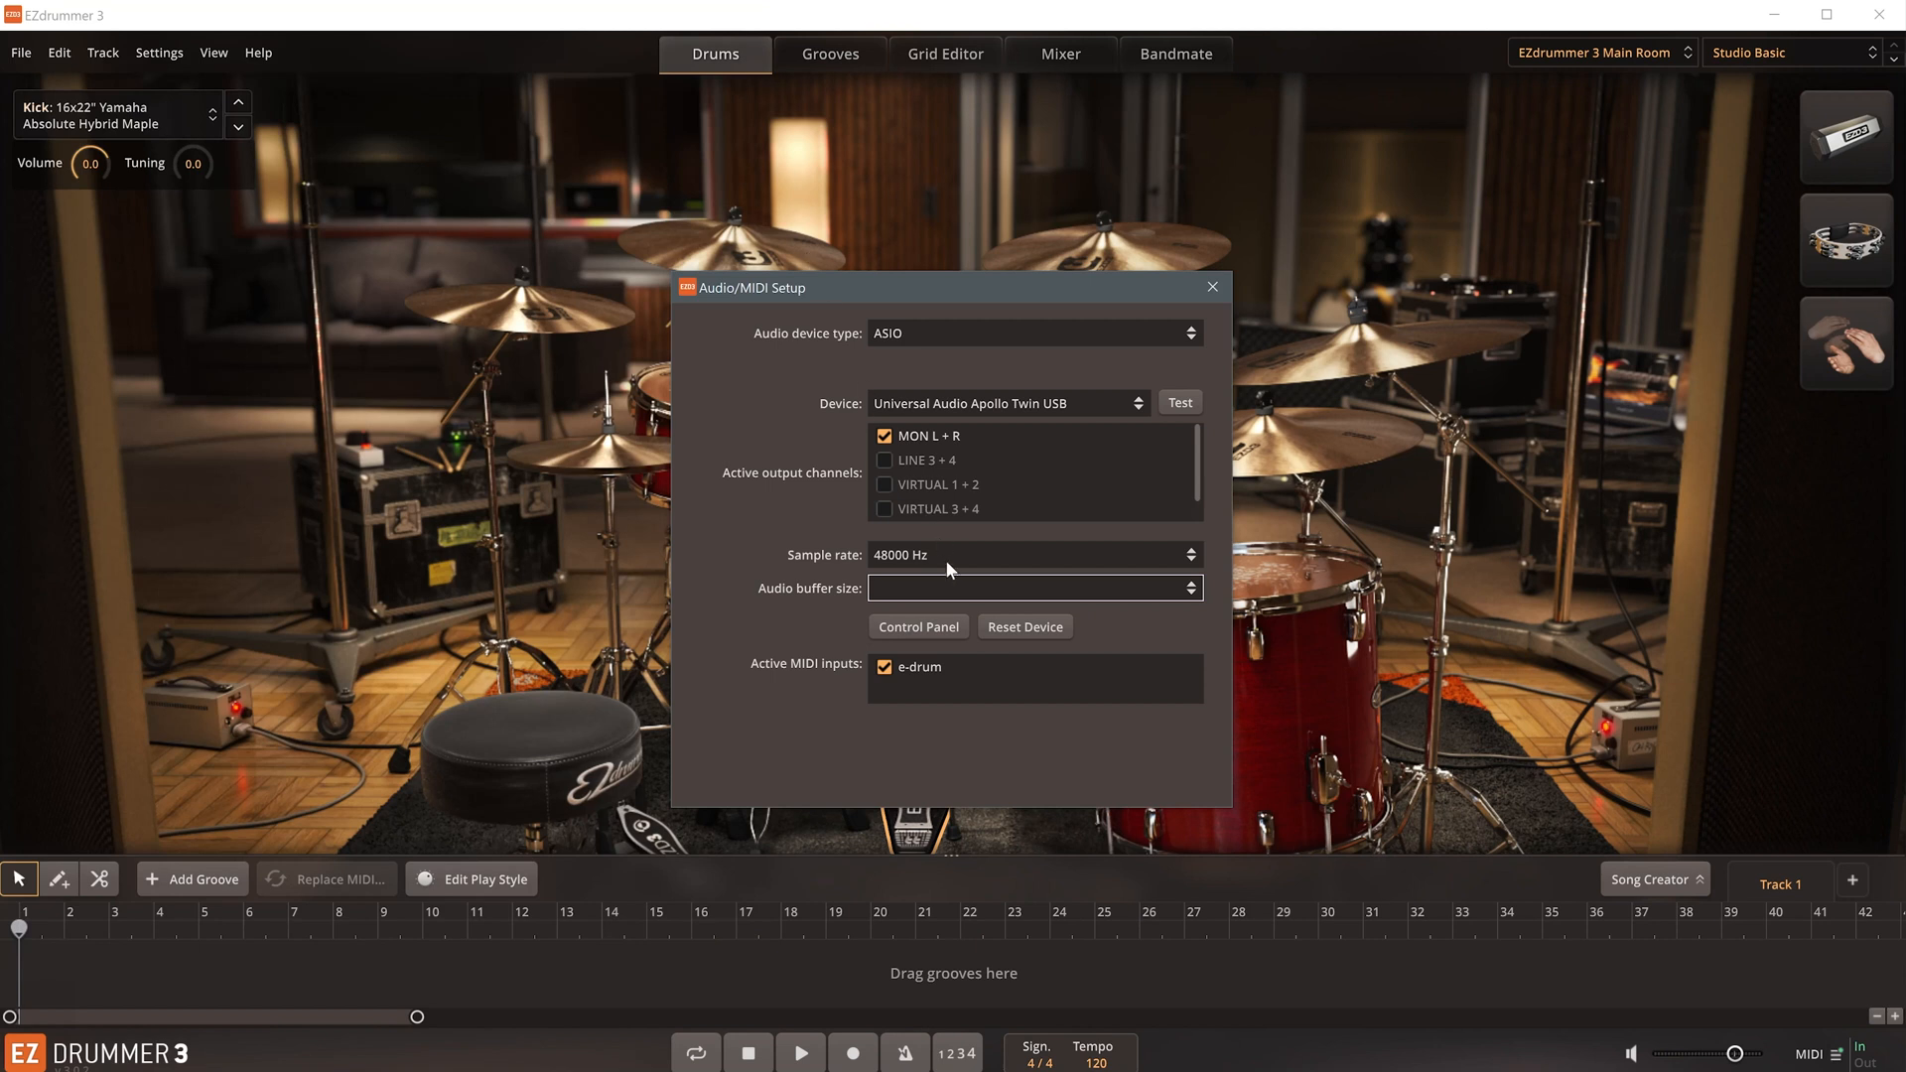
click(1032, 587)
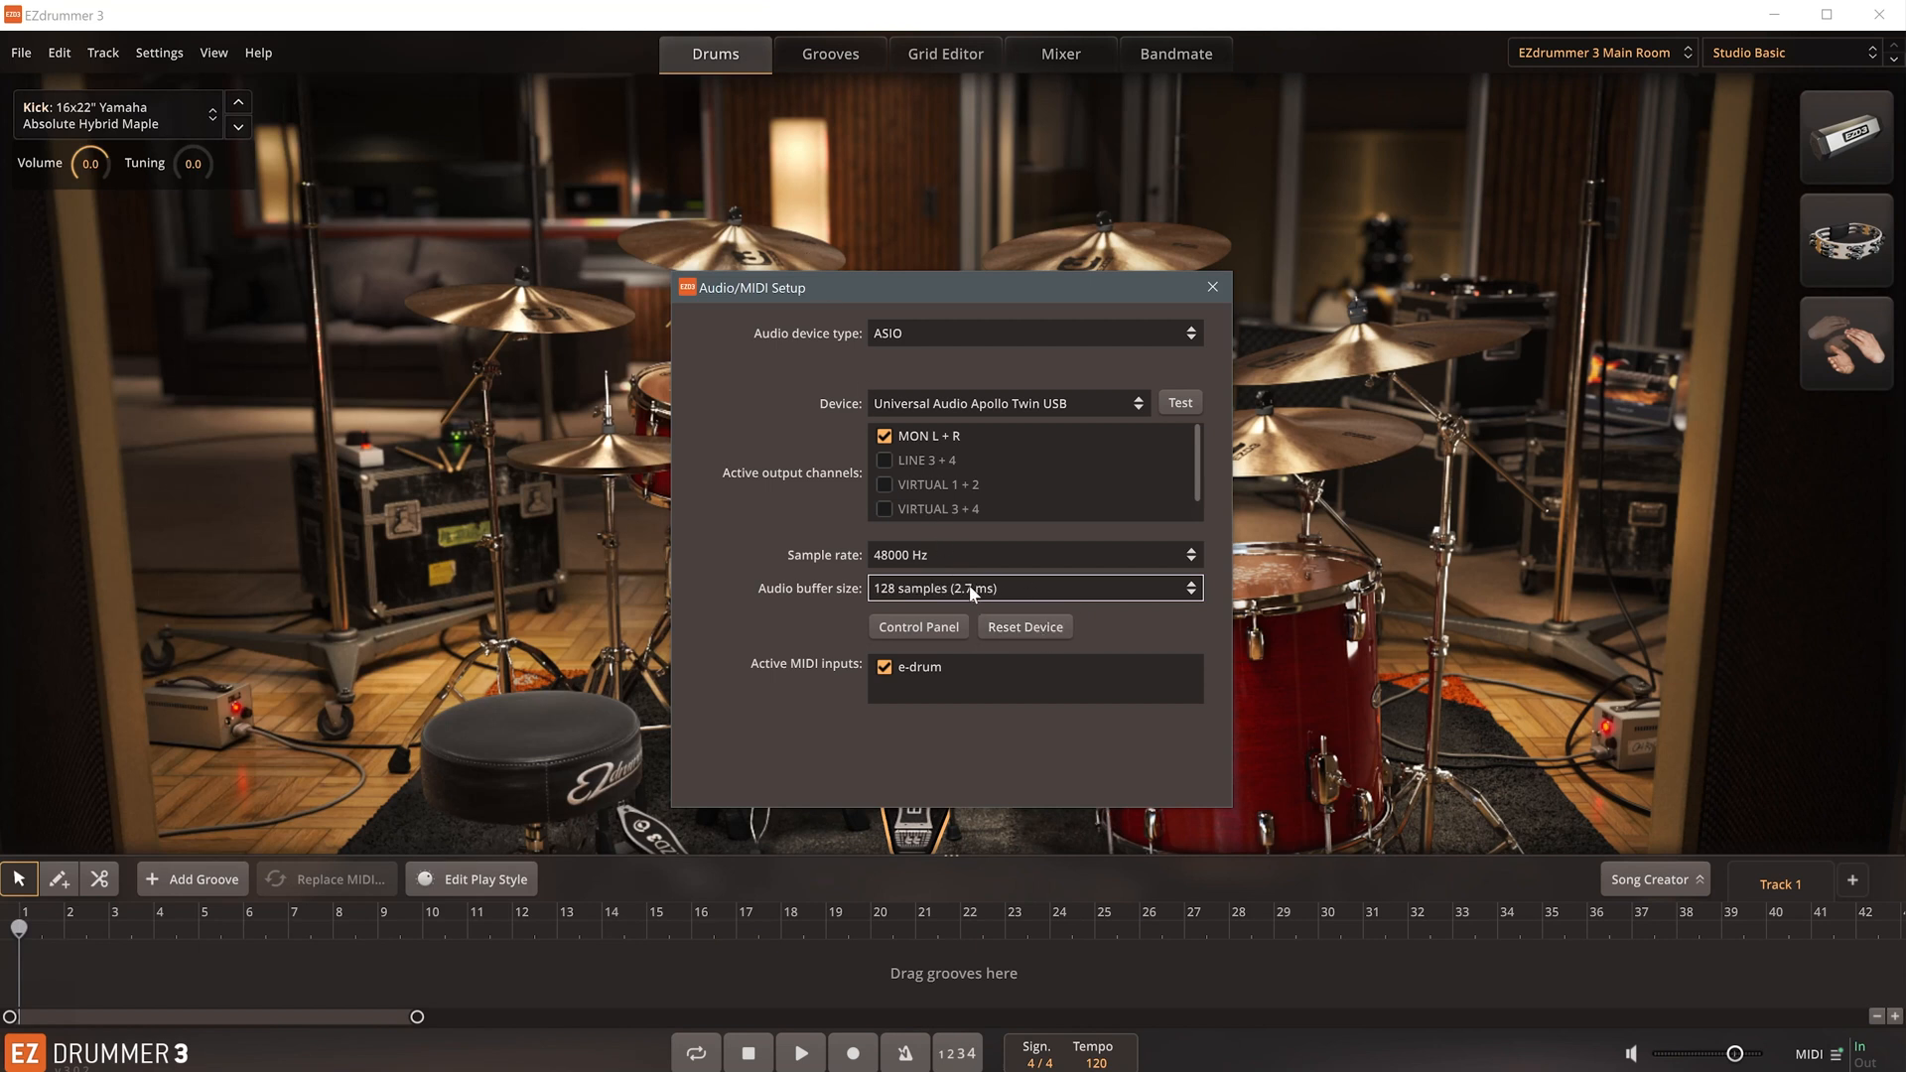
mouse_move(1012, 596)
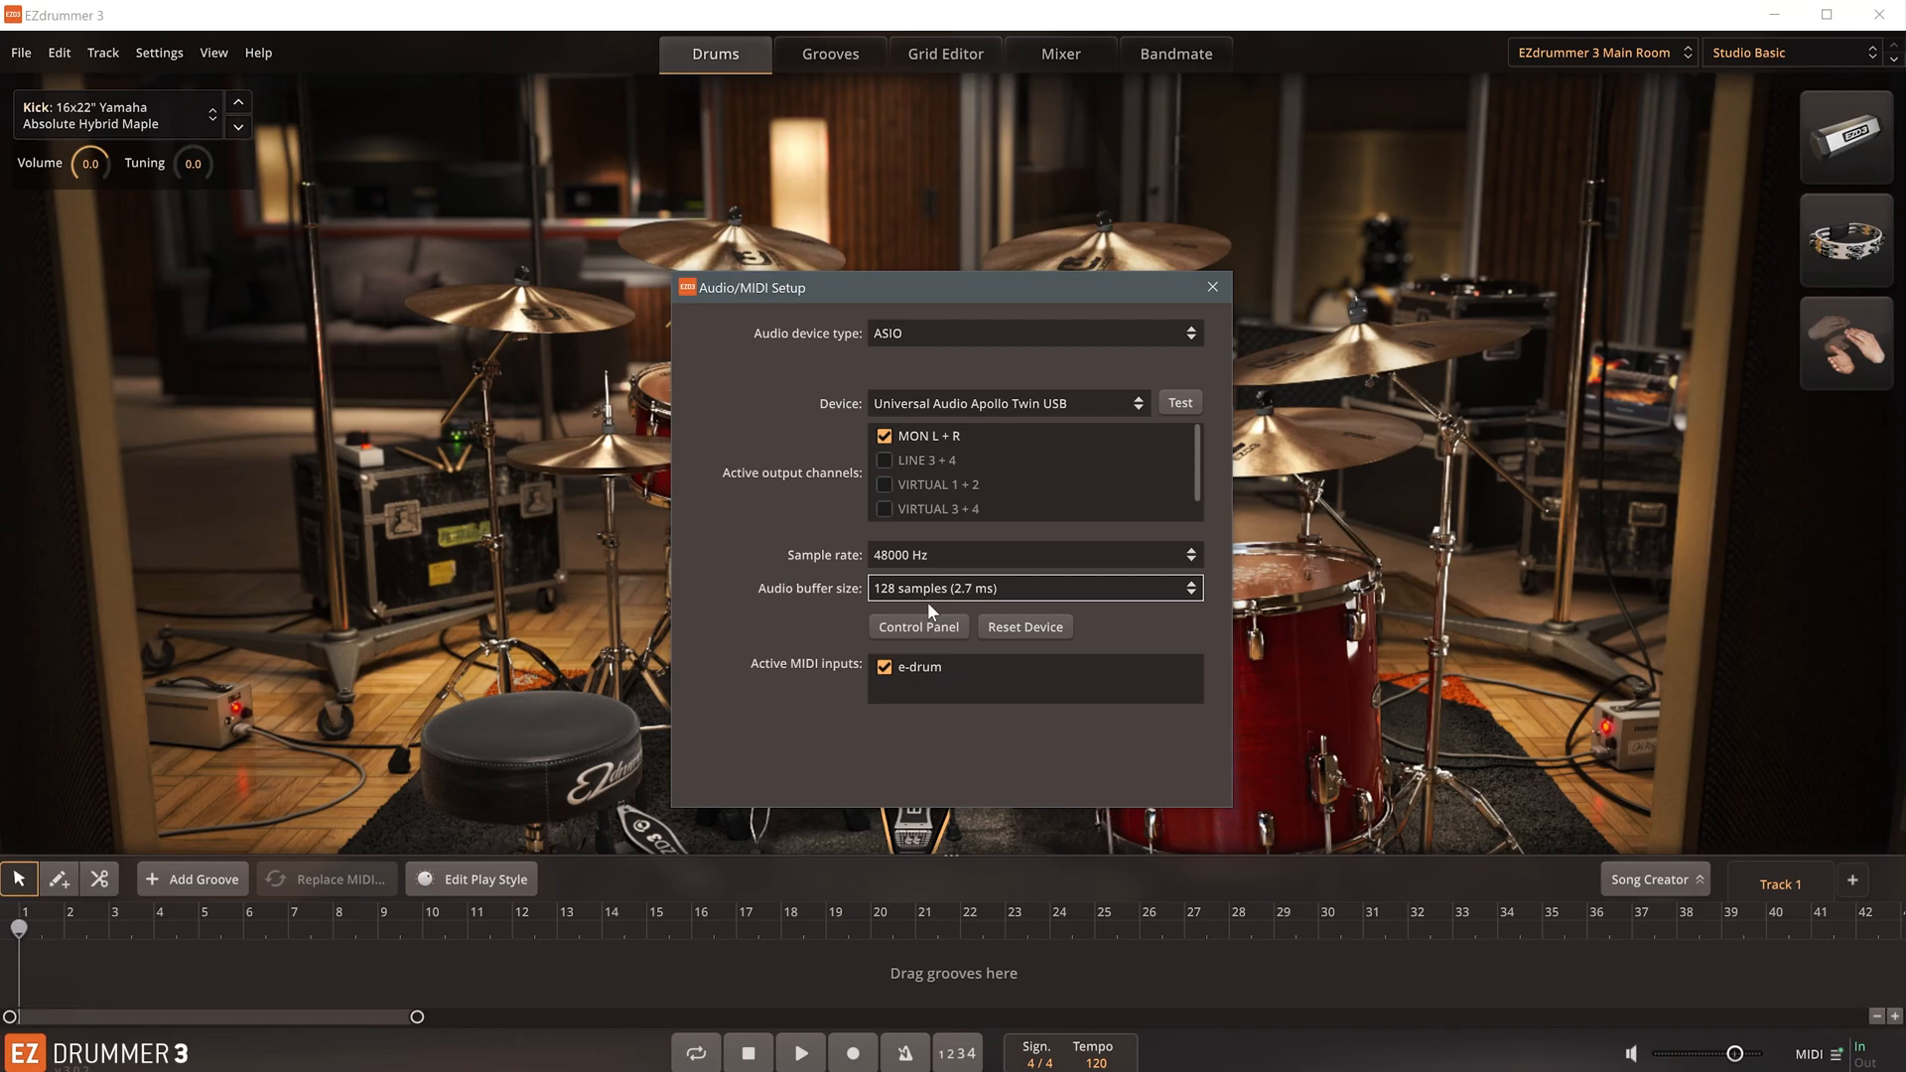
- Close the Audio/MIDI Setup dialog with its X button
click(1212, 287)
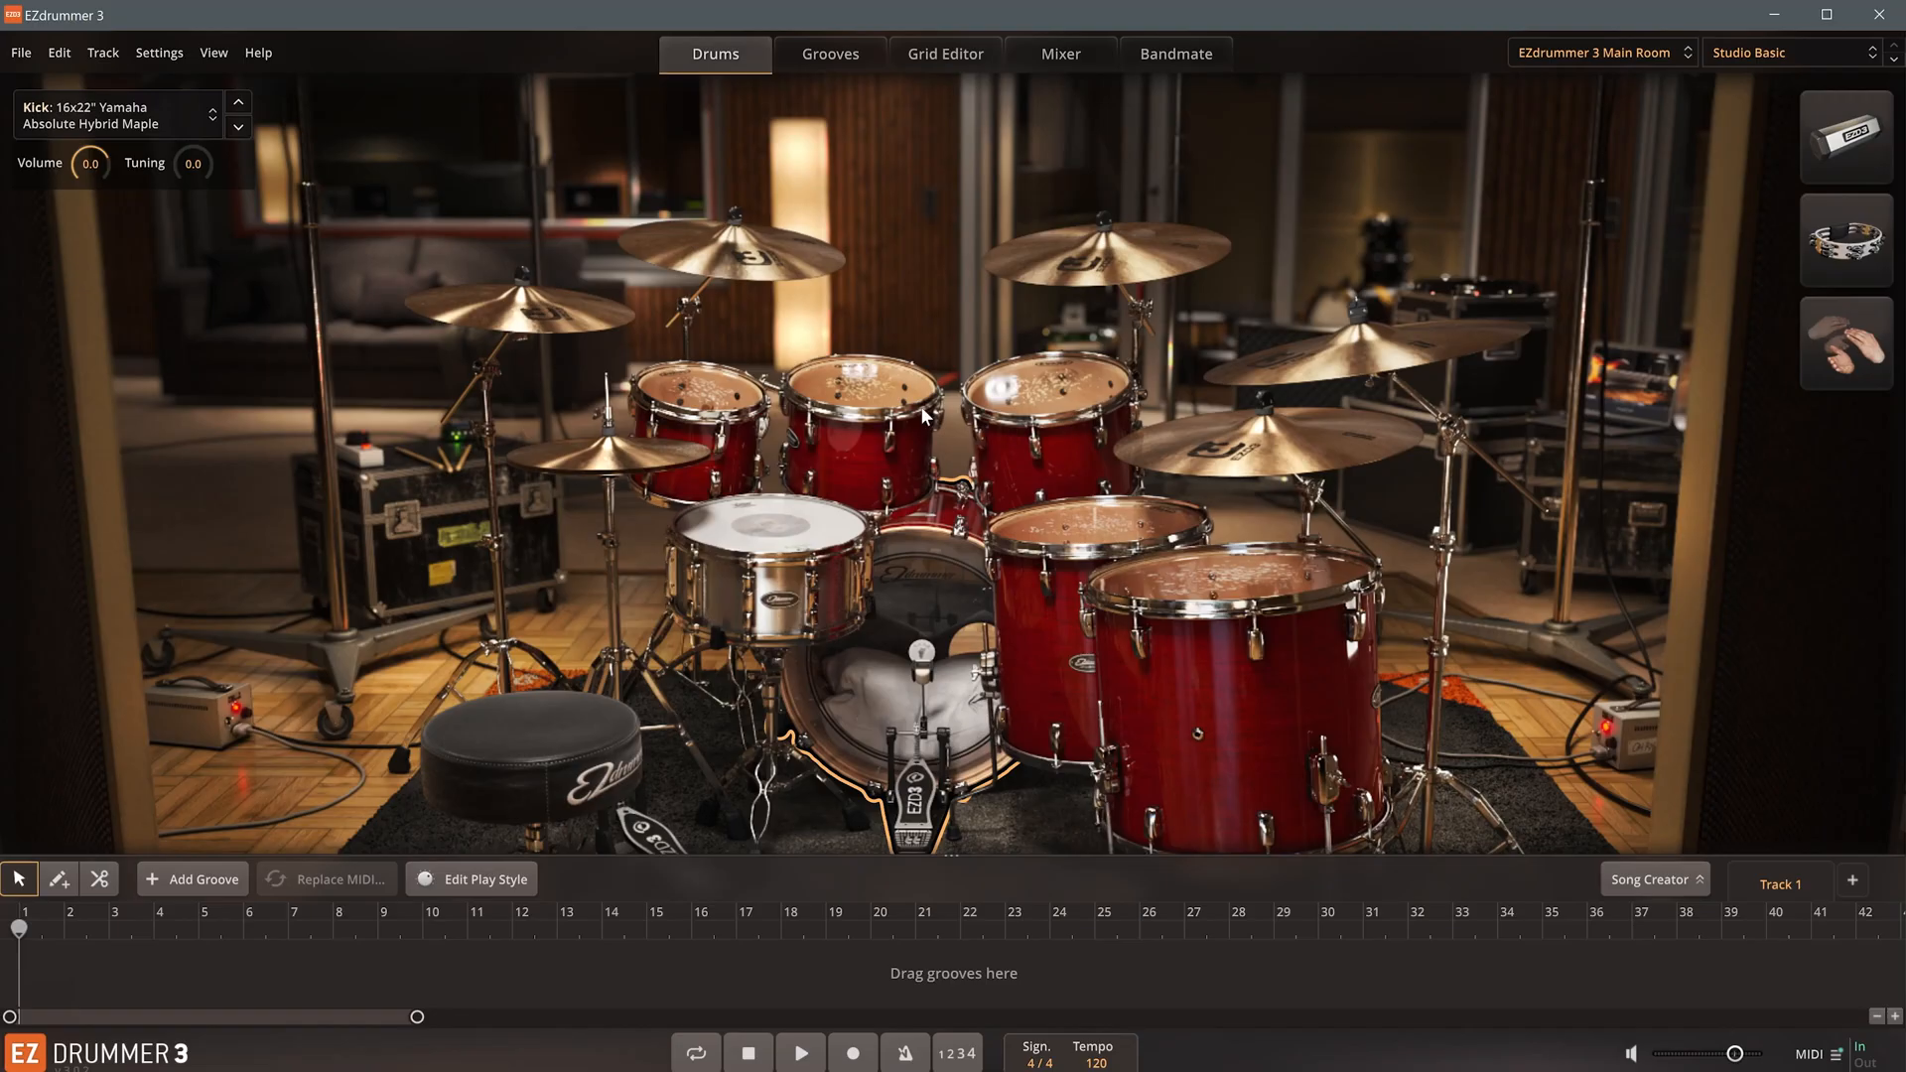
- Map the snare's Sidestick articulation to MIDI note 40 using Learn and a rim hit
click(158, 53)
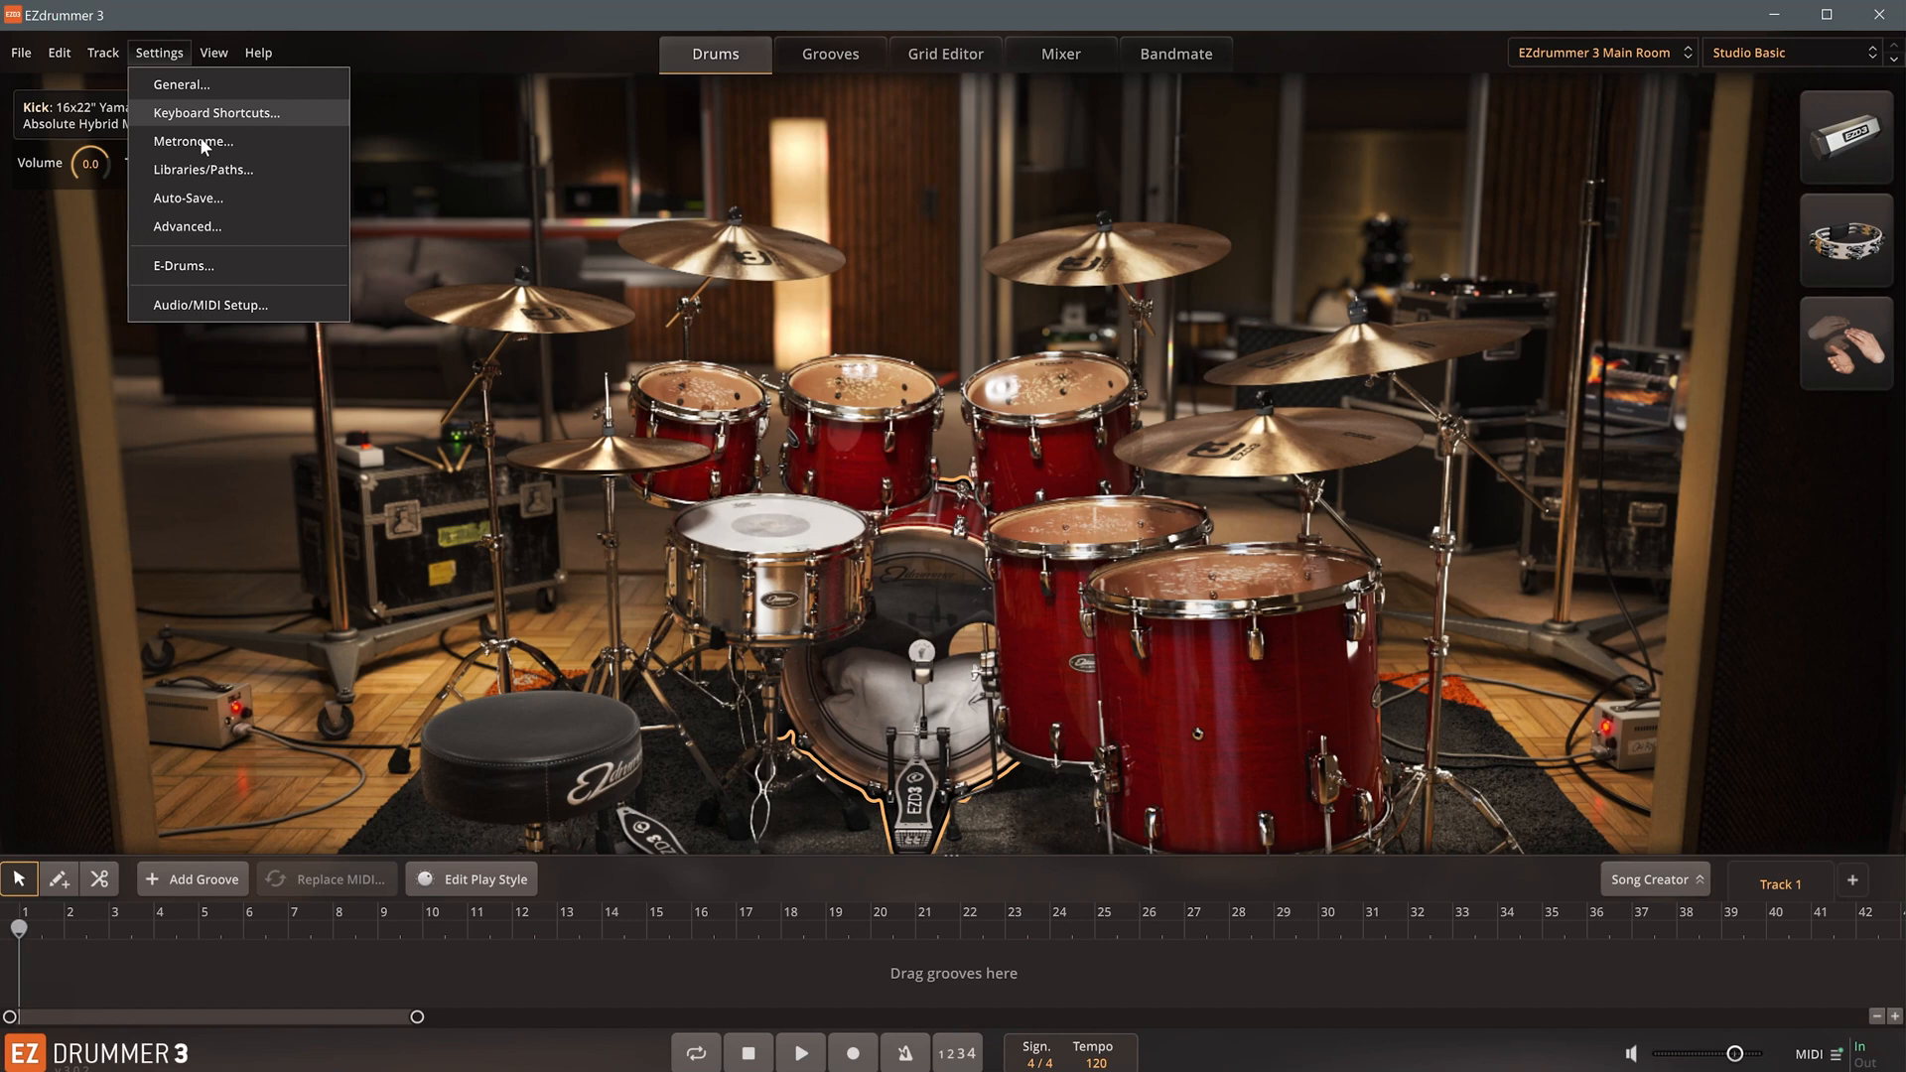
click(182, 265)
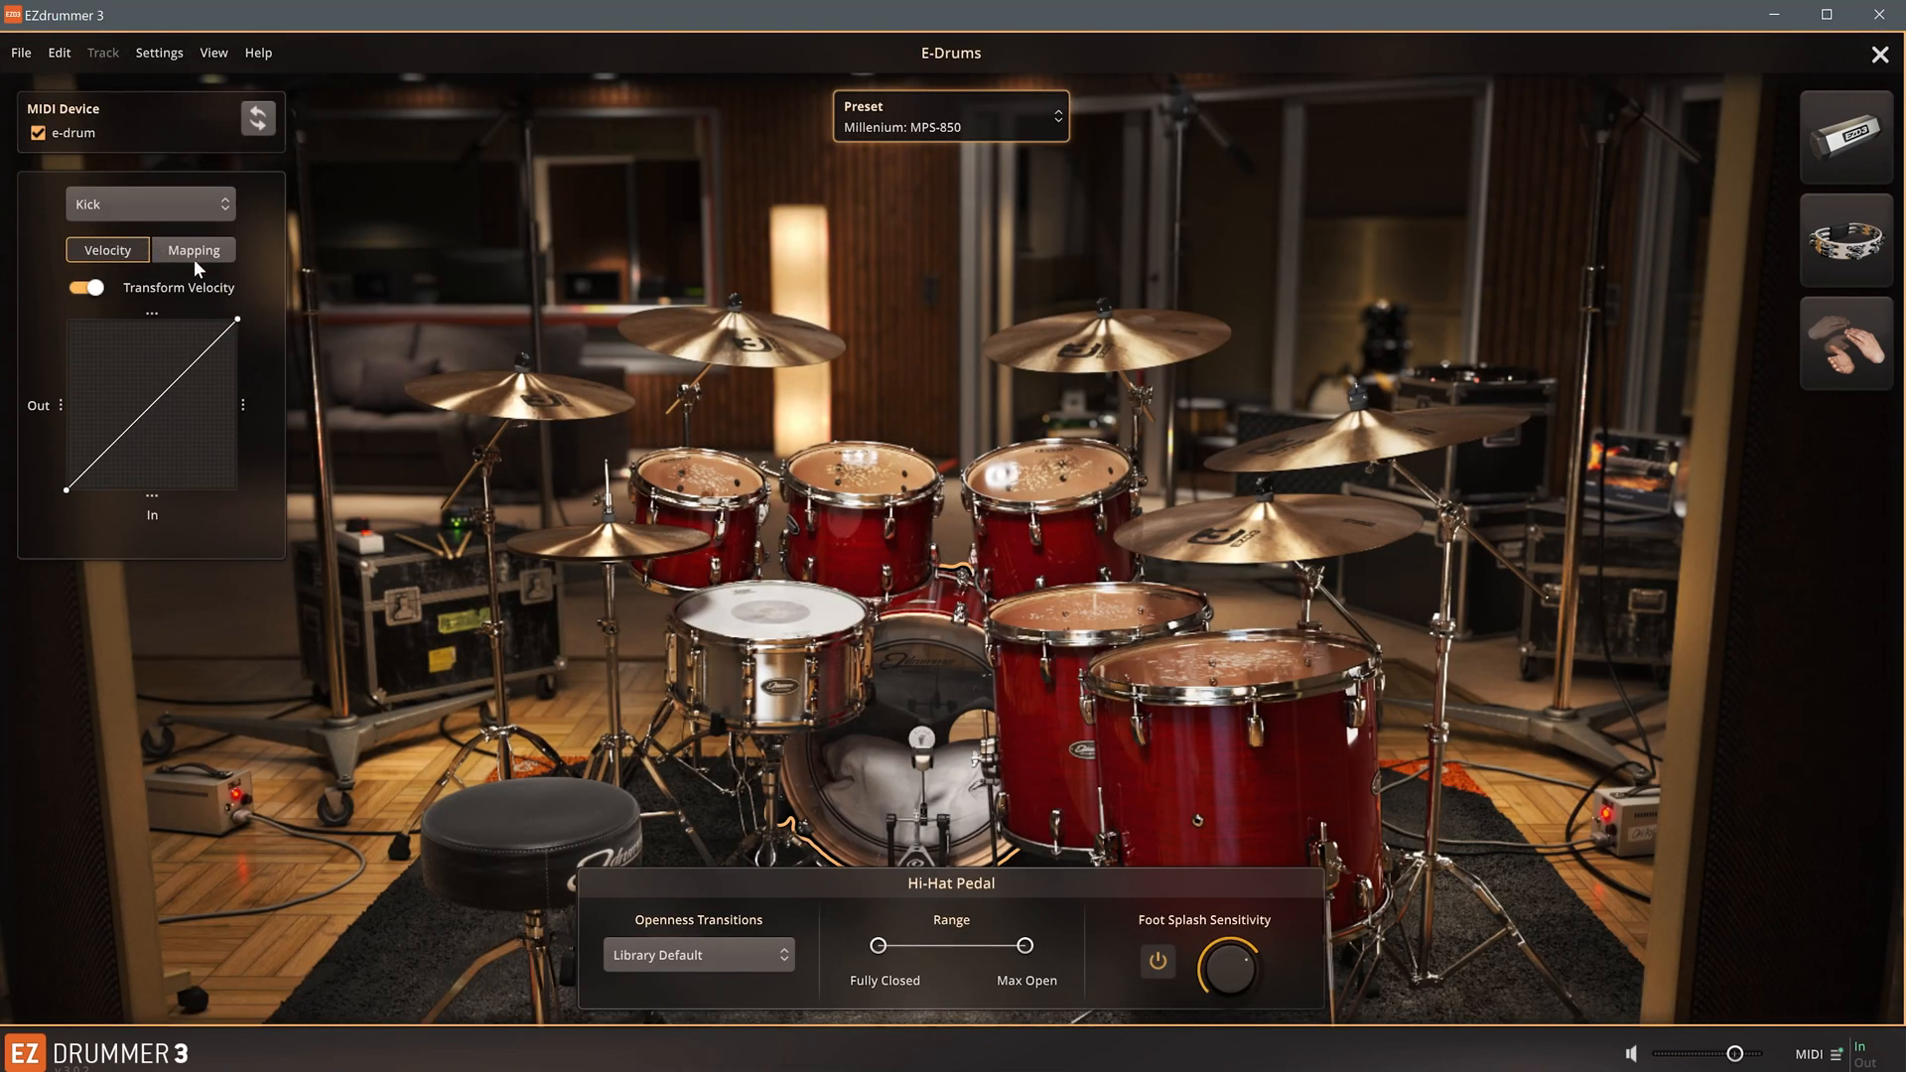
click(193, 249)
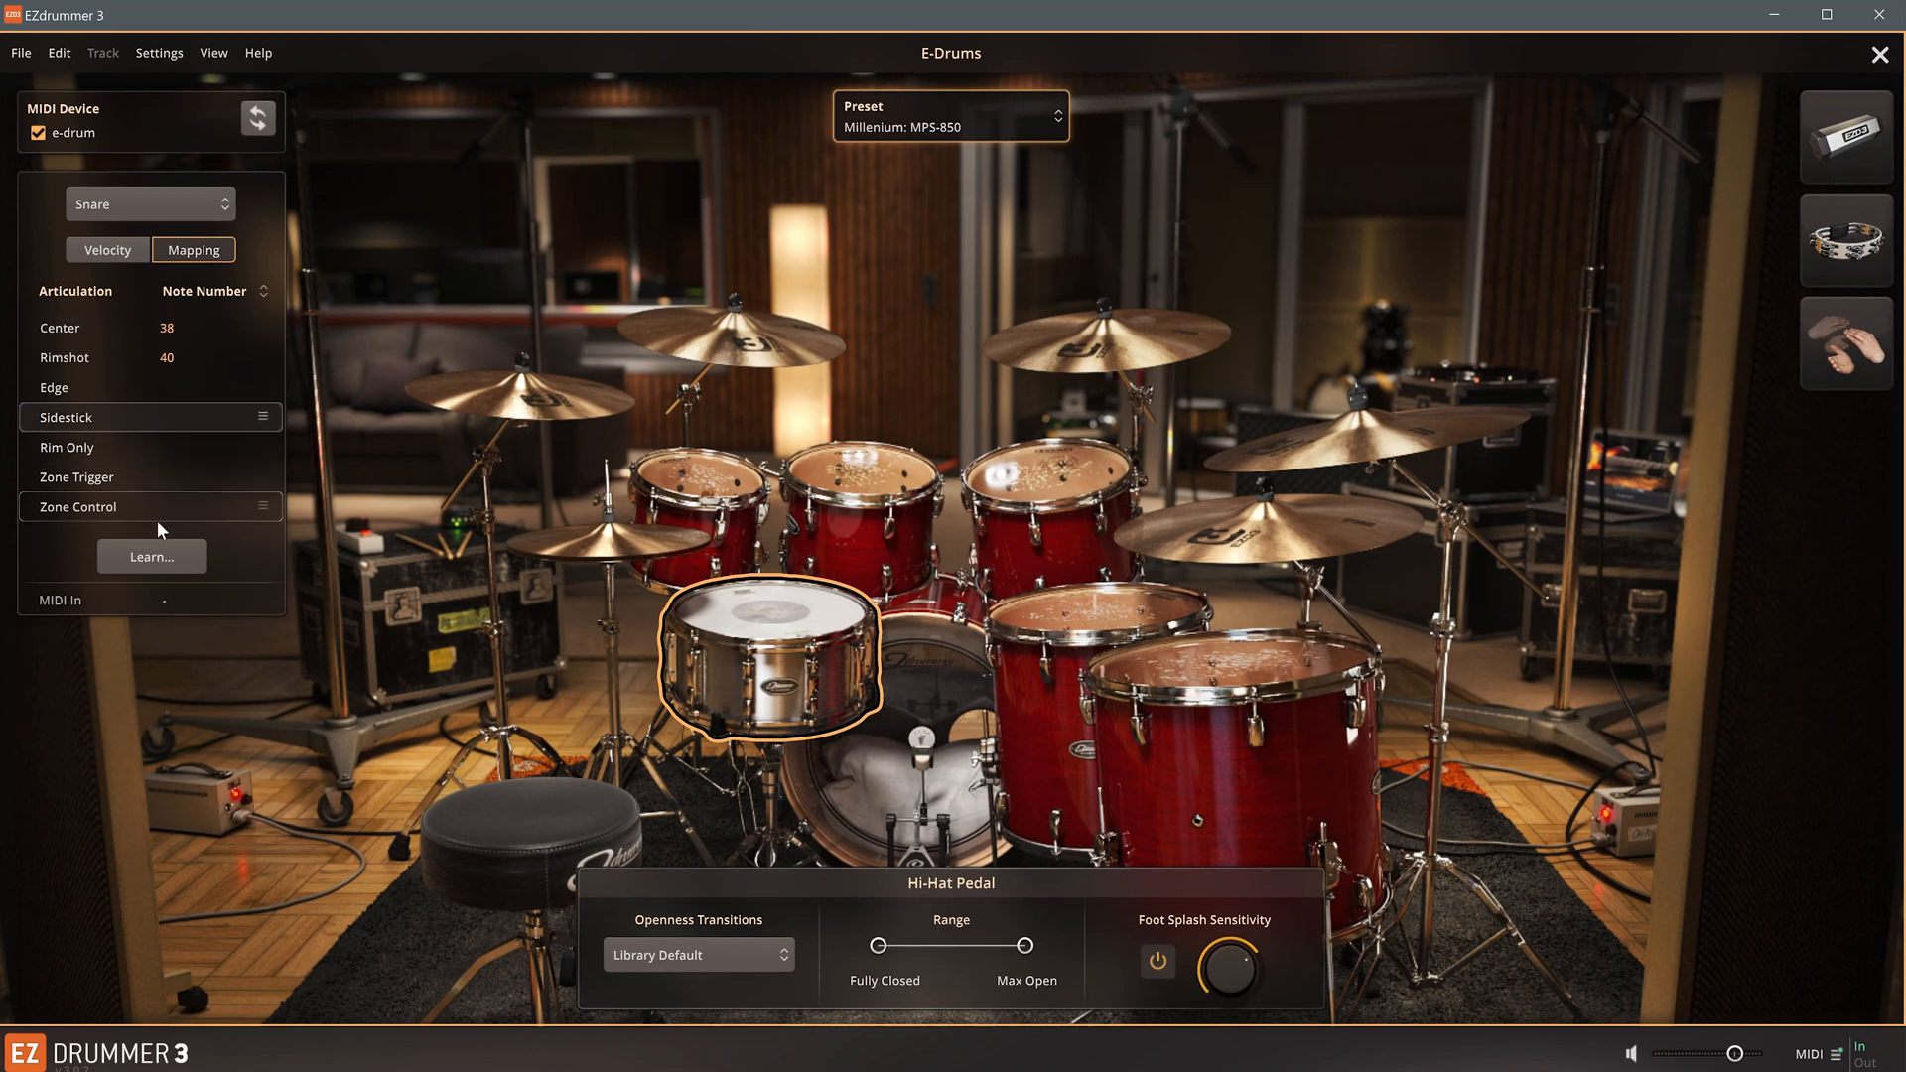
click(151, 556)
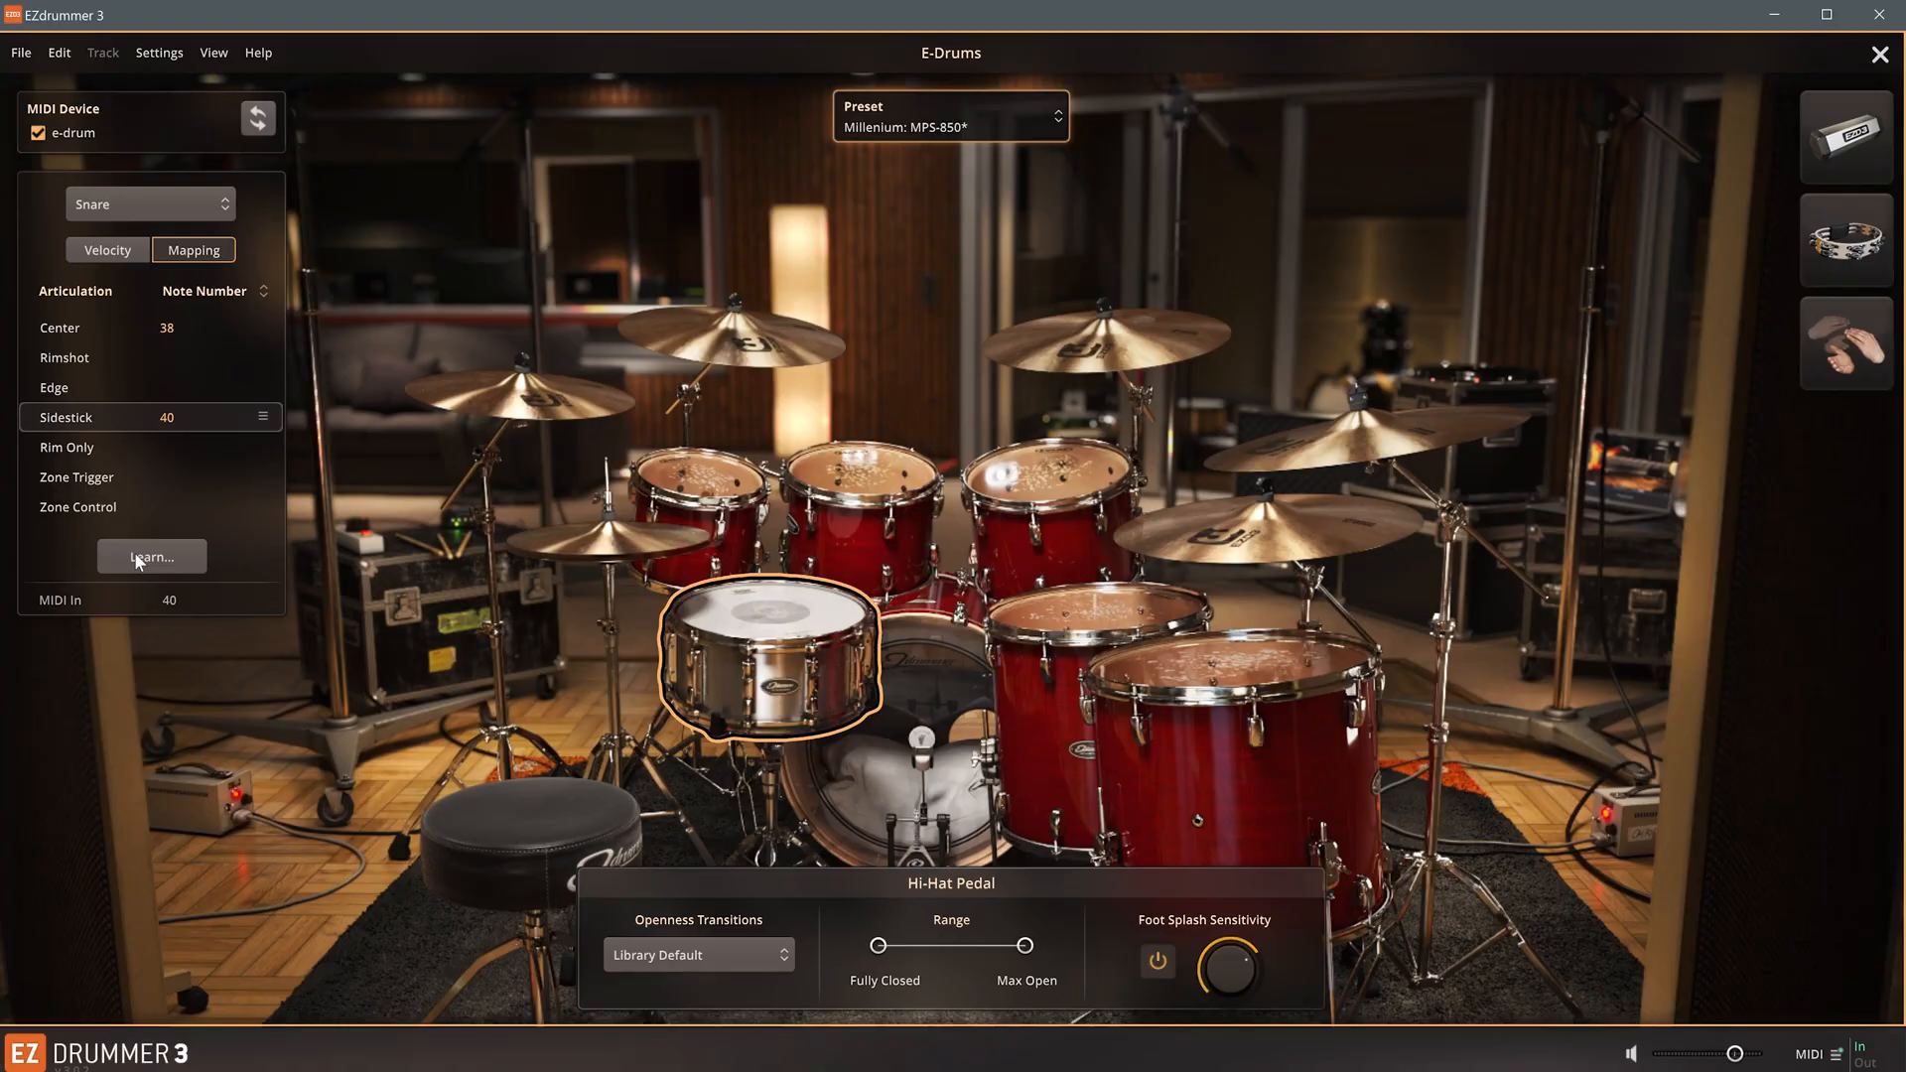
- Save the current e-drum settings as the new preset 'MPS-850 Sidestick'
click(952, 115)
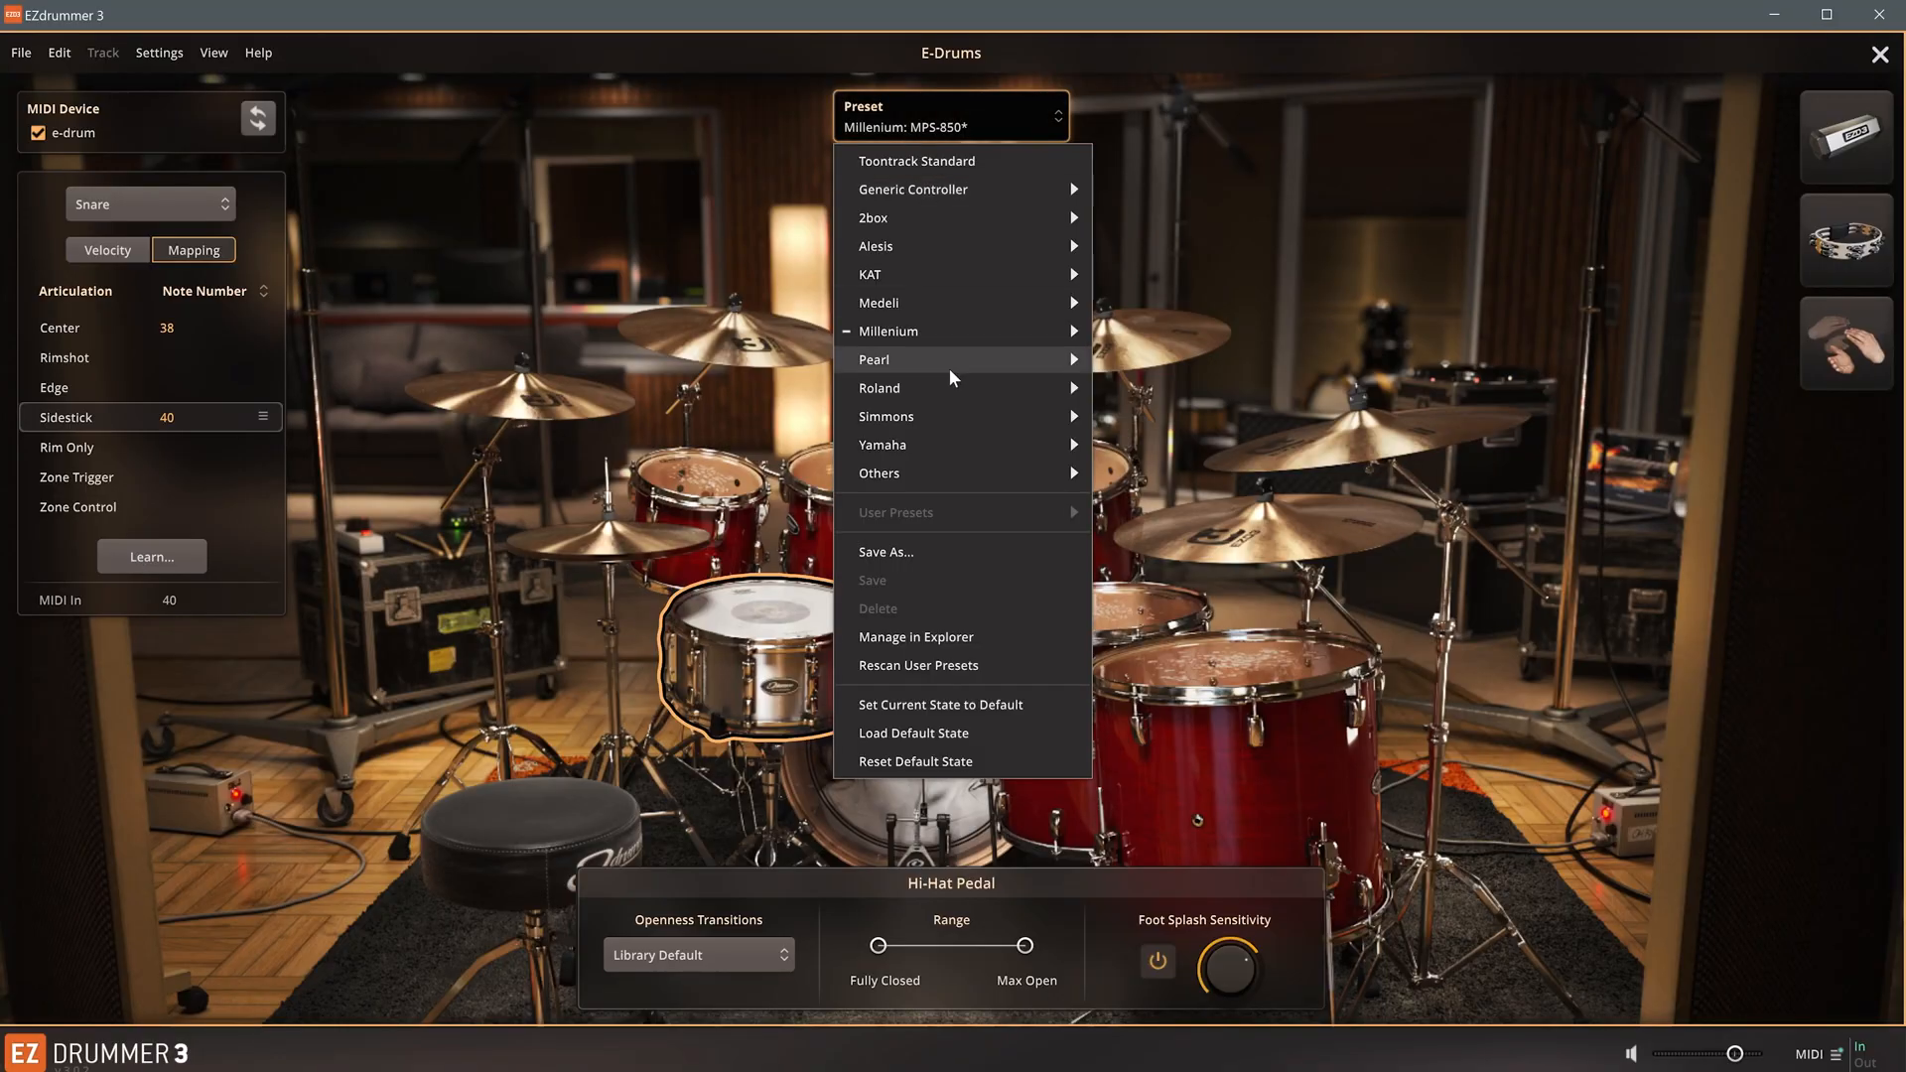
click(884, 551)
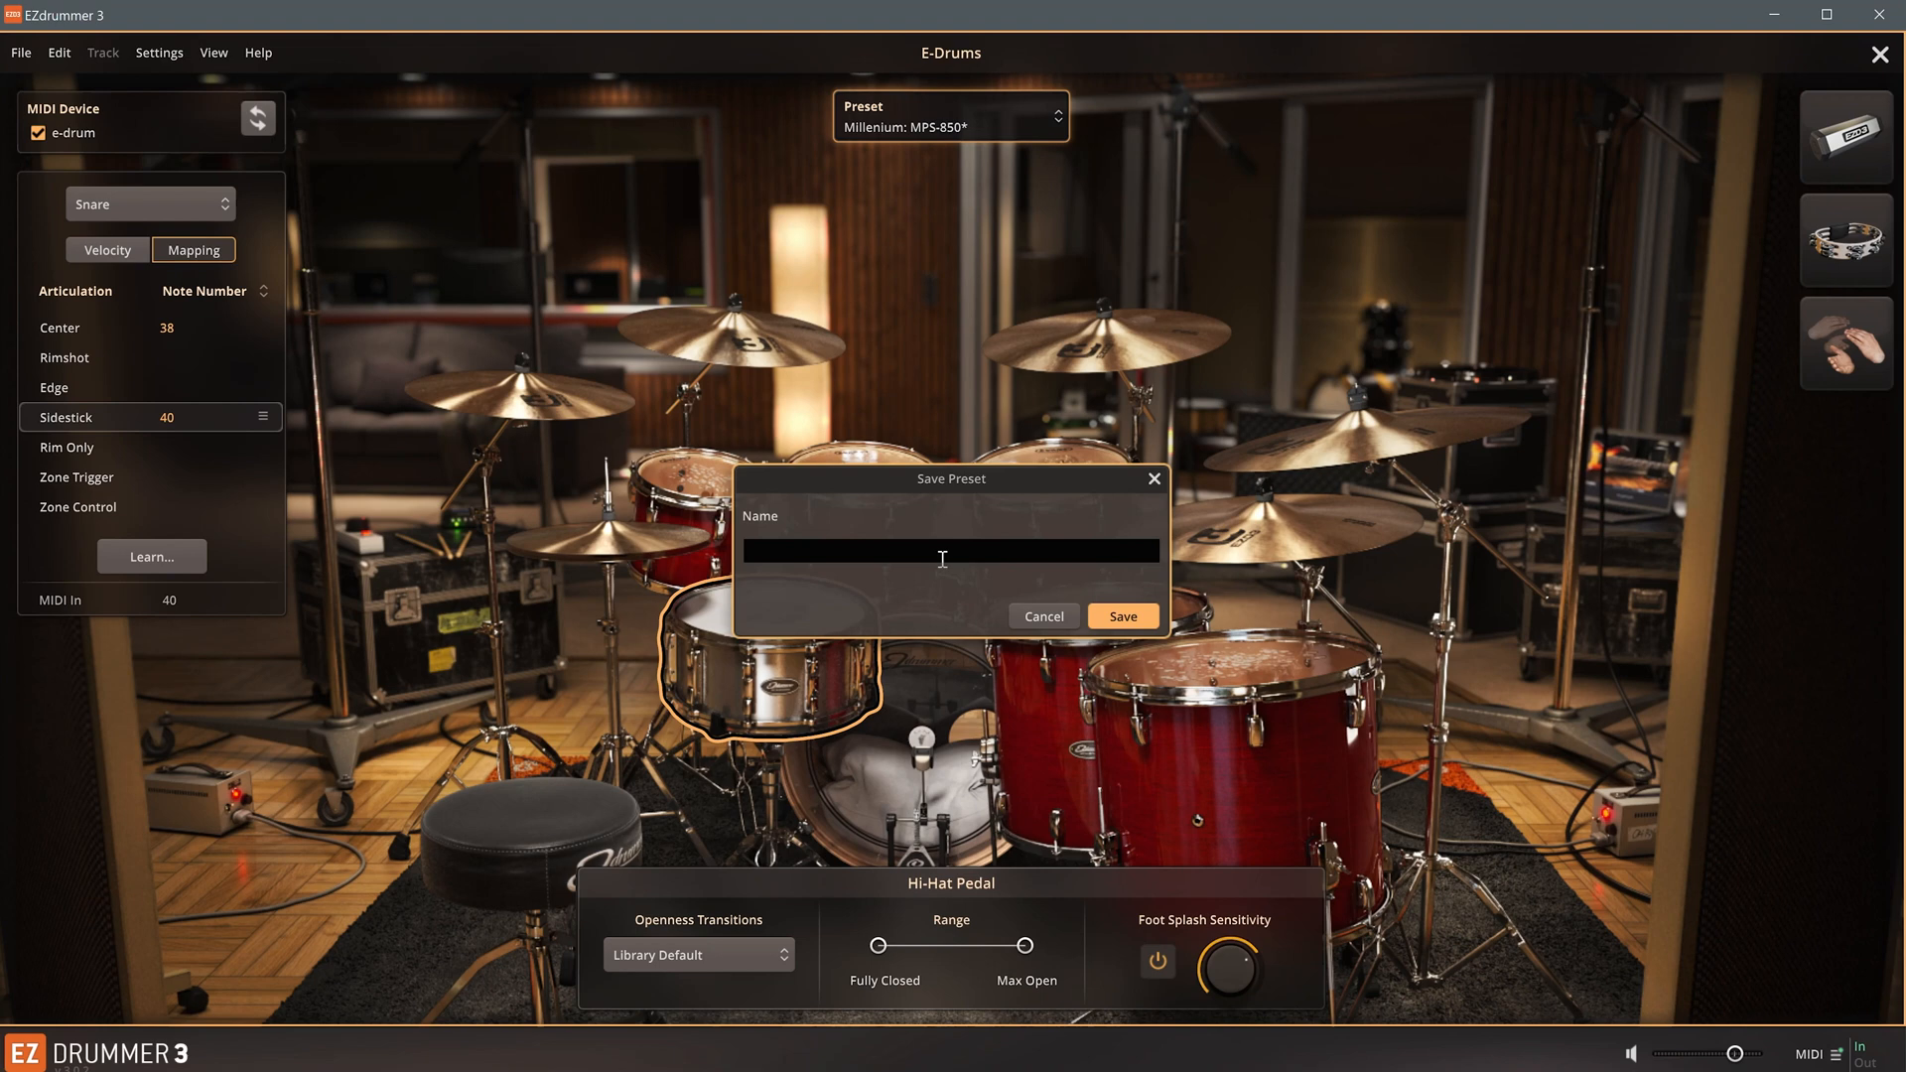
text(MPS-850 Side)
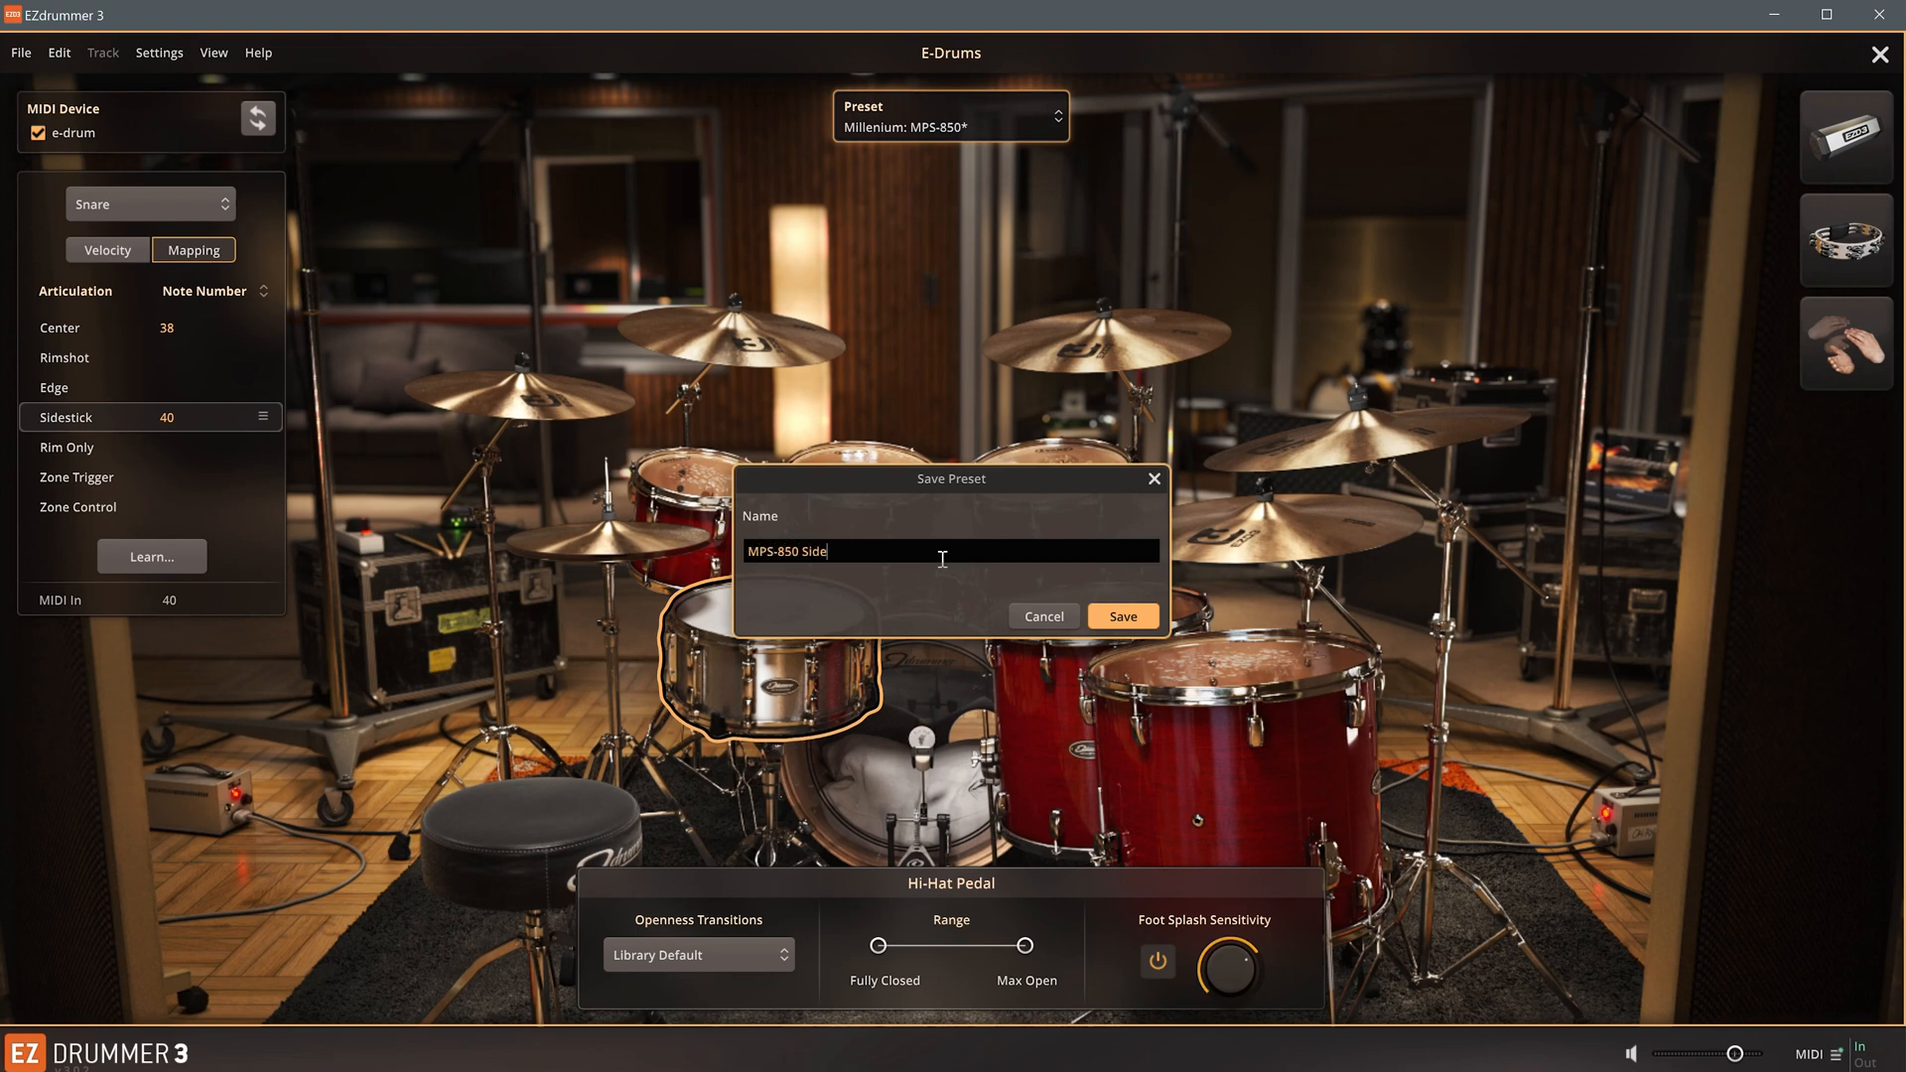
click(1120, 617)
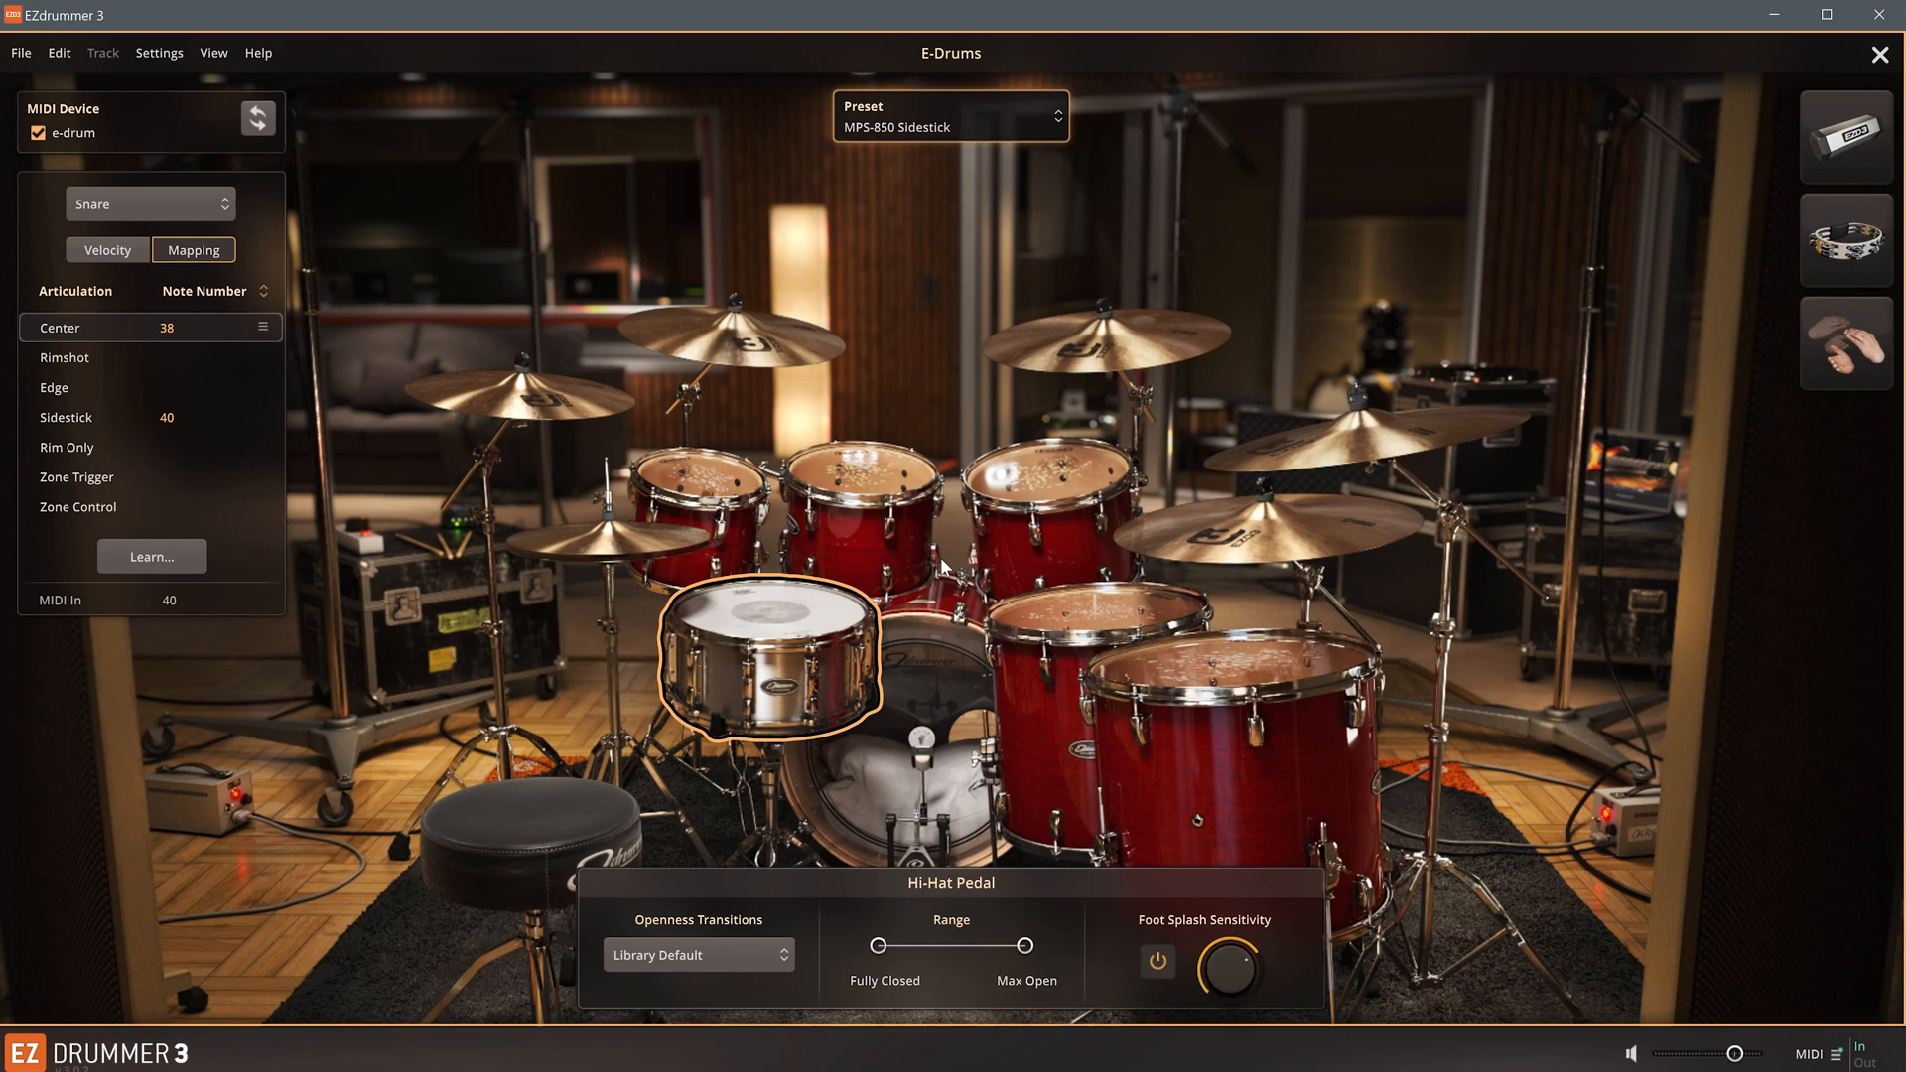
mouse_move(27, 970)
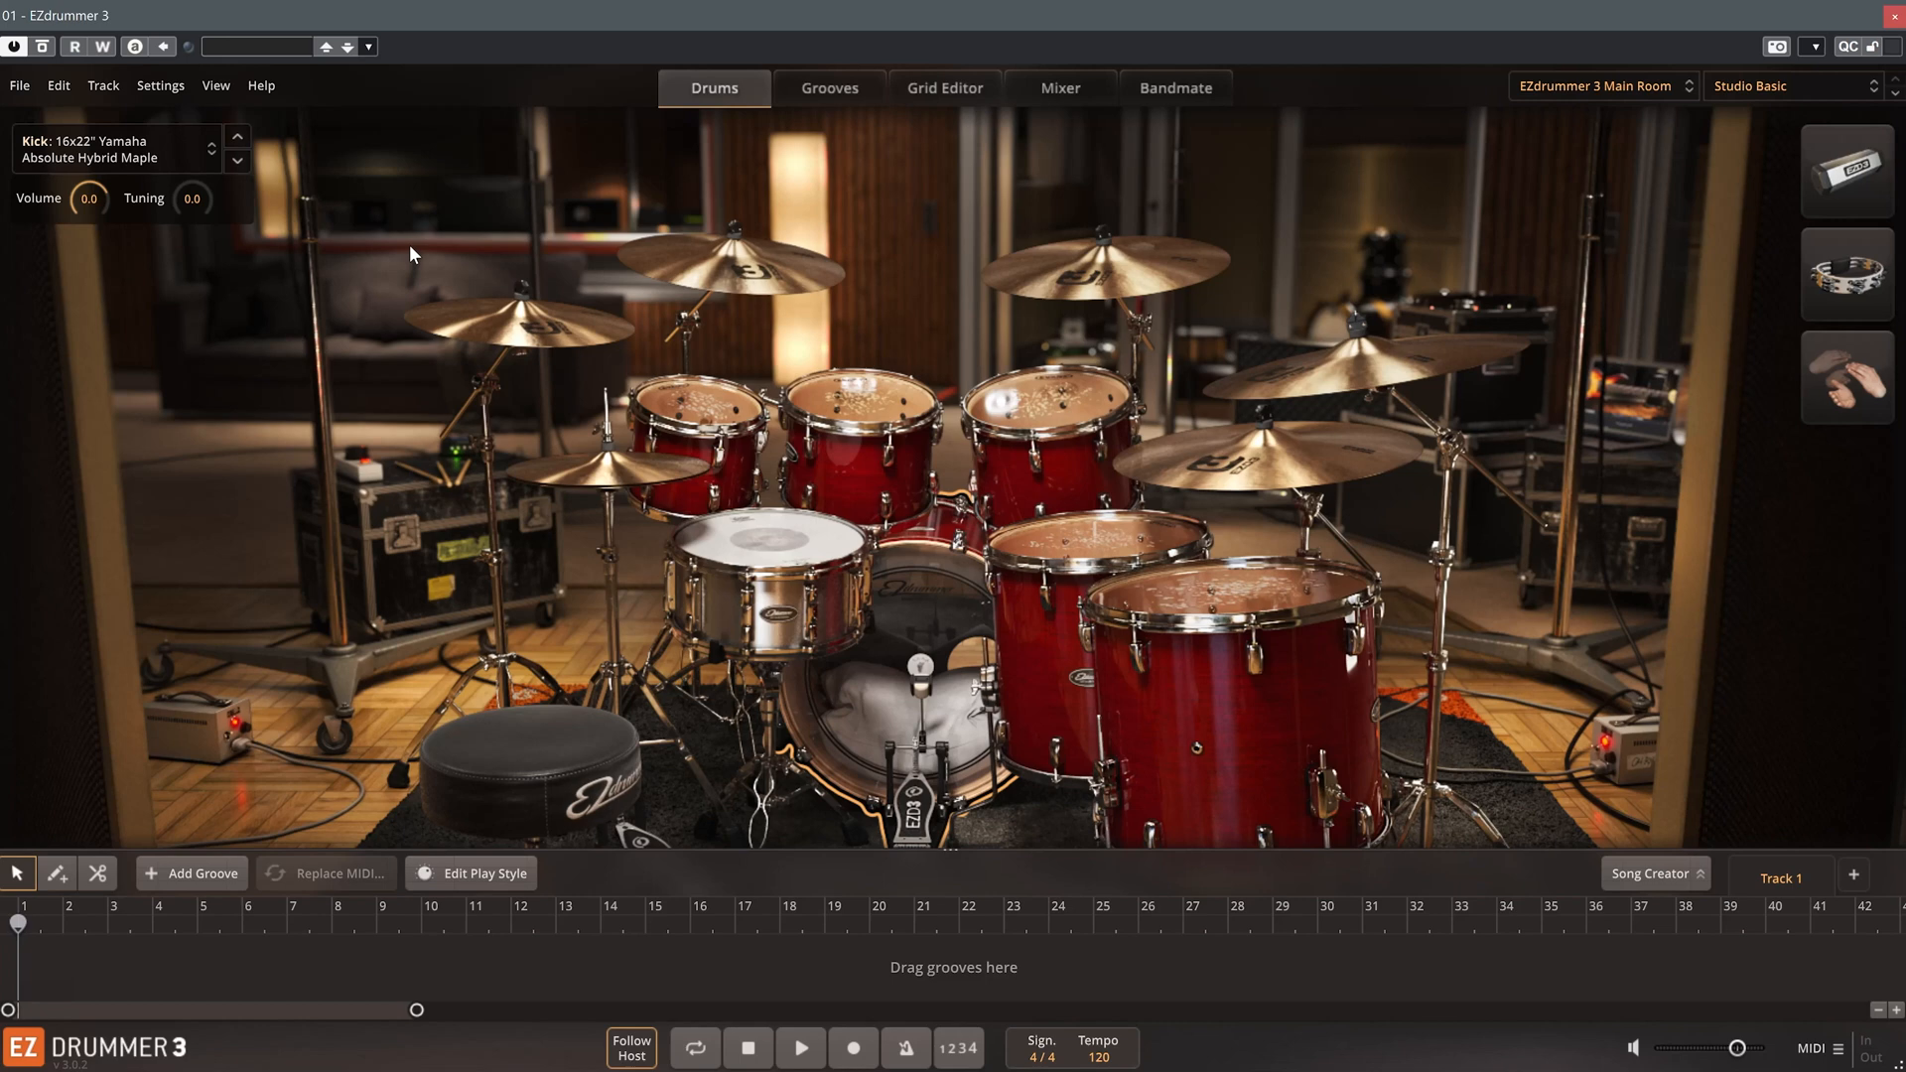
- Load User Presets > MPS-850 Sidestick from the E-Drums preset list
click(159, 86)
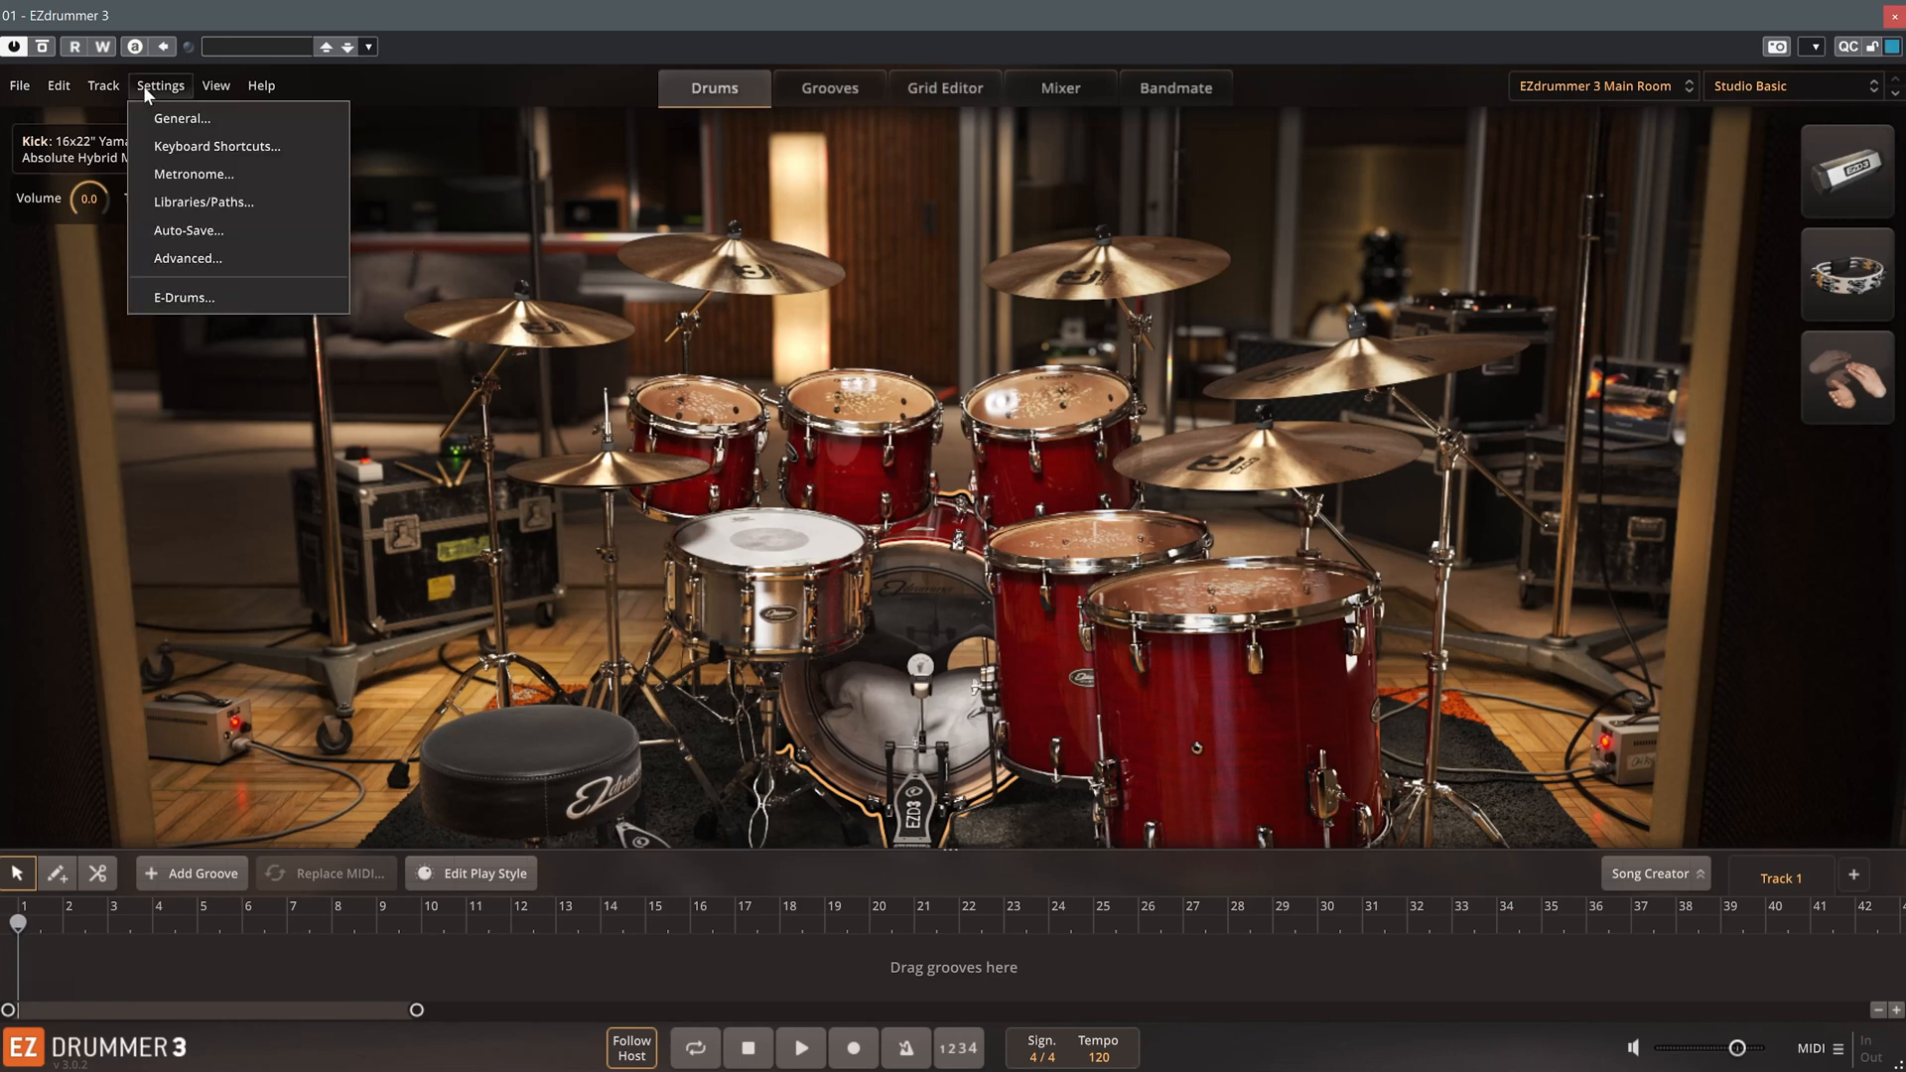
click(182, 297)
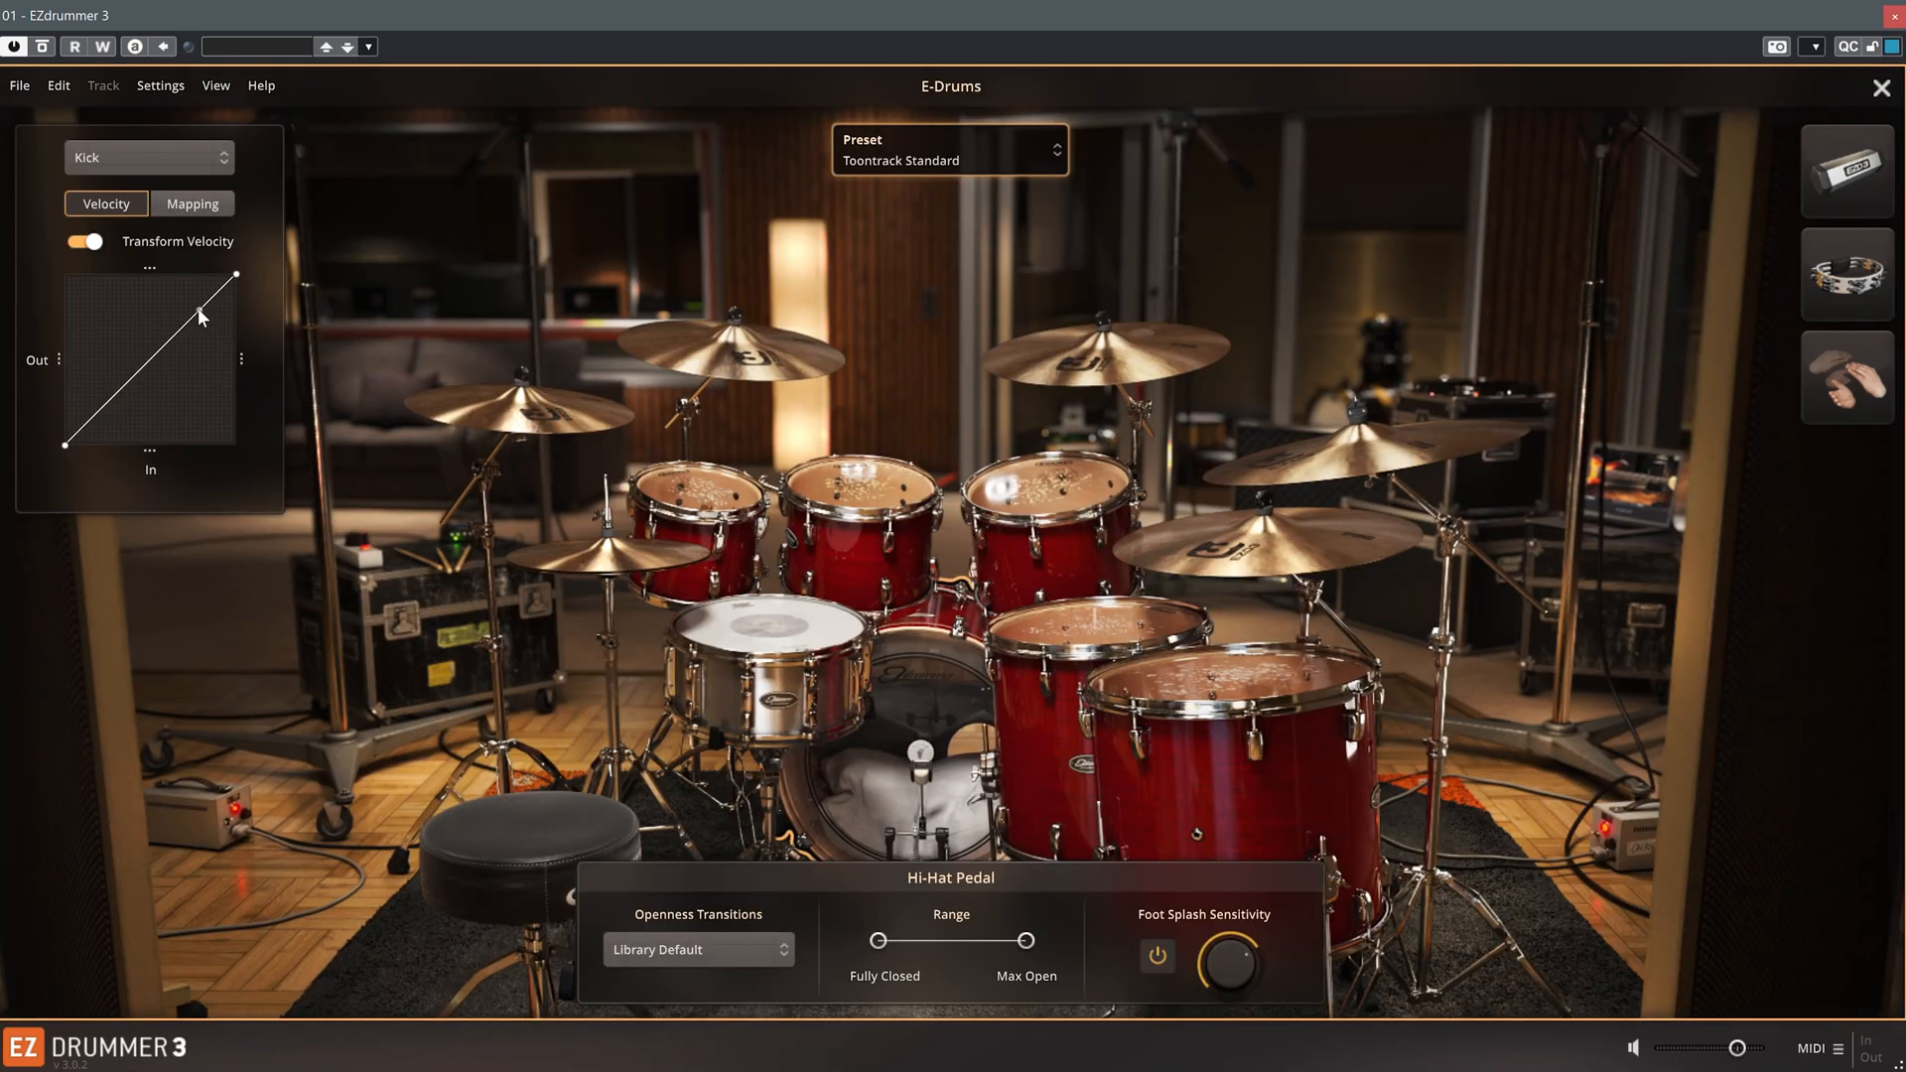
click(948, 150)
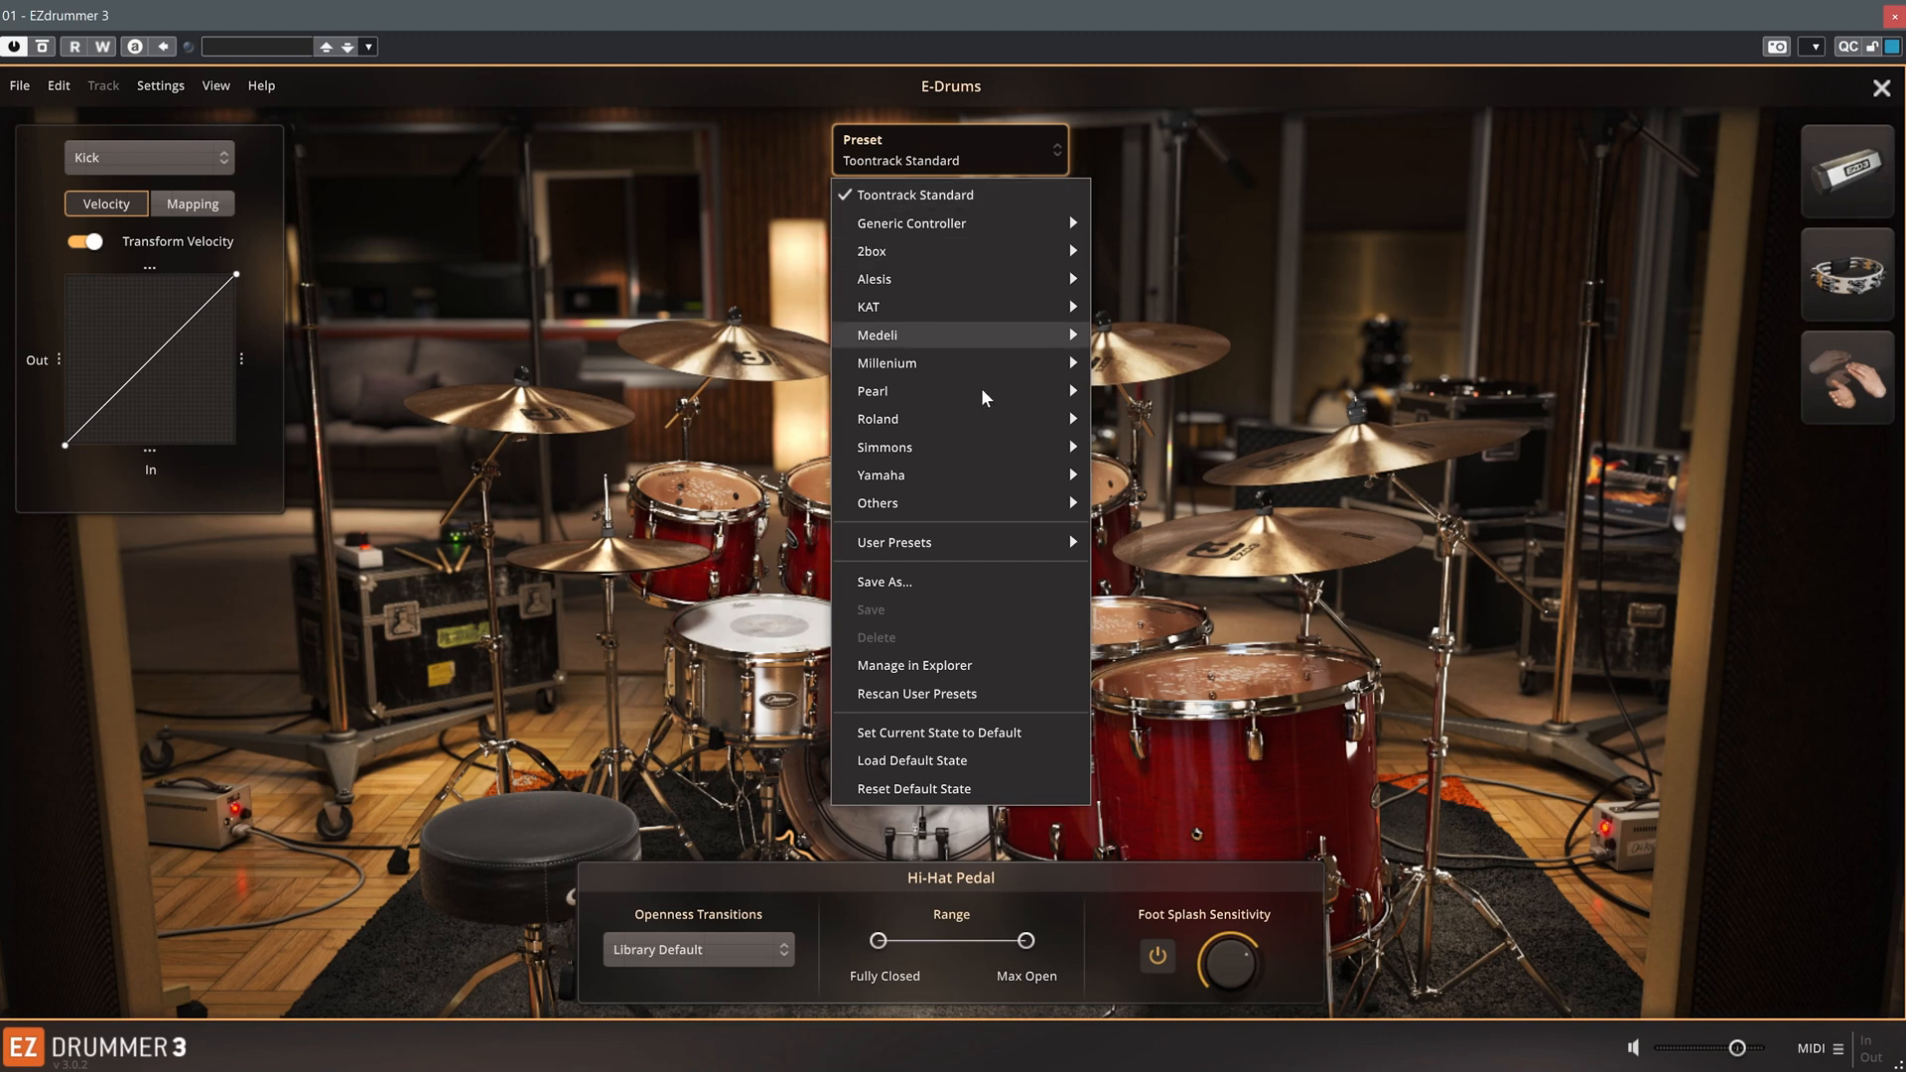
mouse_move(895, 542)
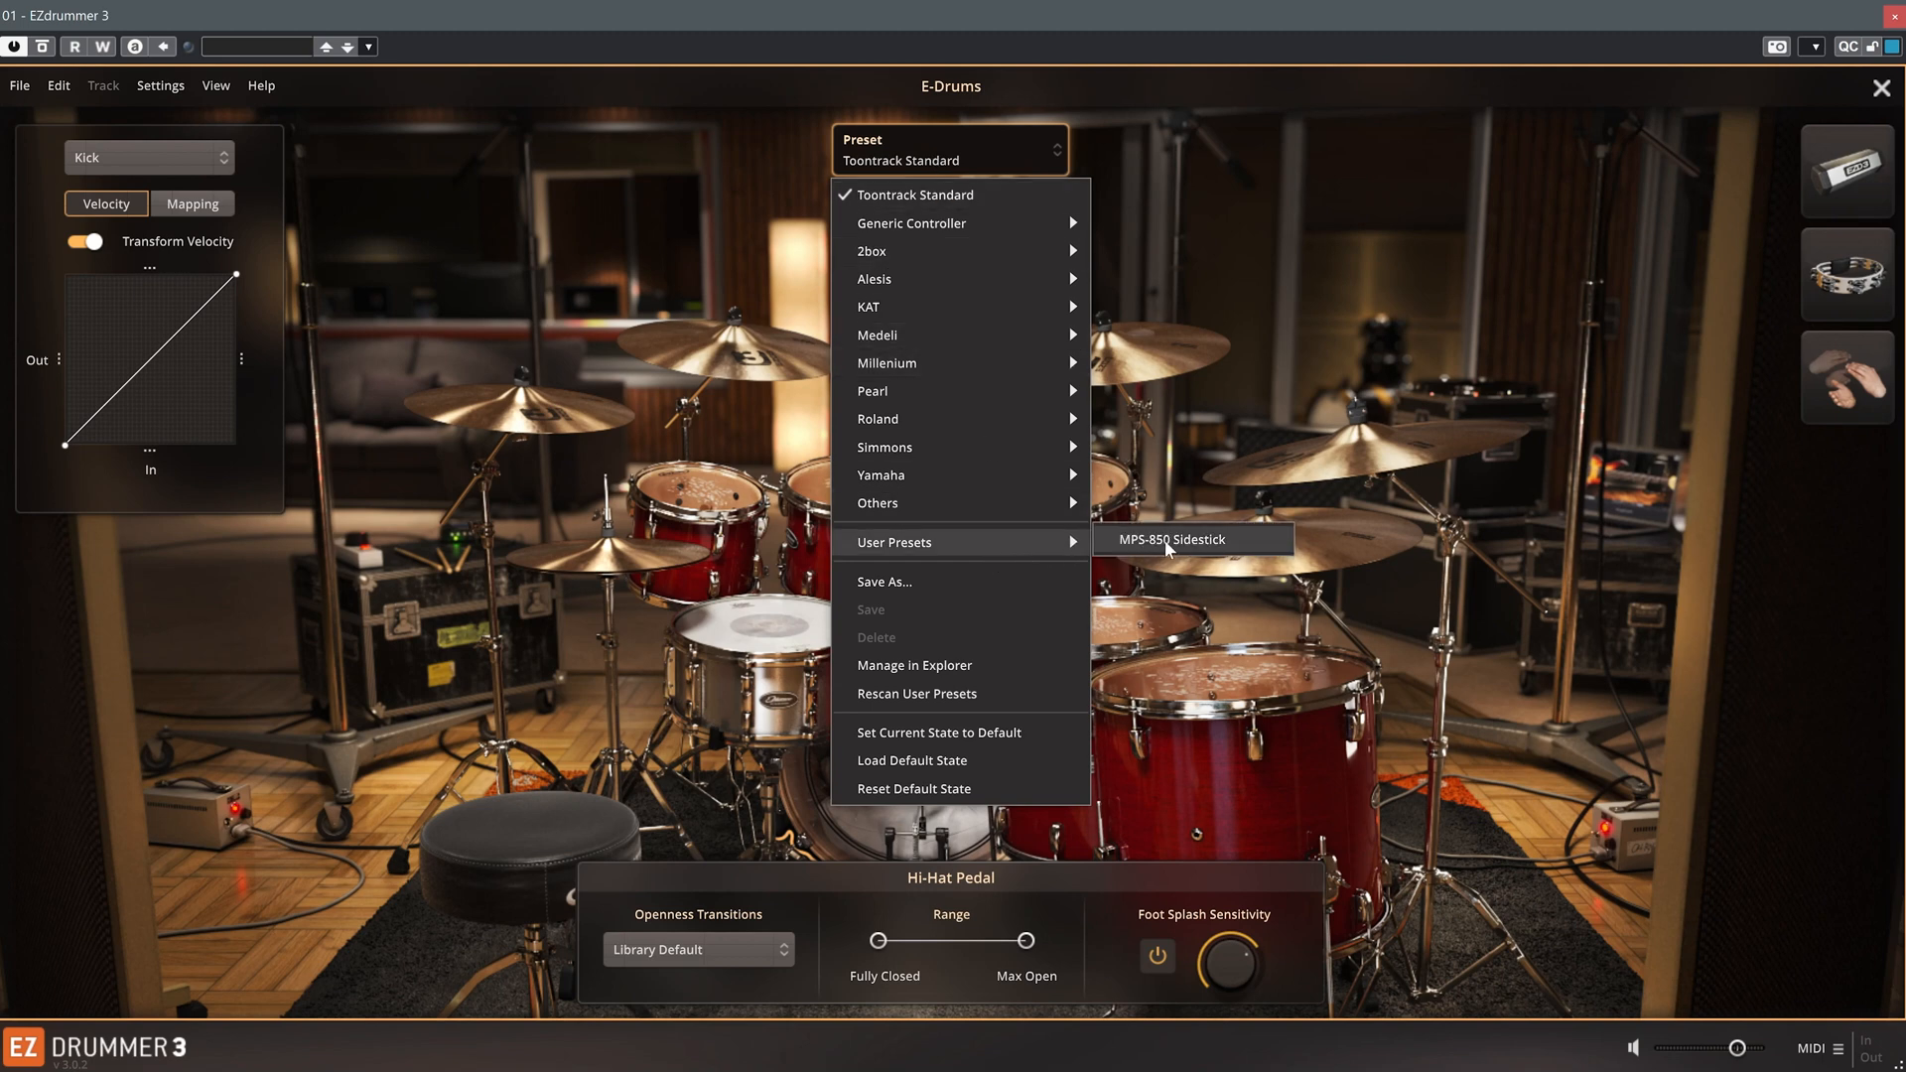
click(1170, 538)
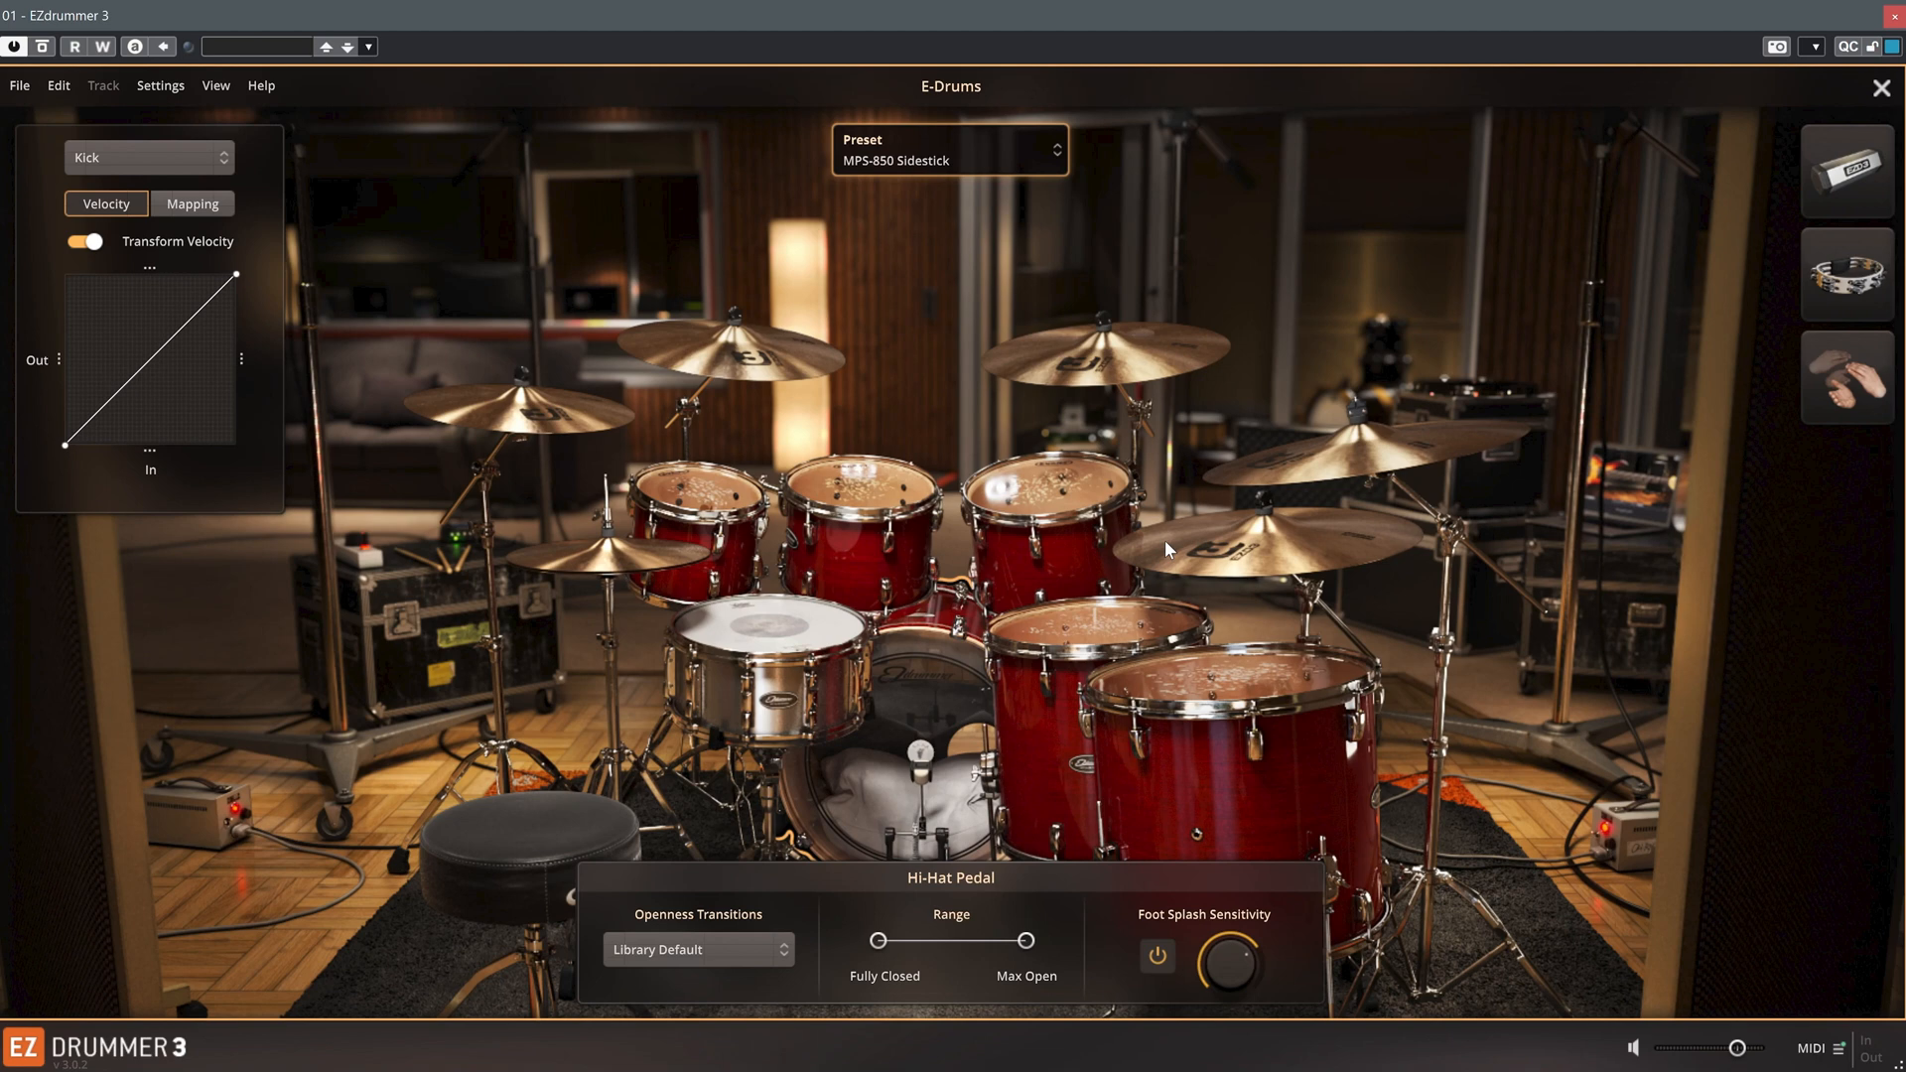
mouse_move(170, 429)
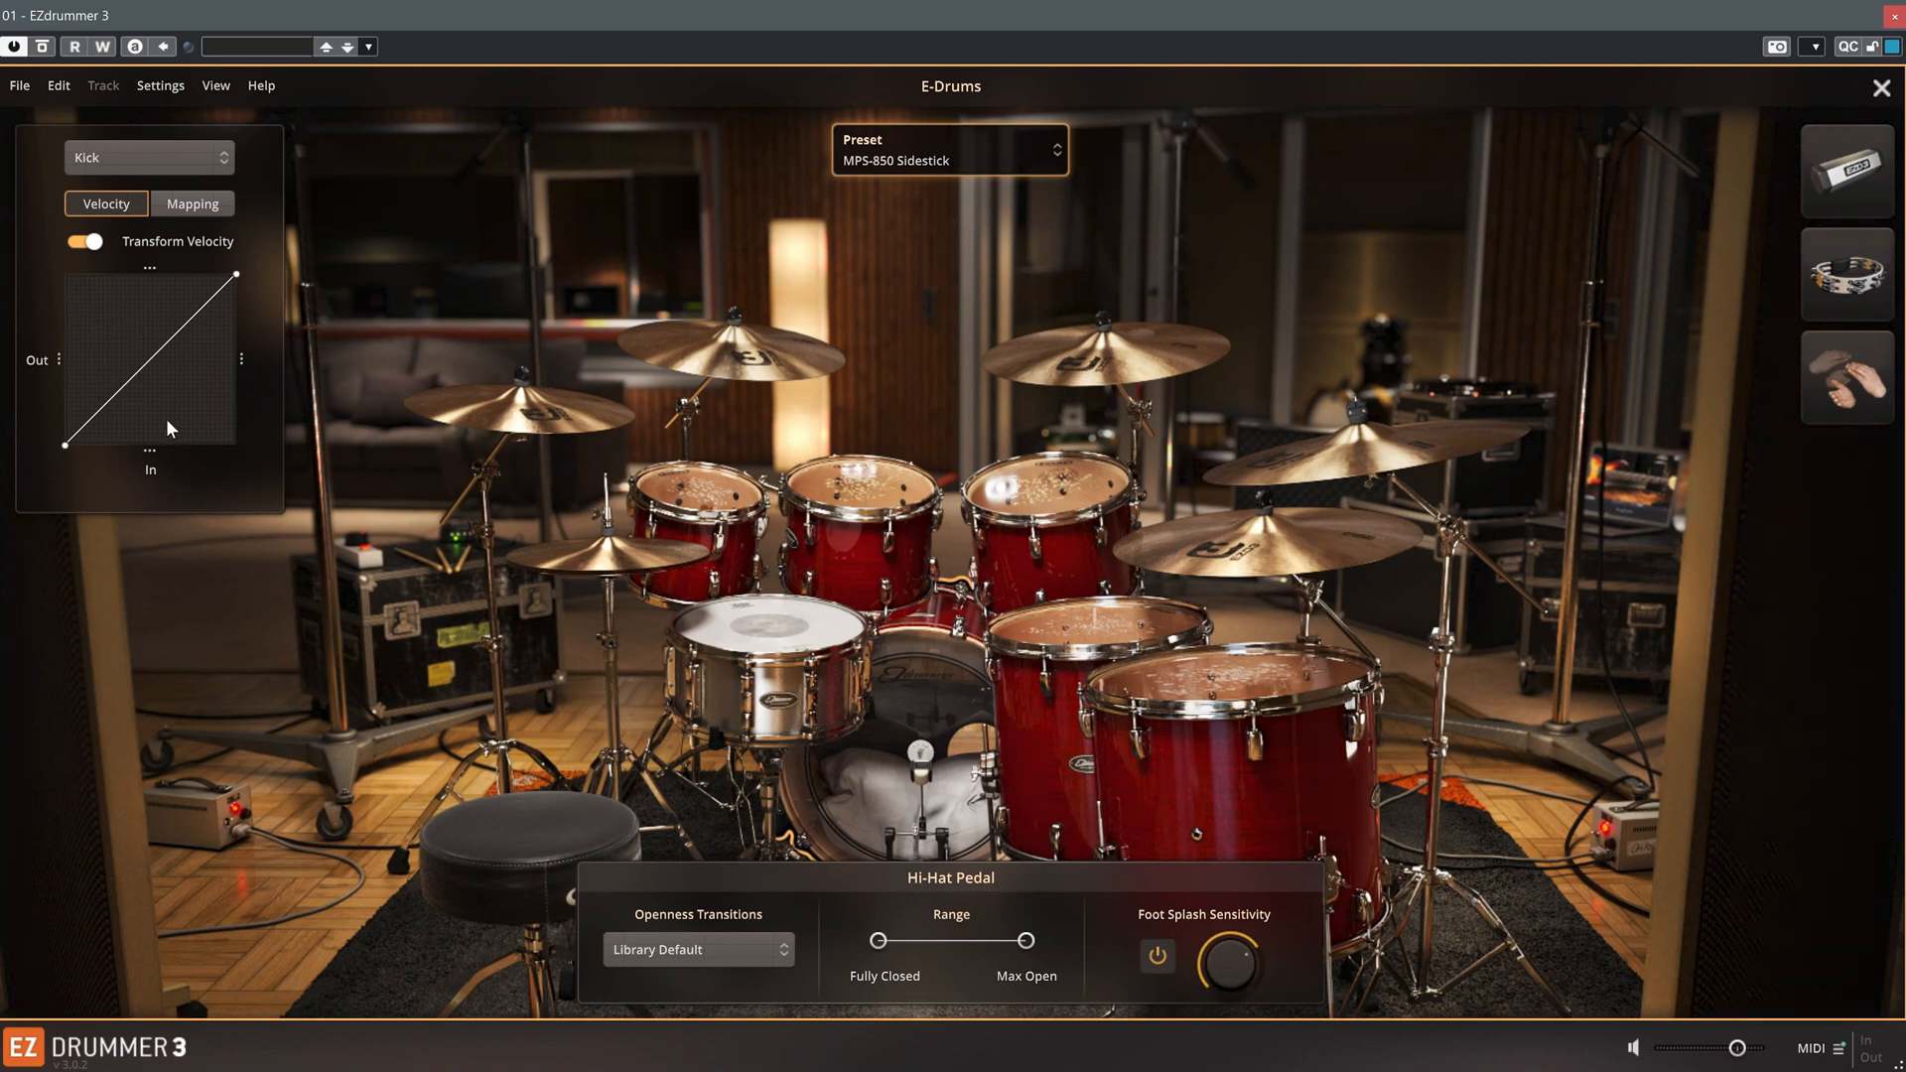
mouse_move(590, 475)
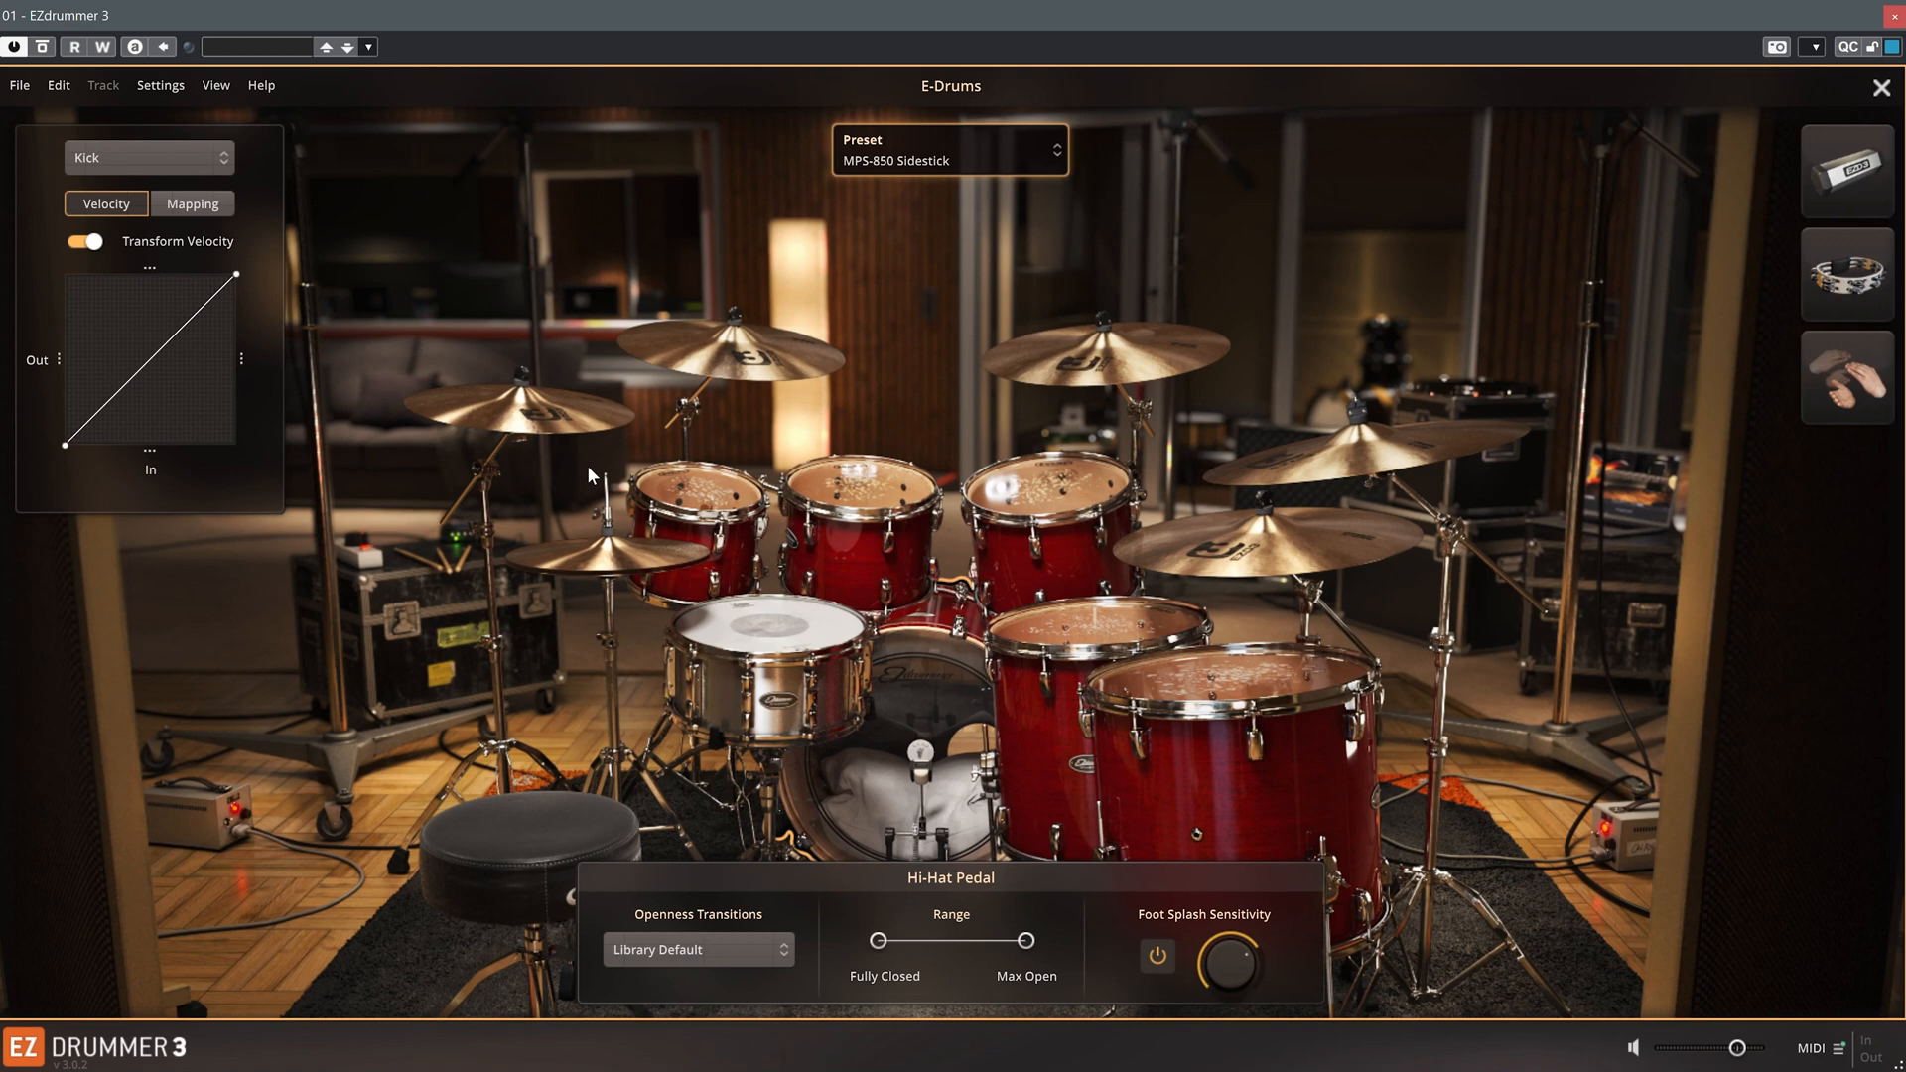
mouse_move(818, 634)
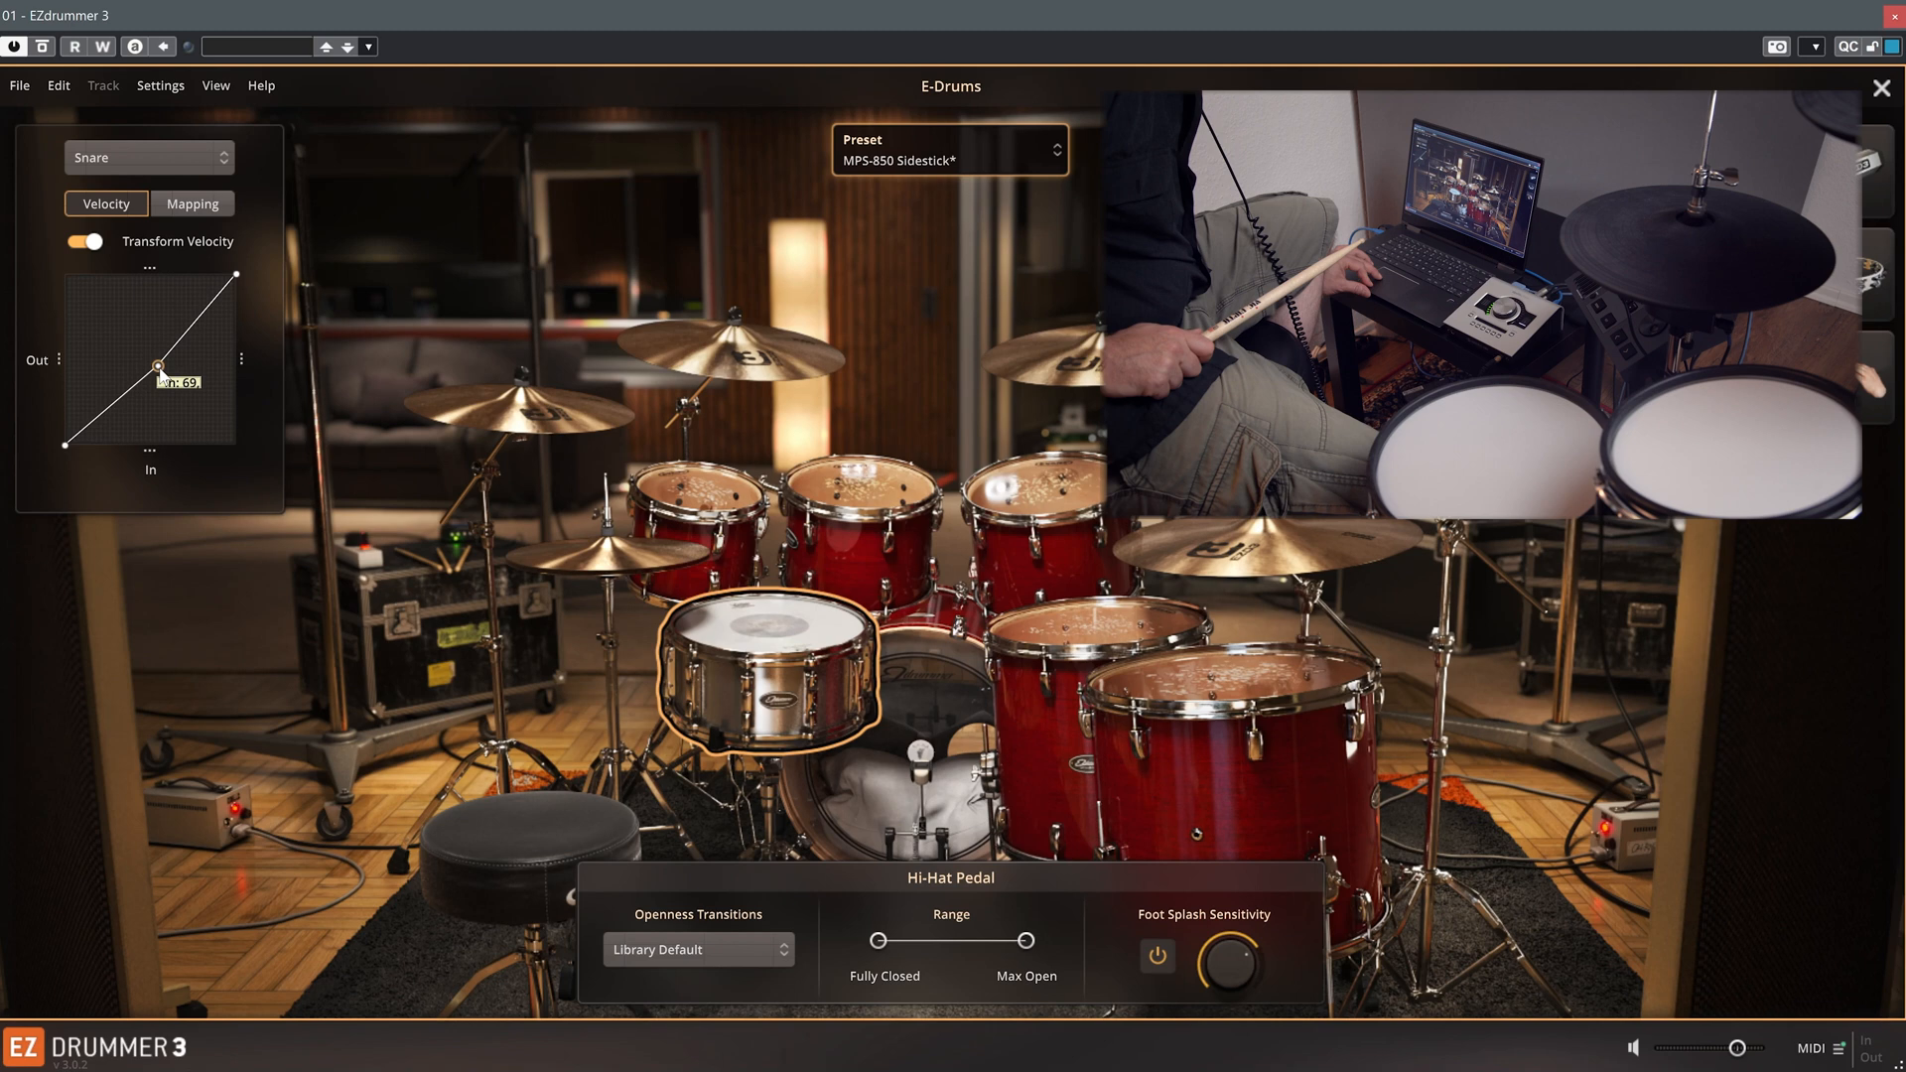
- Drag the snare velocity curve's midpoint downward so medium hits play softer
drag(158, 368, 162, 370)
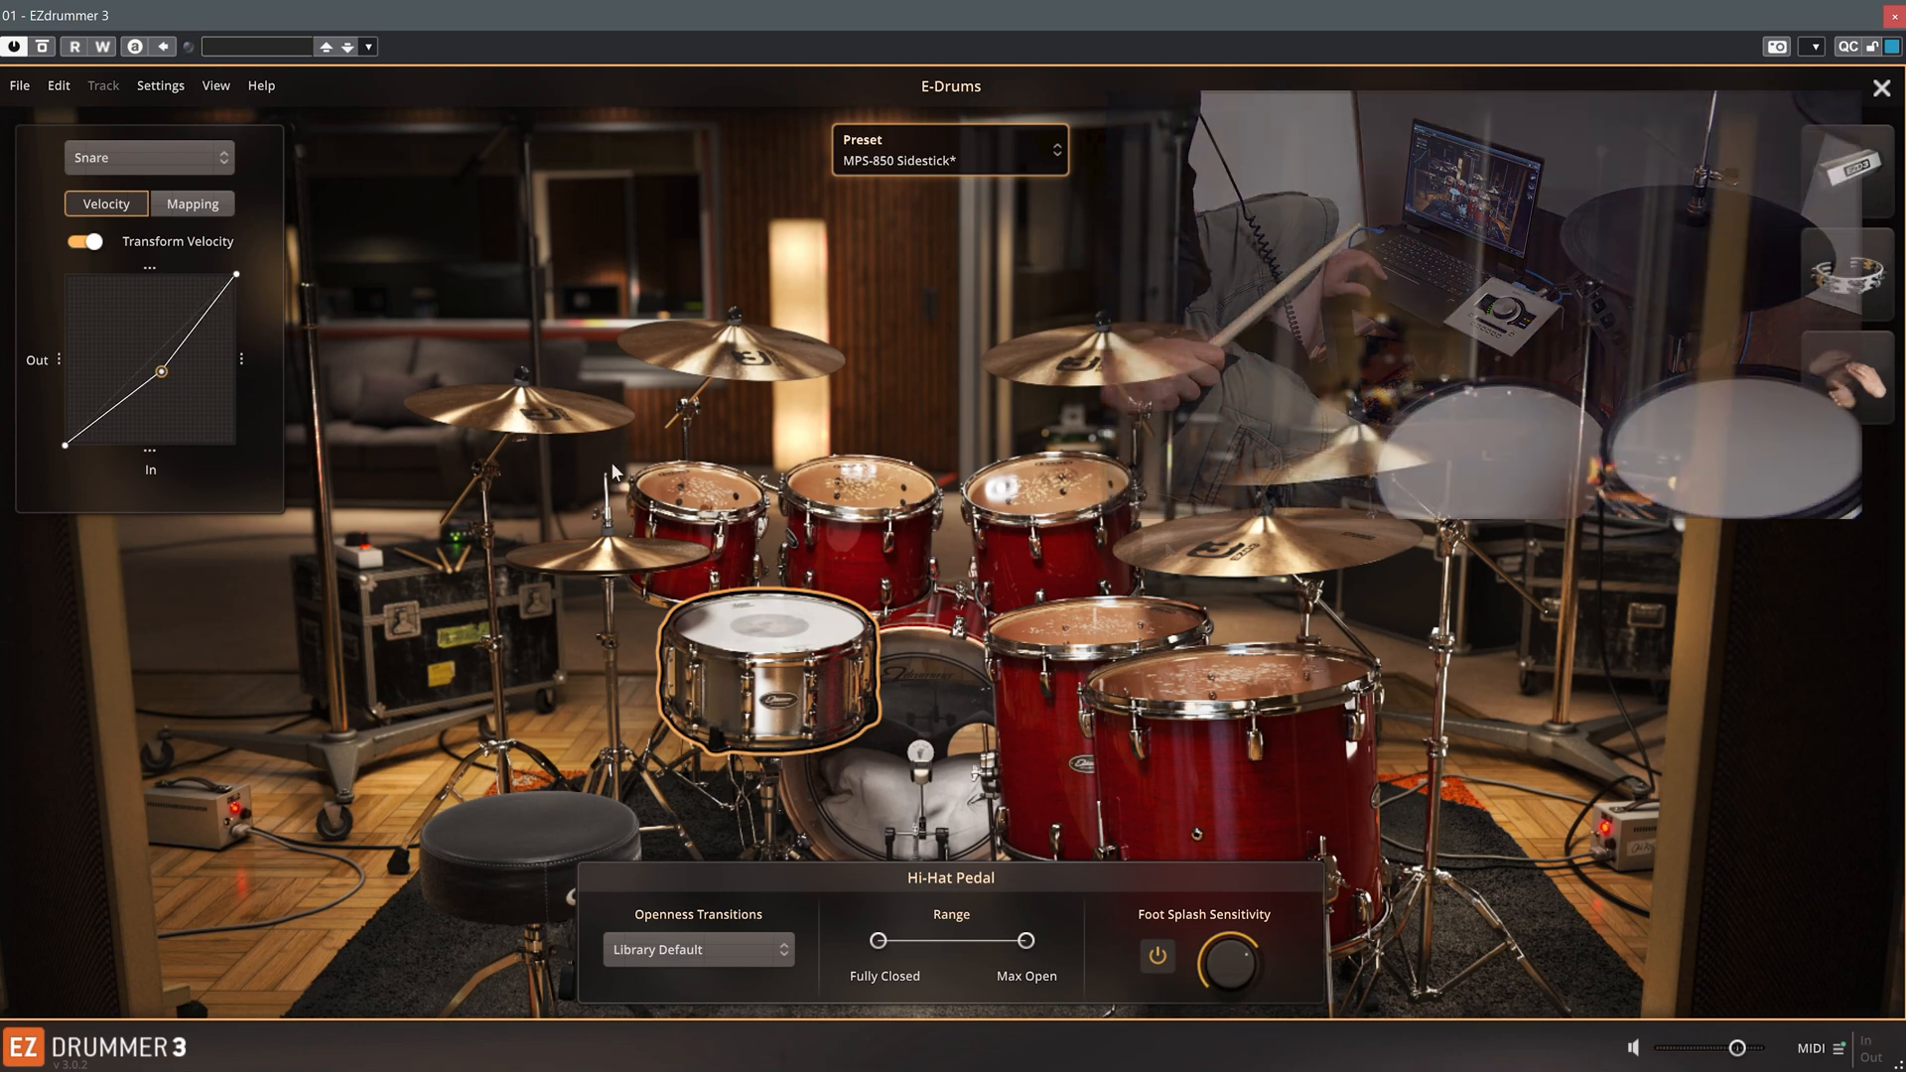
click(148, 157)
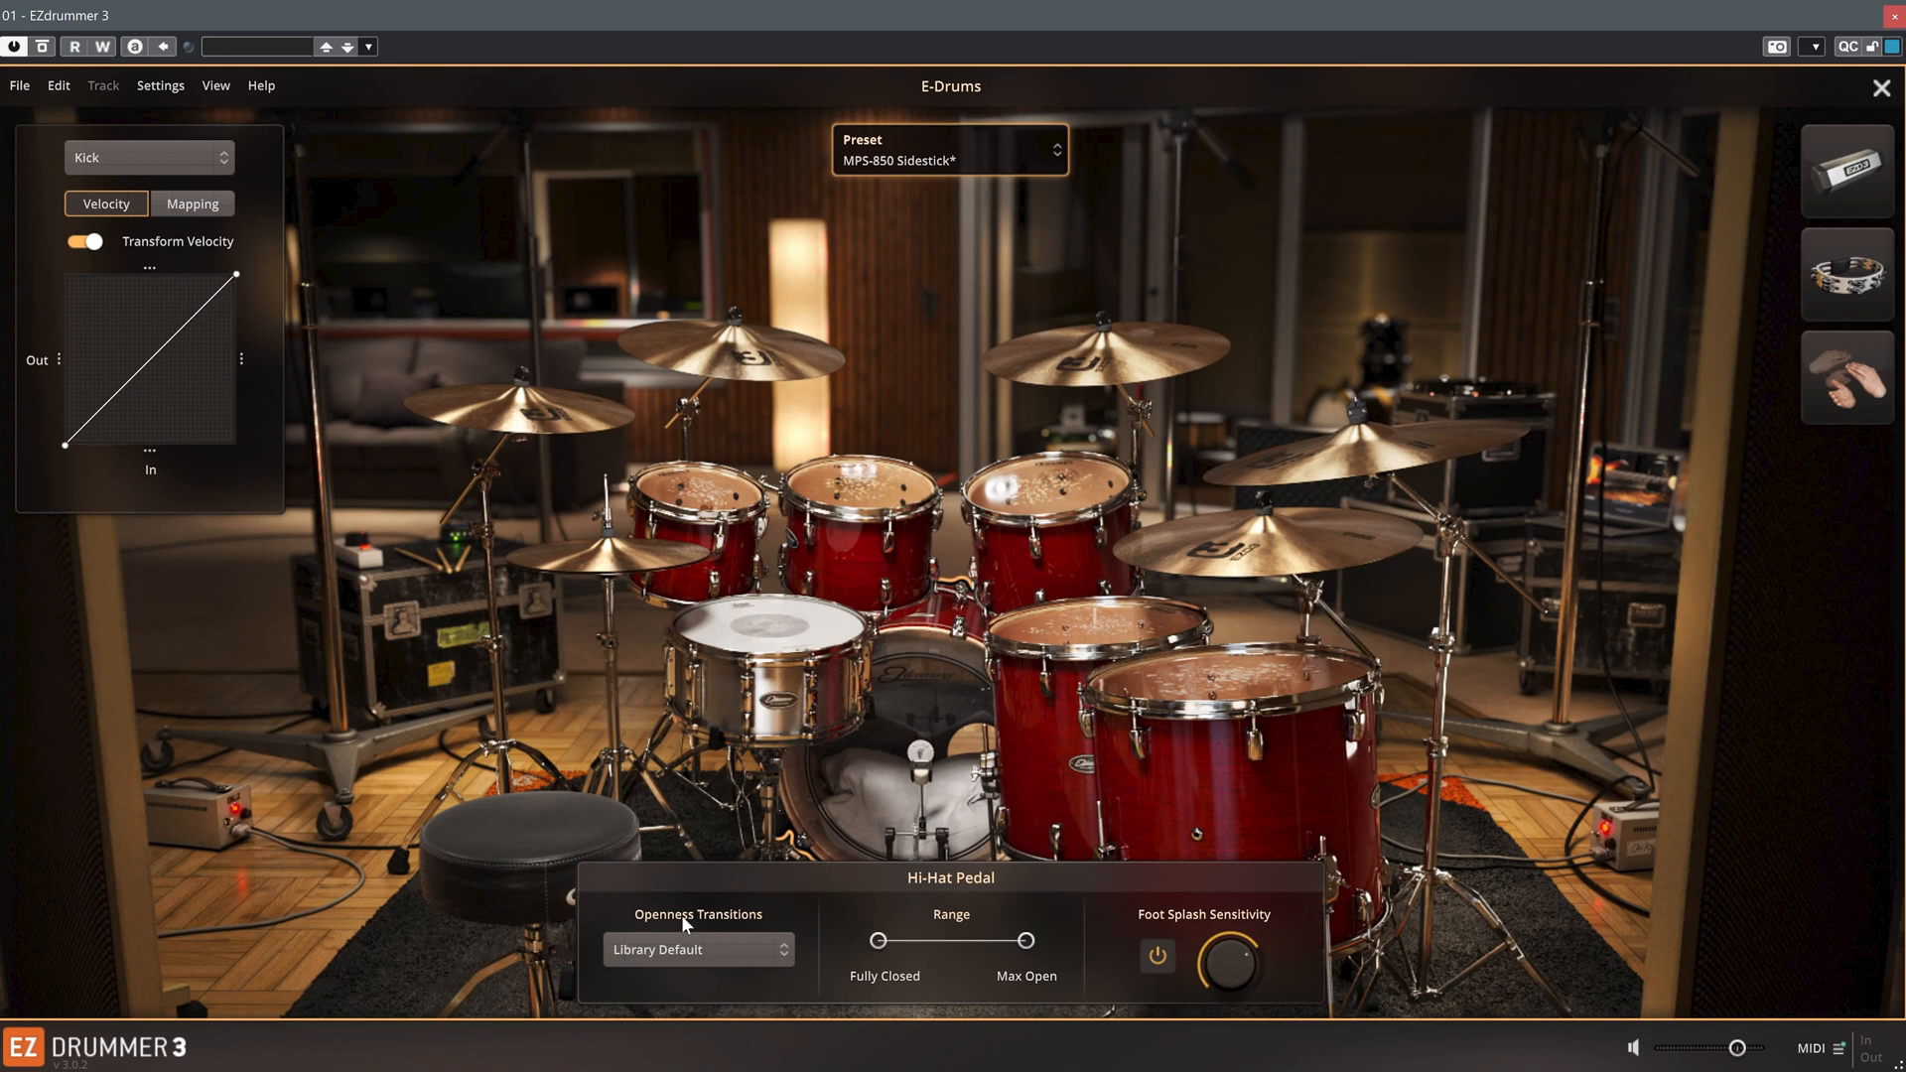
click(697, 949)
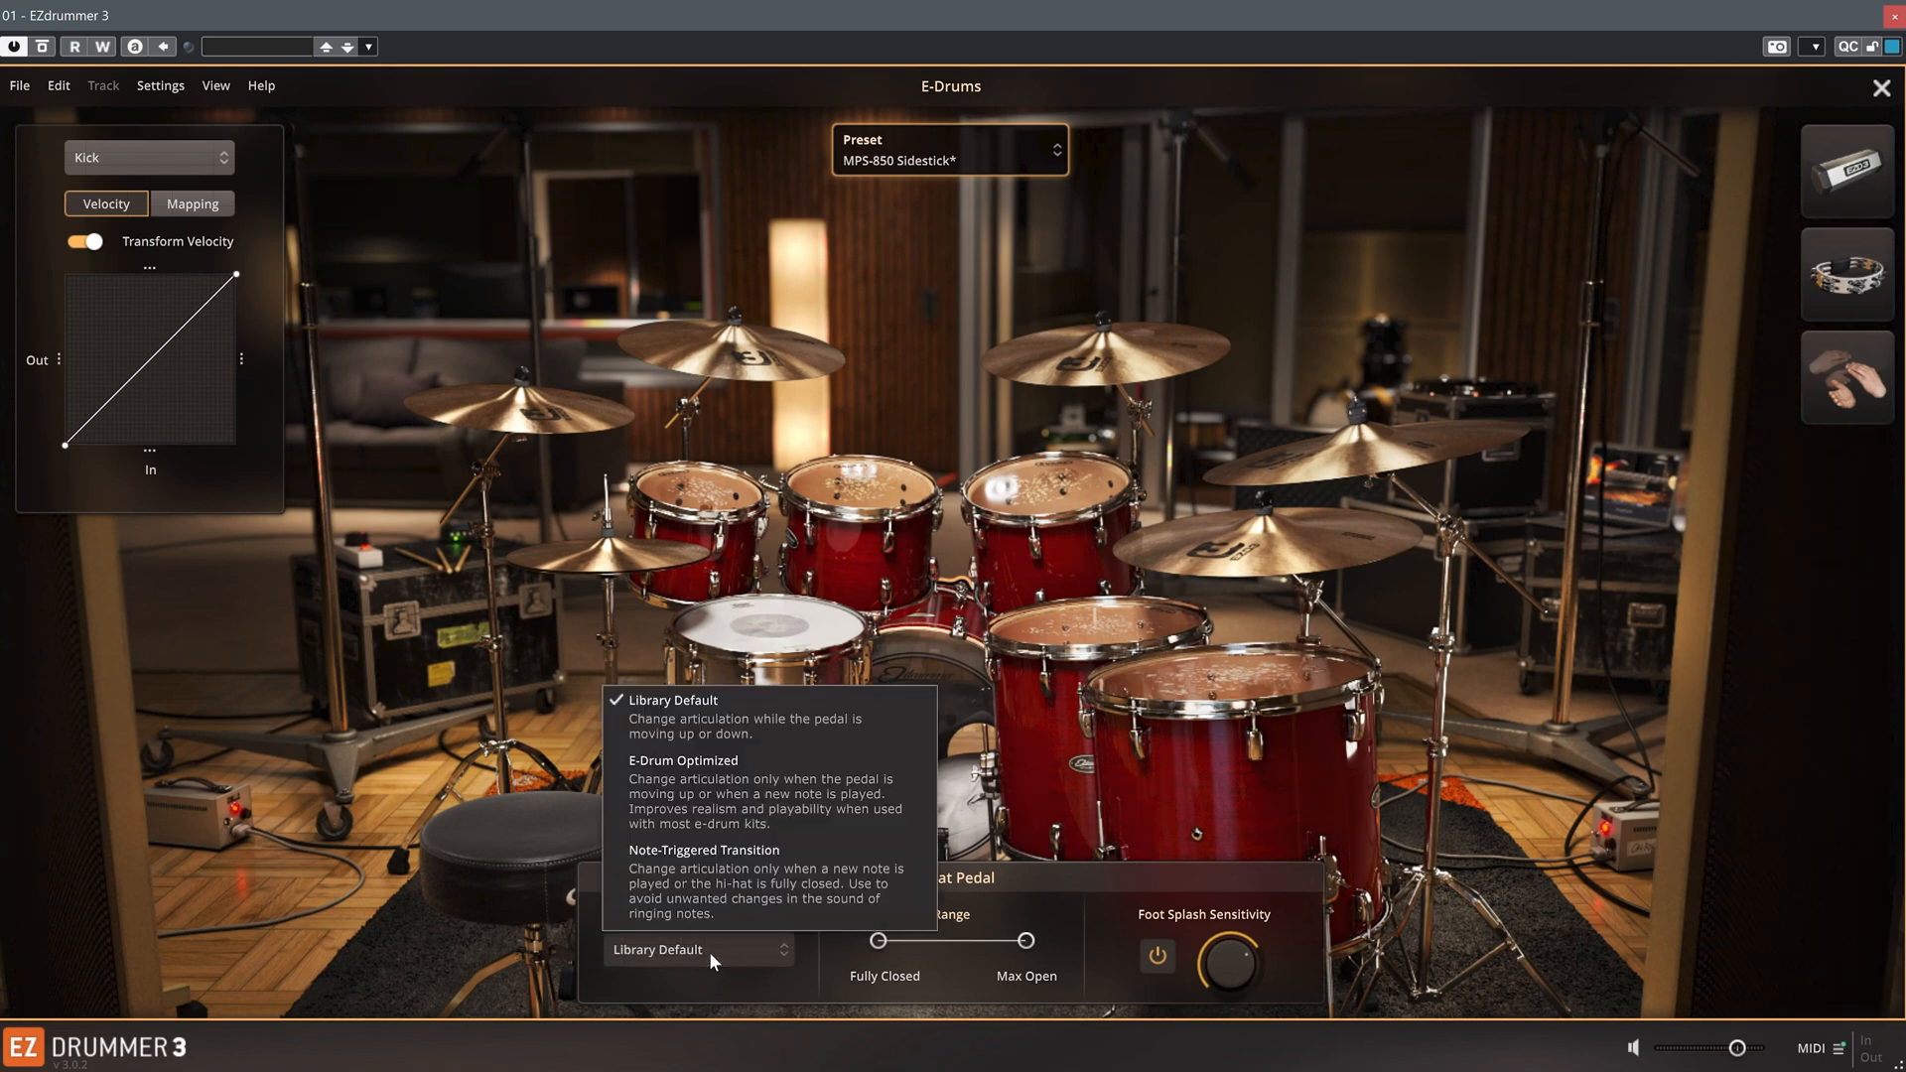
mouse_move(769, 726)
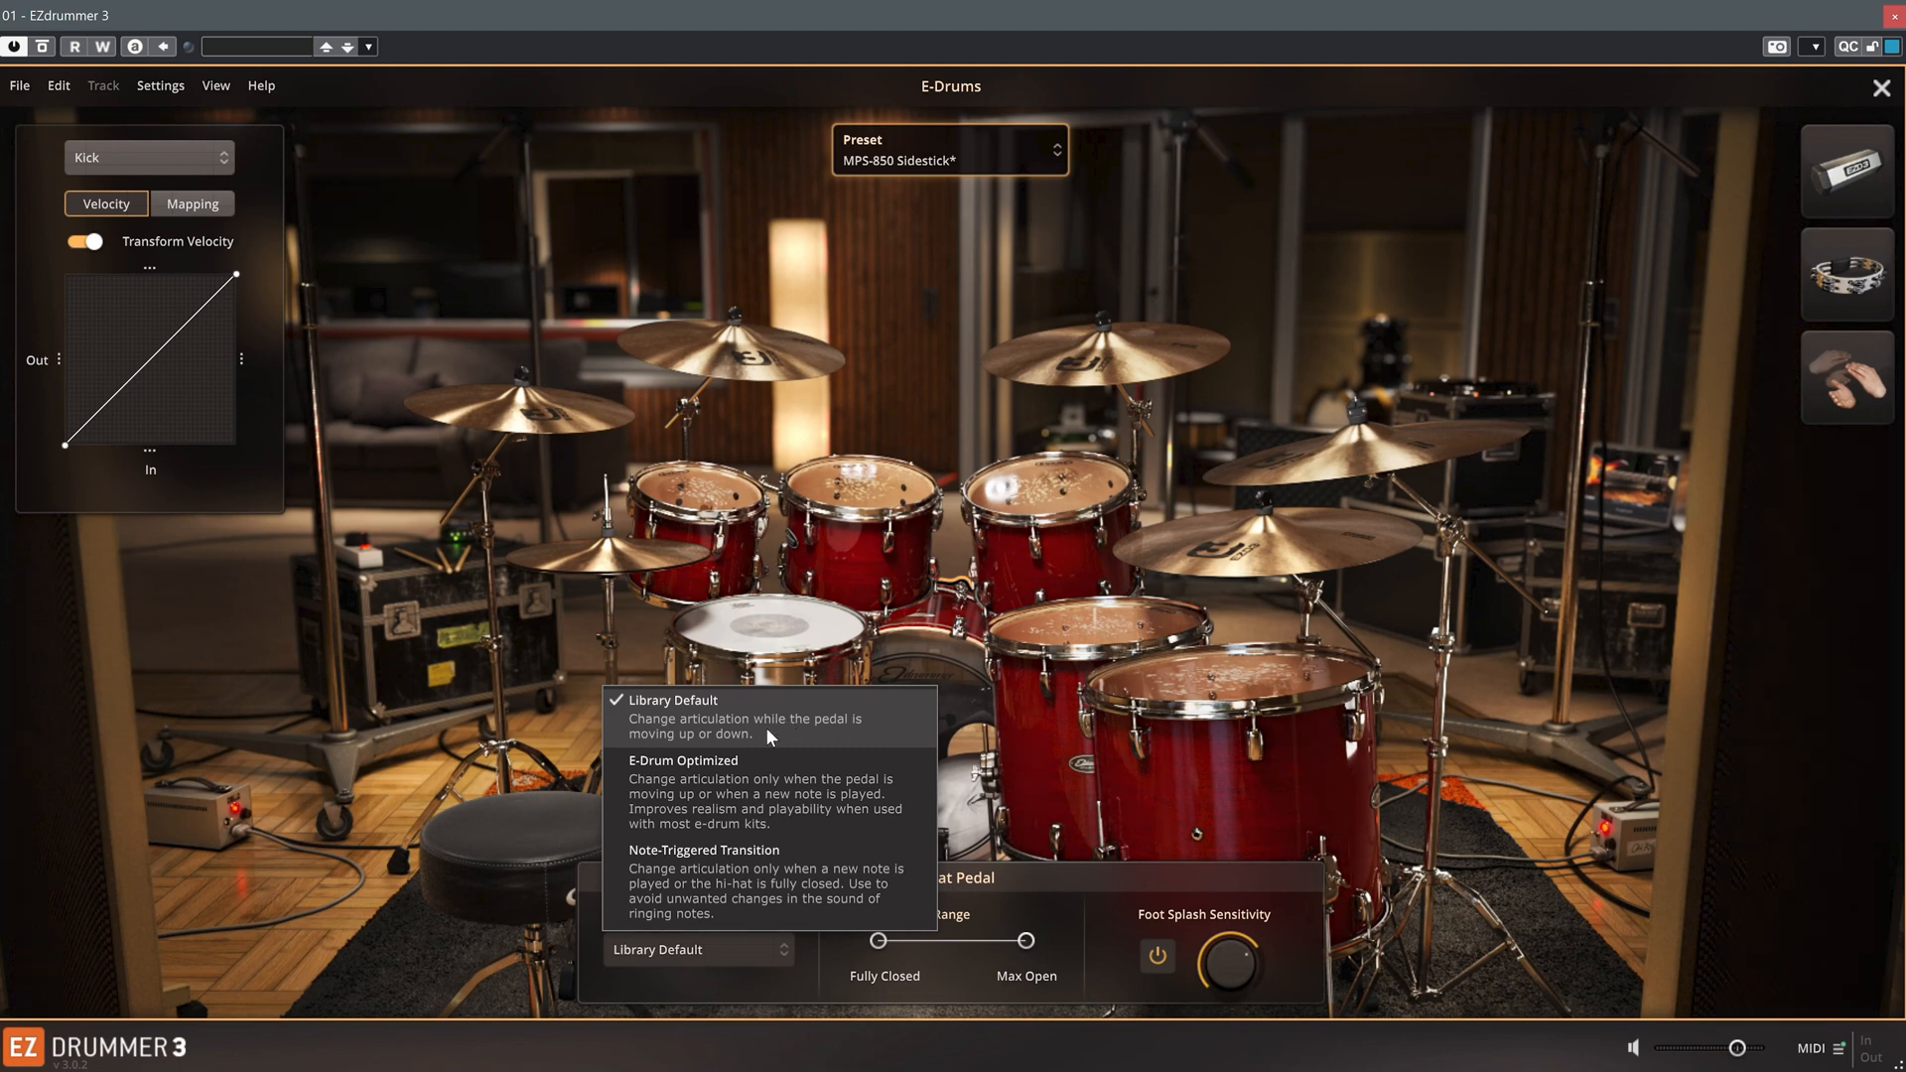
click(672, 699)
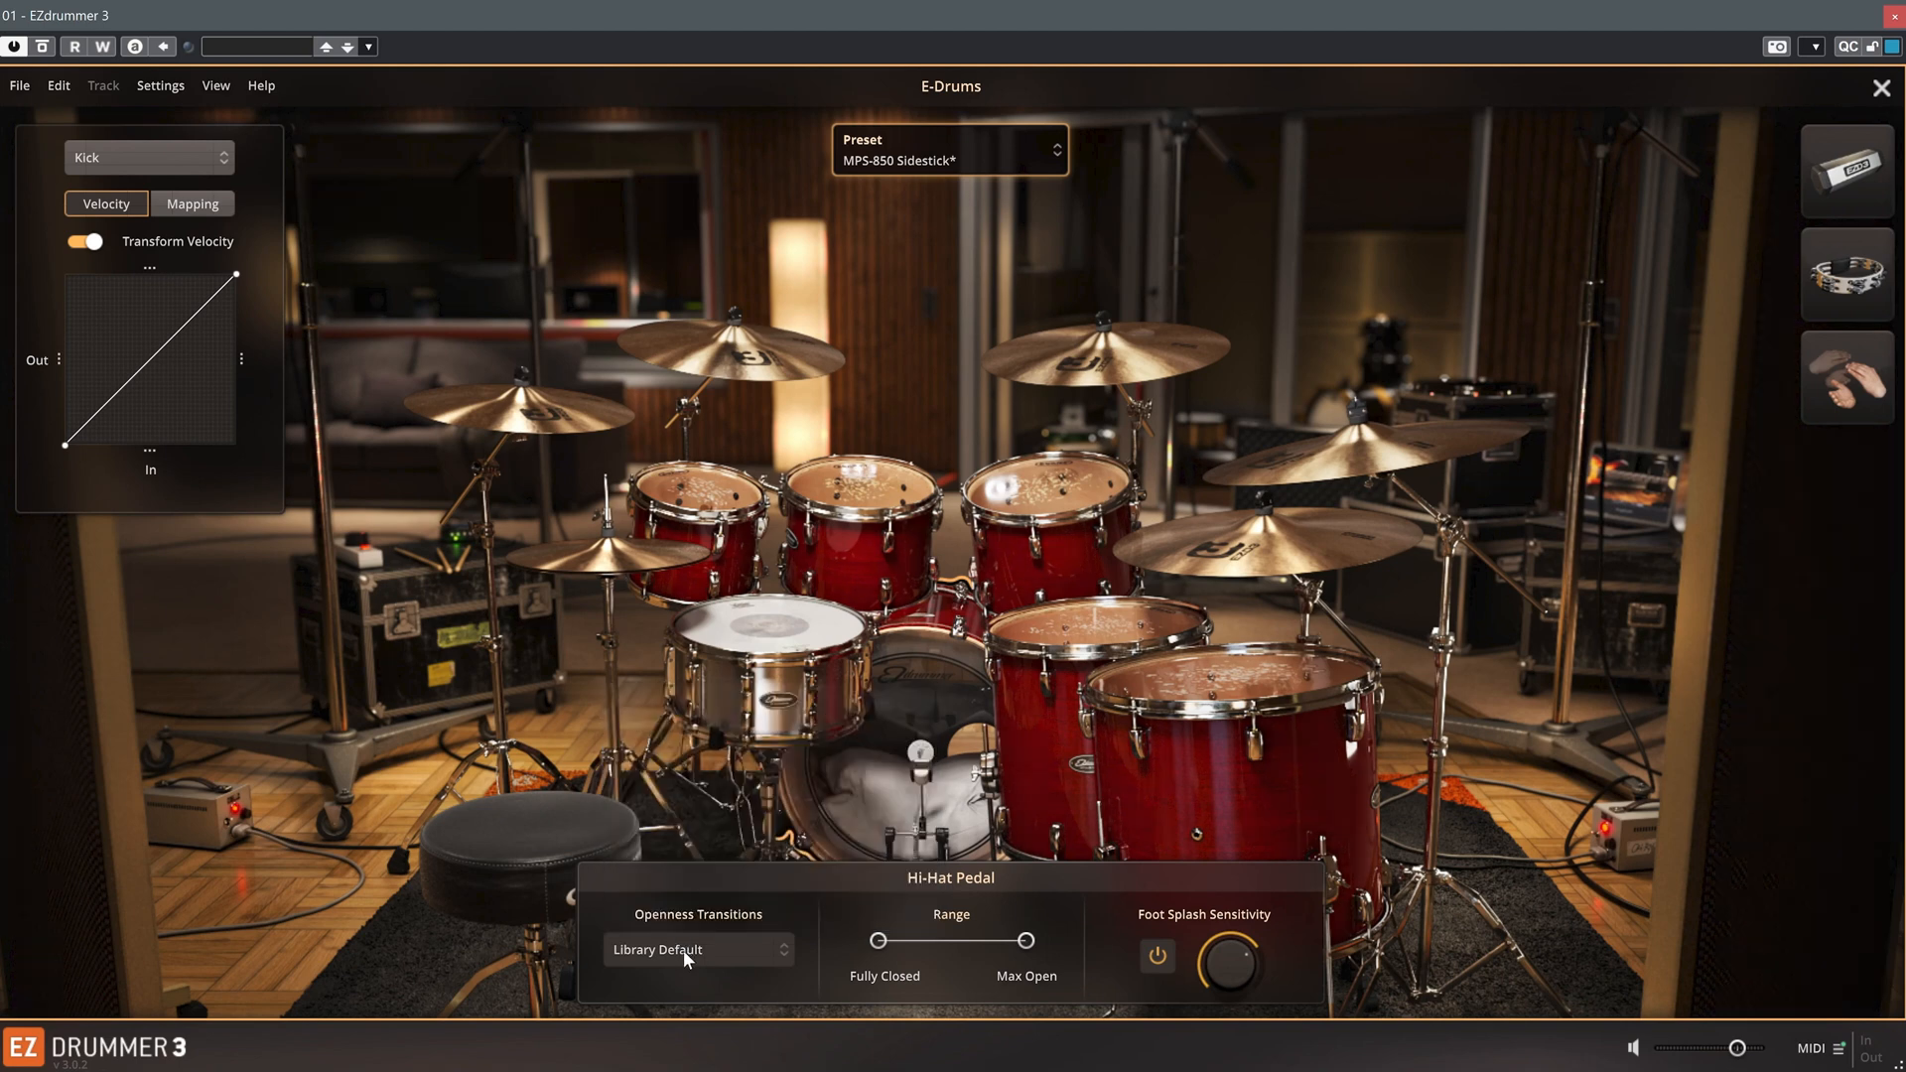
click(697, 950)
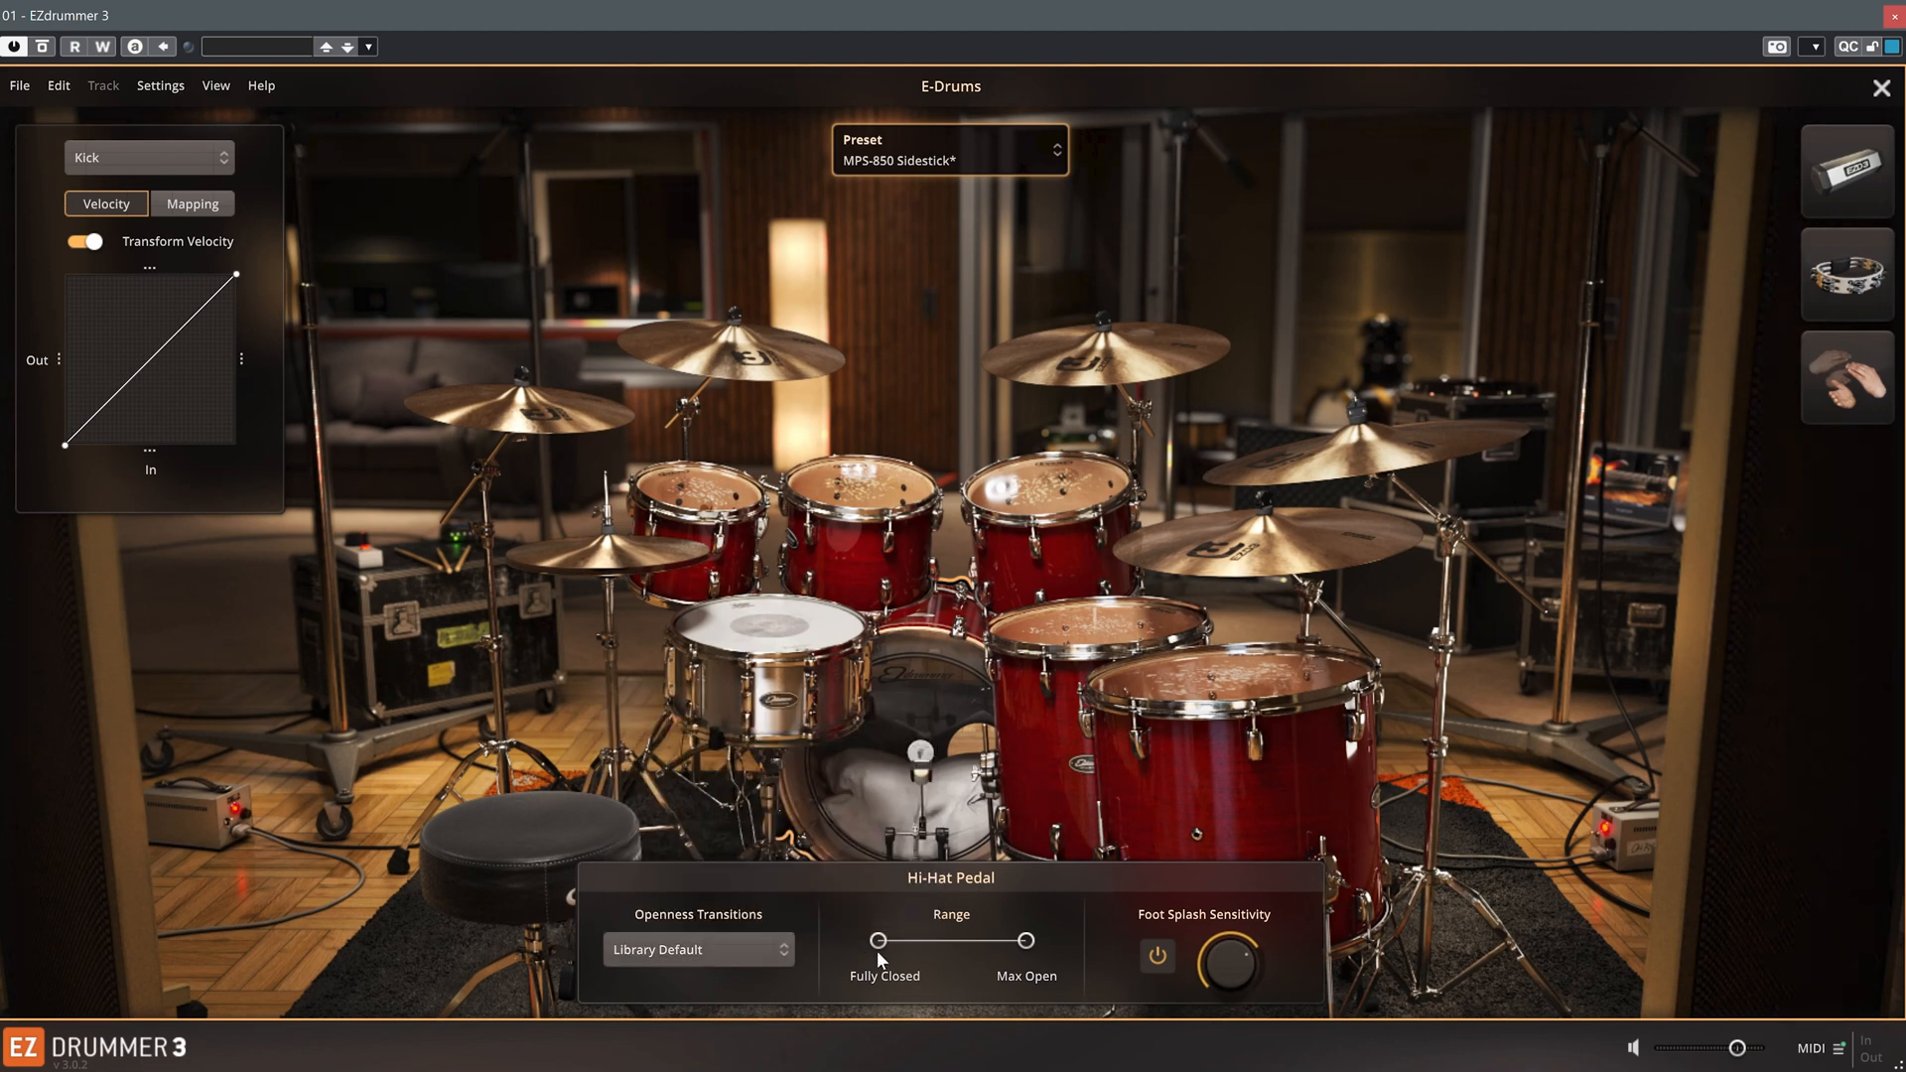
drag(878, 941, 924, 940)
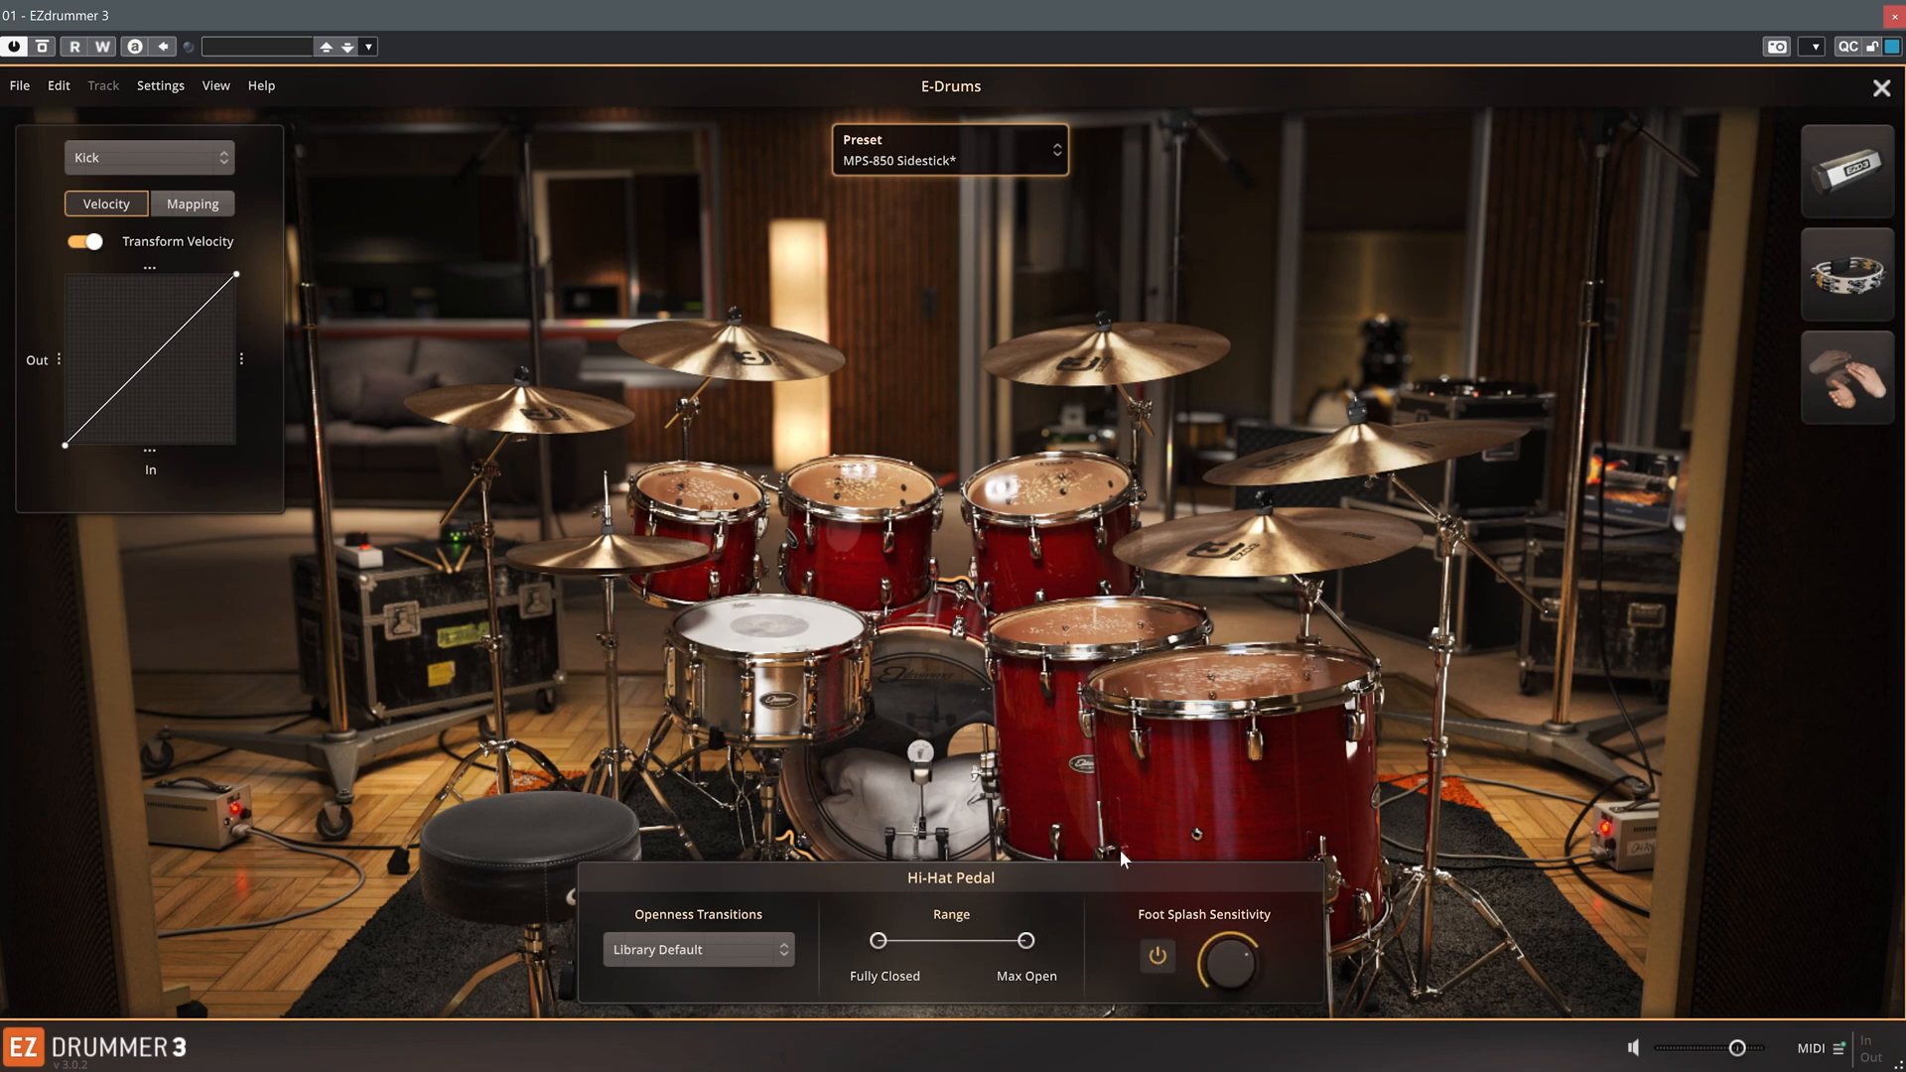
mouse_move(1676, 863)
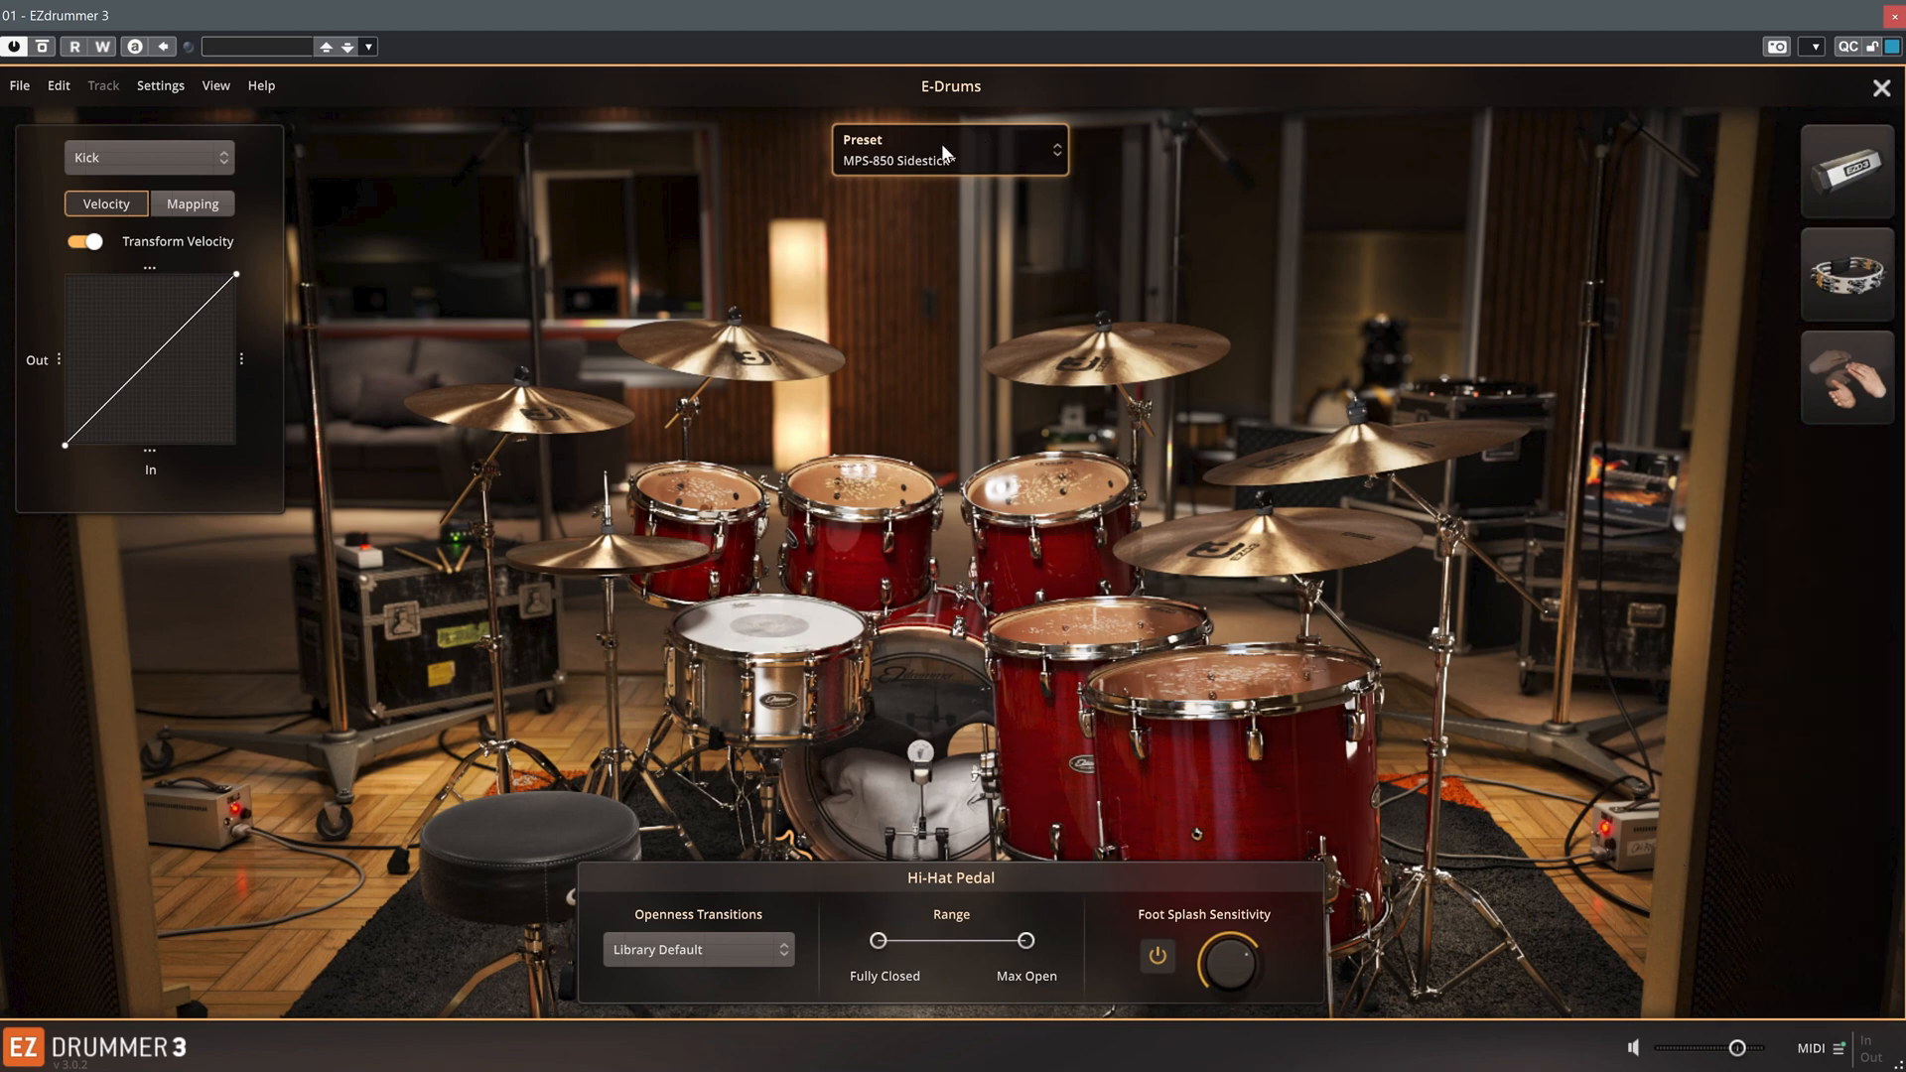
- Save the edits into the MPS-850 Sidestick preset and reopen the preset dropdown
click(951, 148)
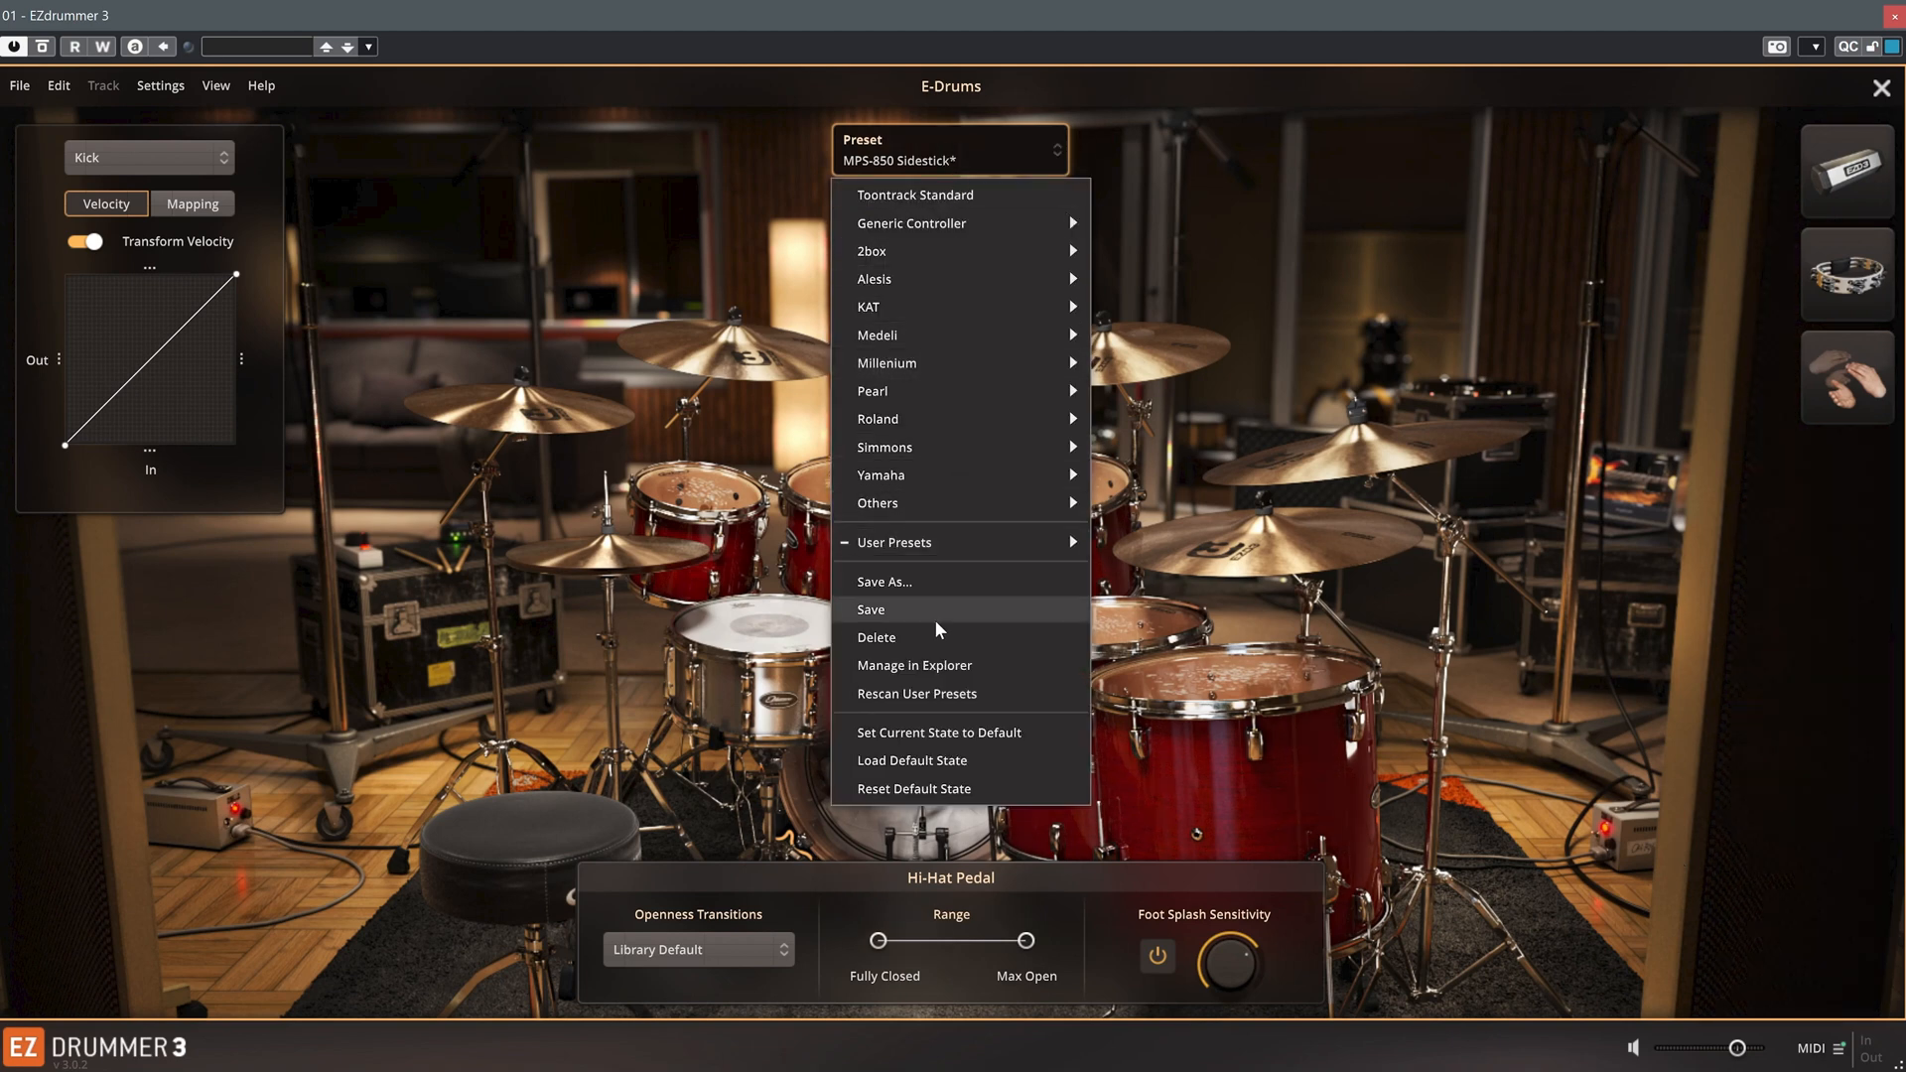
click(871, 609)
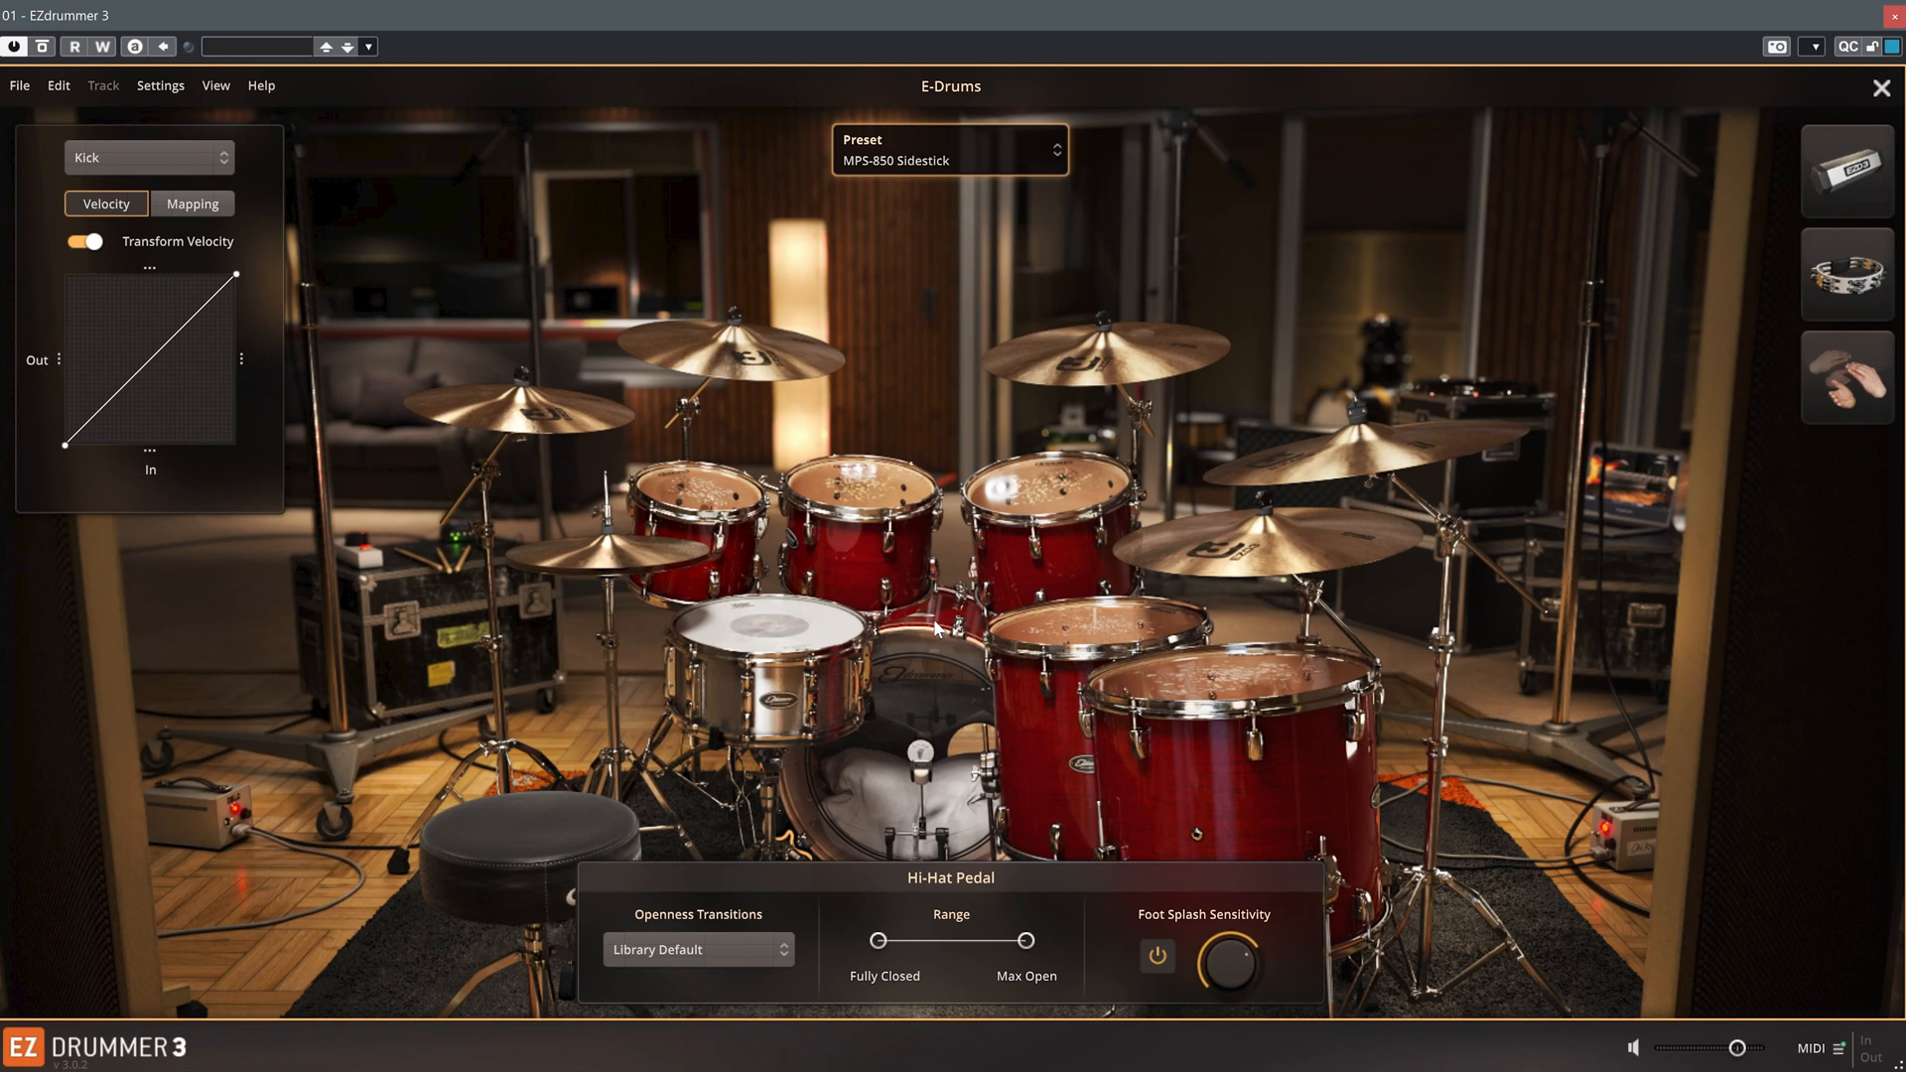
click(948, 150)
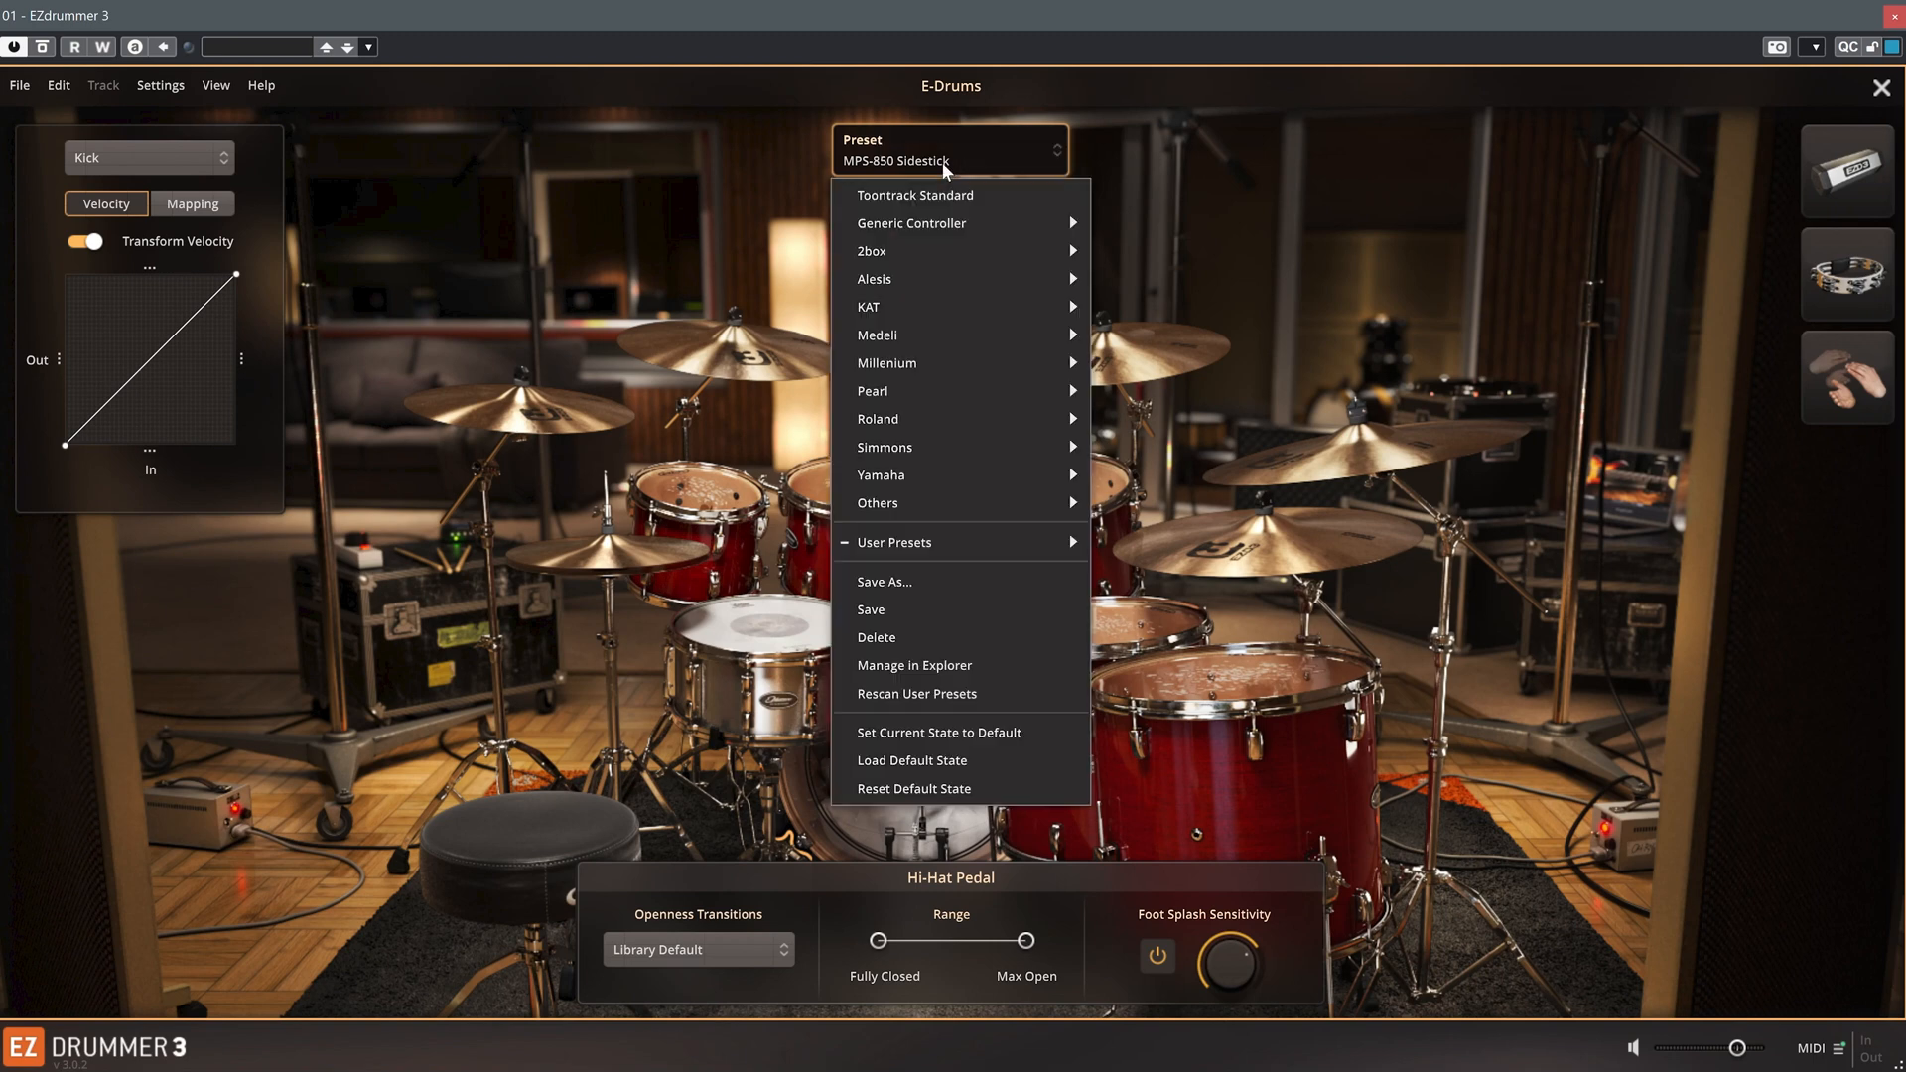
mouse_move(973, 741)
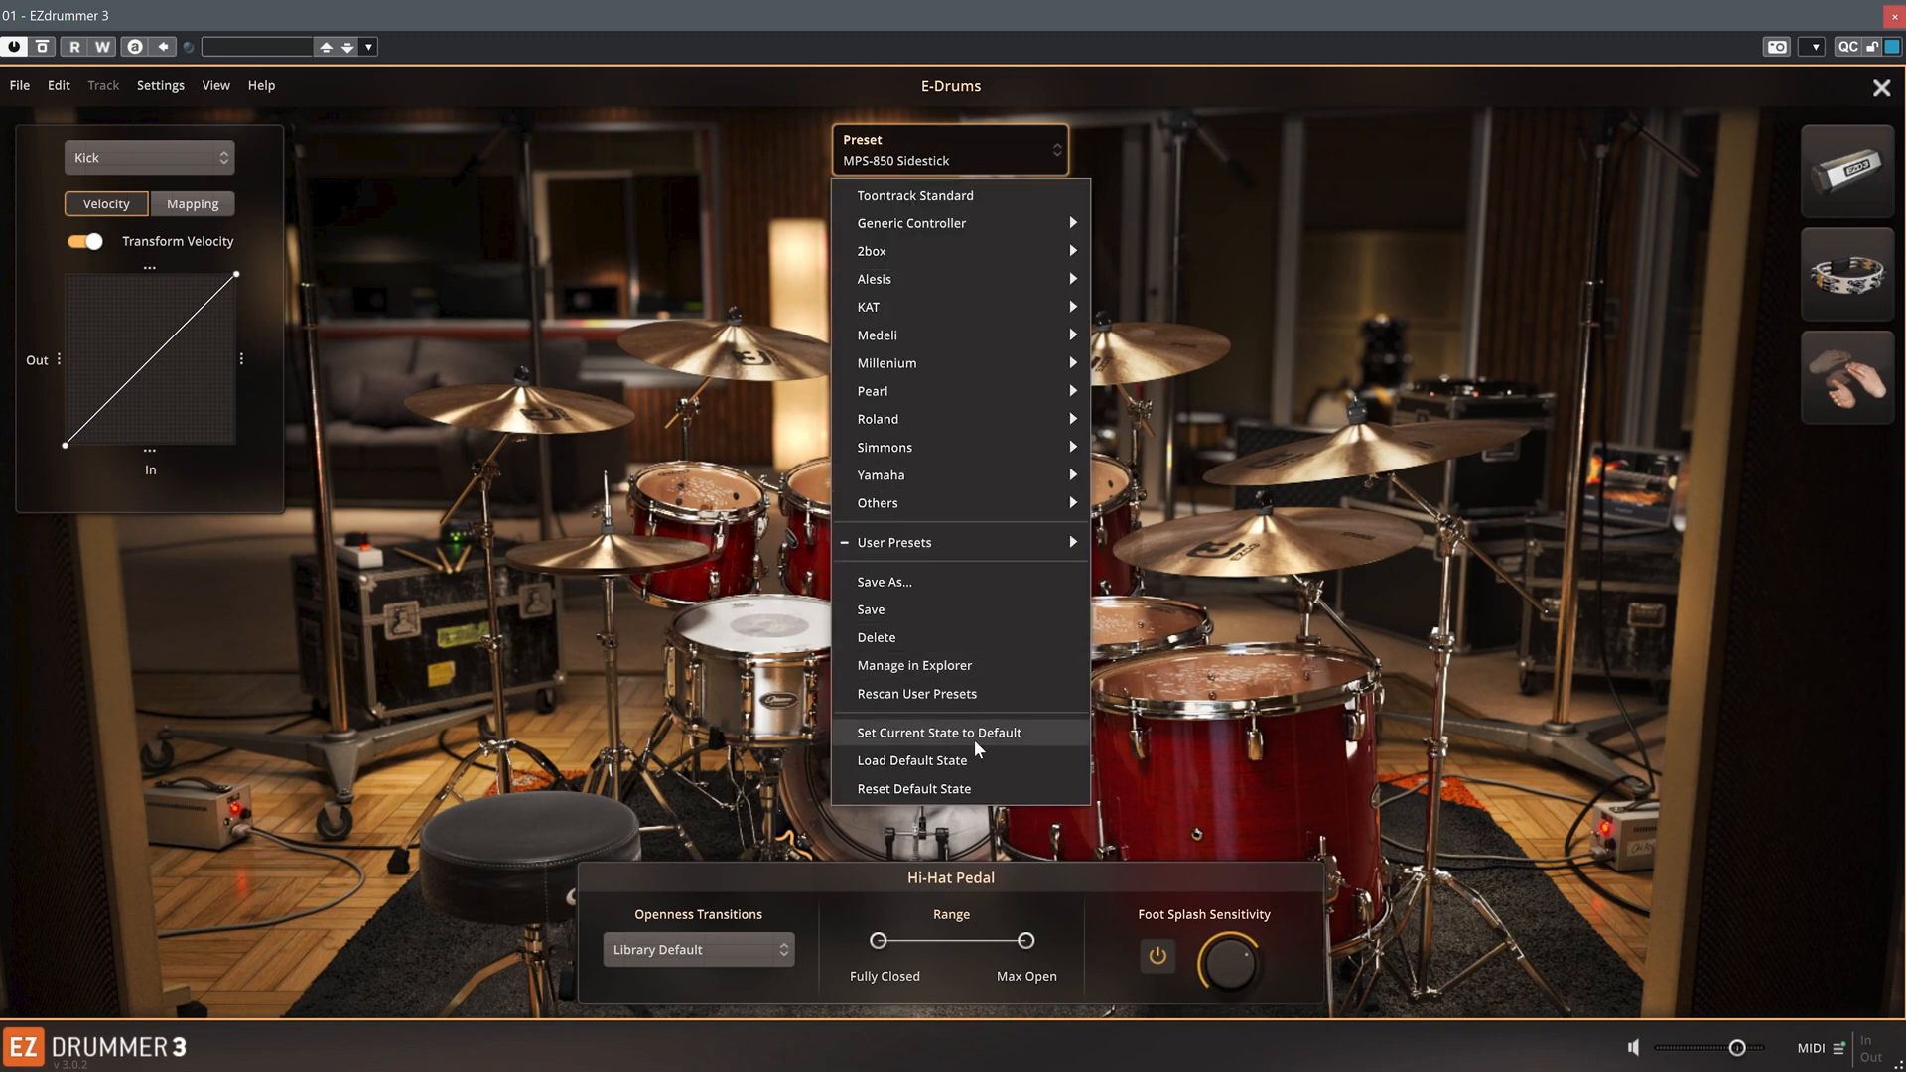